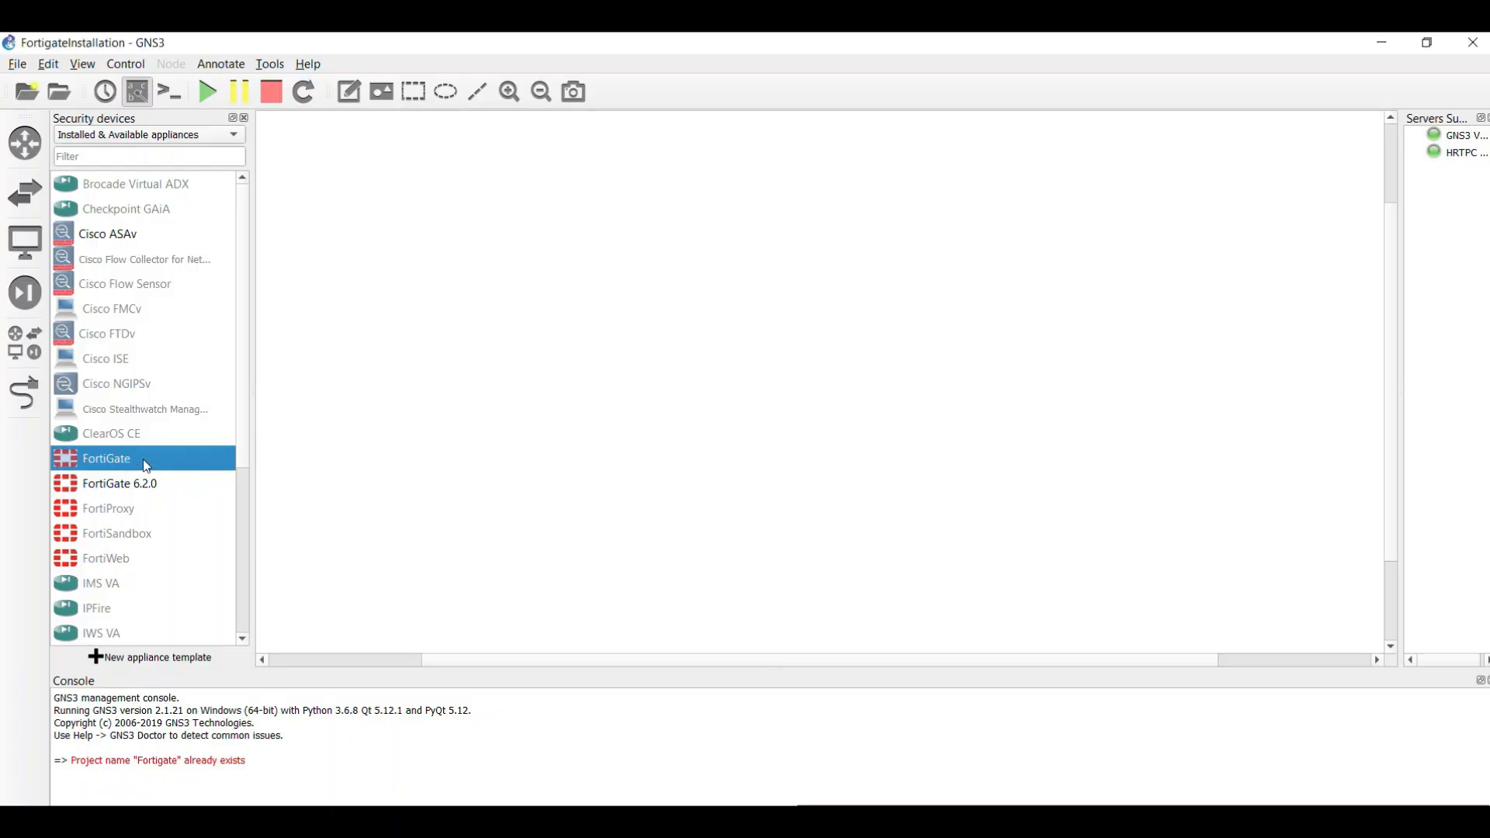
Step: Start the FortiGate add-appliance wizard on the GNS3 VM and reach the Required files list
double_click(107, 458)
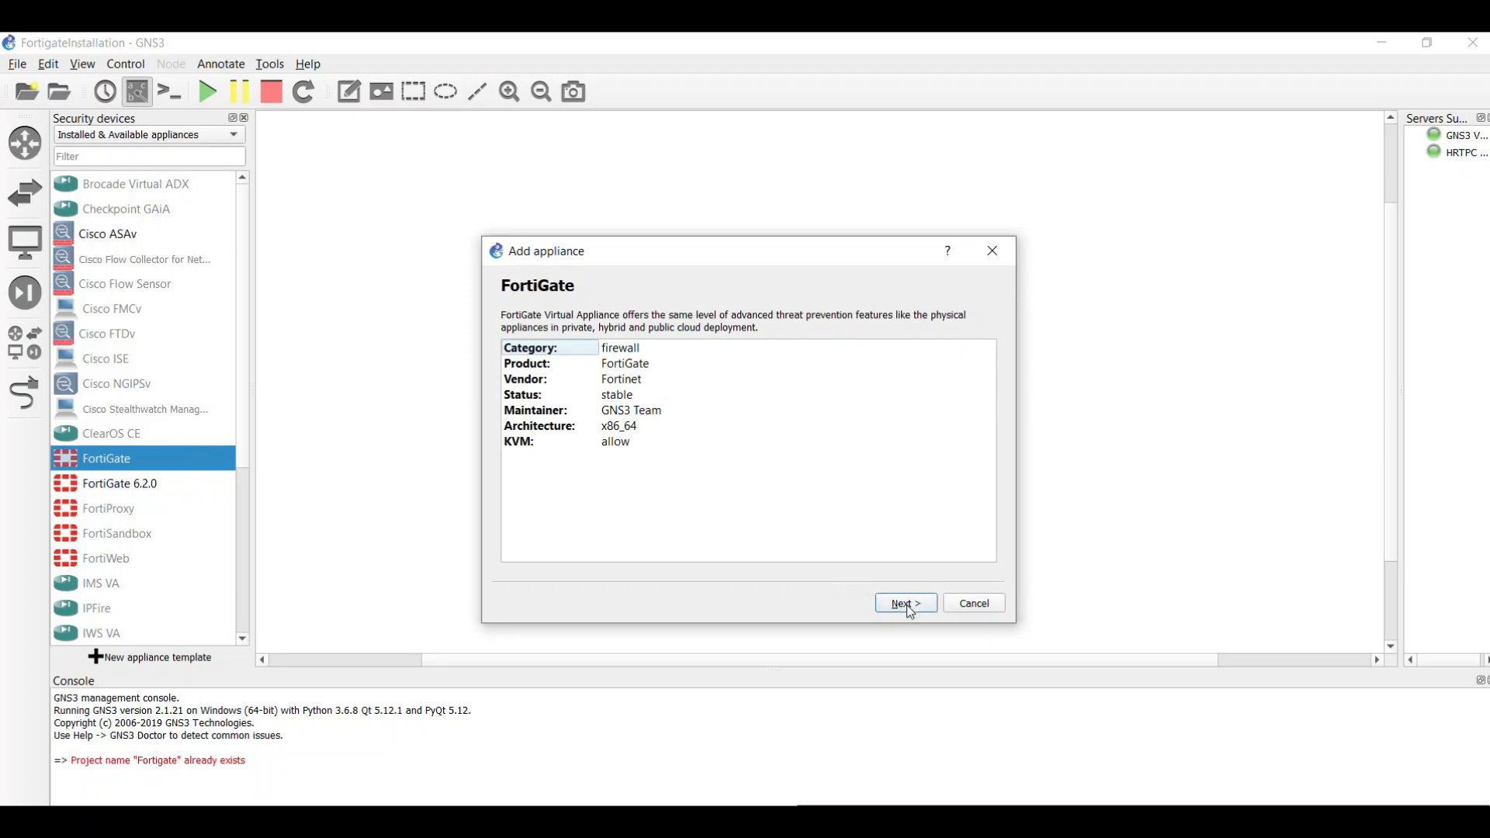
click(903, 602)
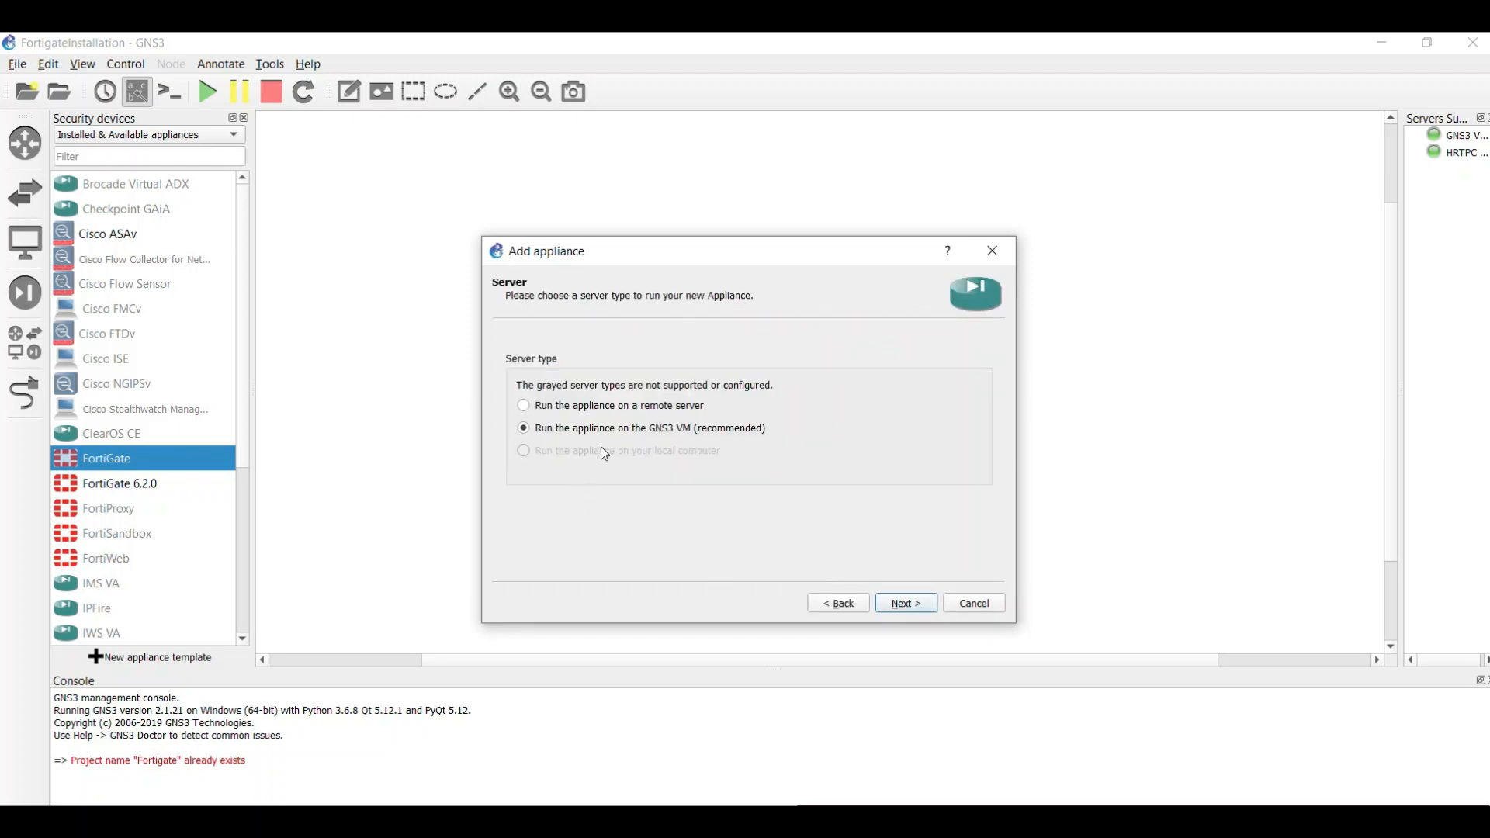
click(904, 604)
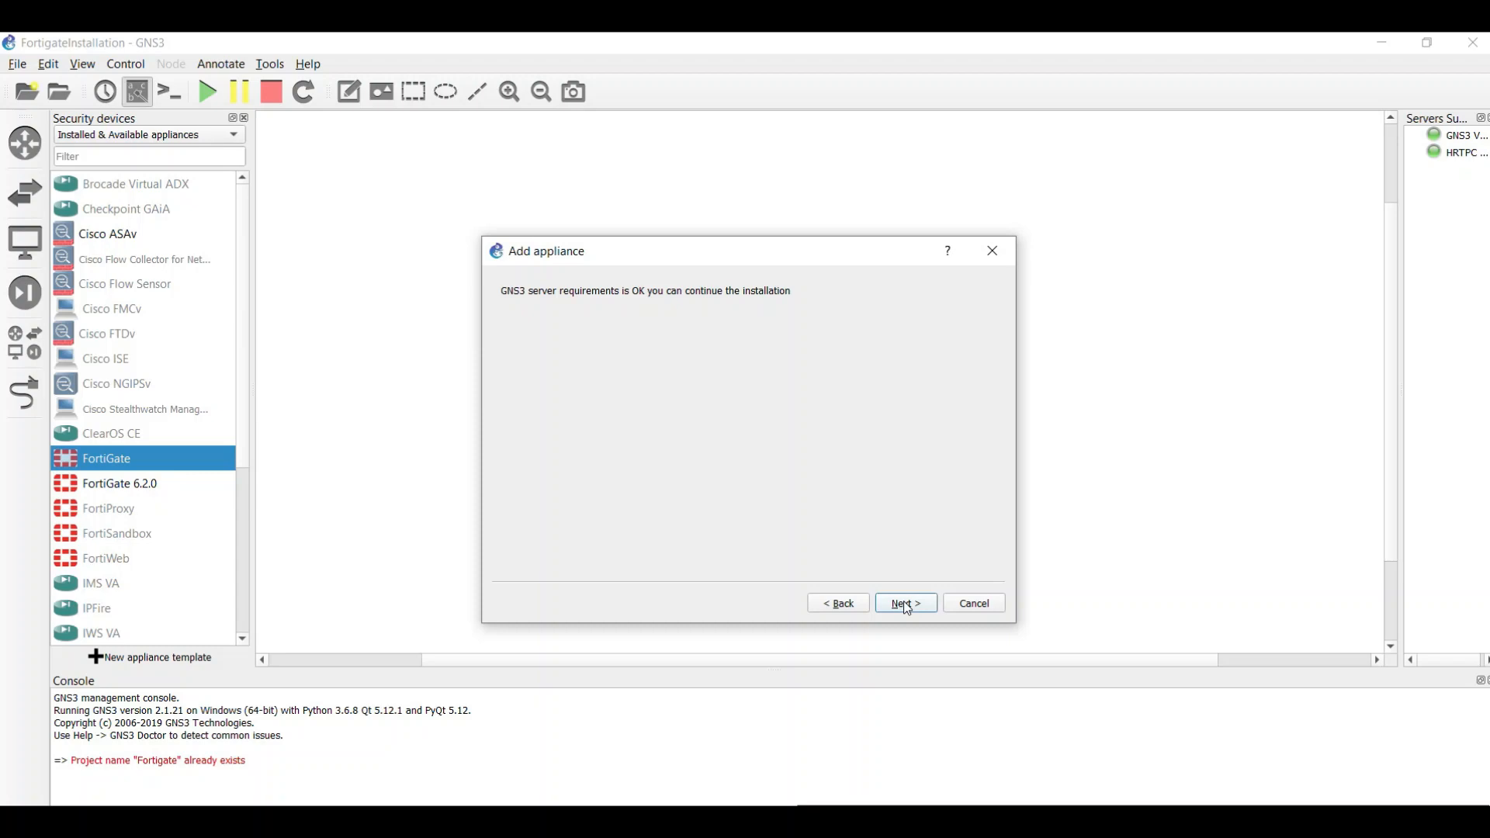
click(904, 603)
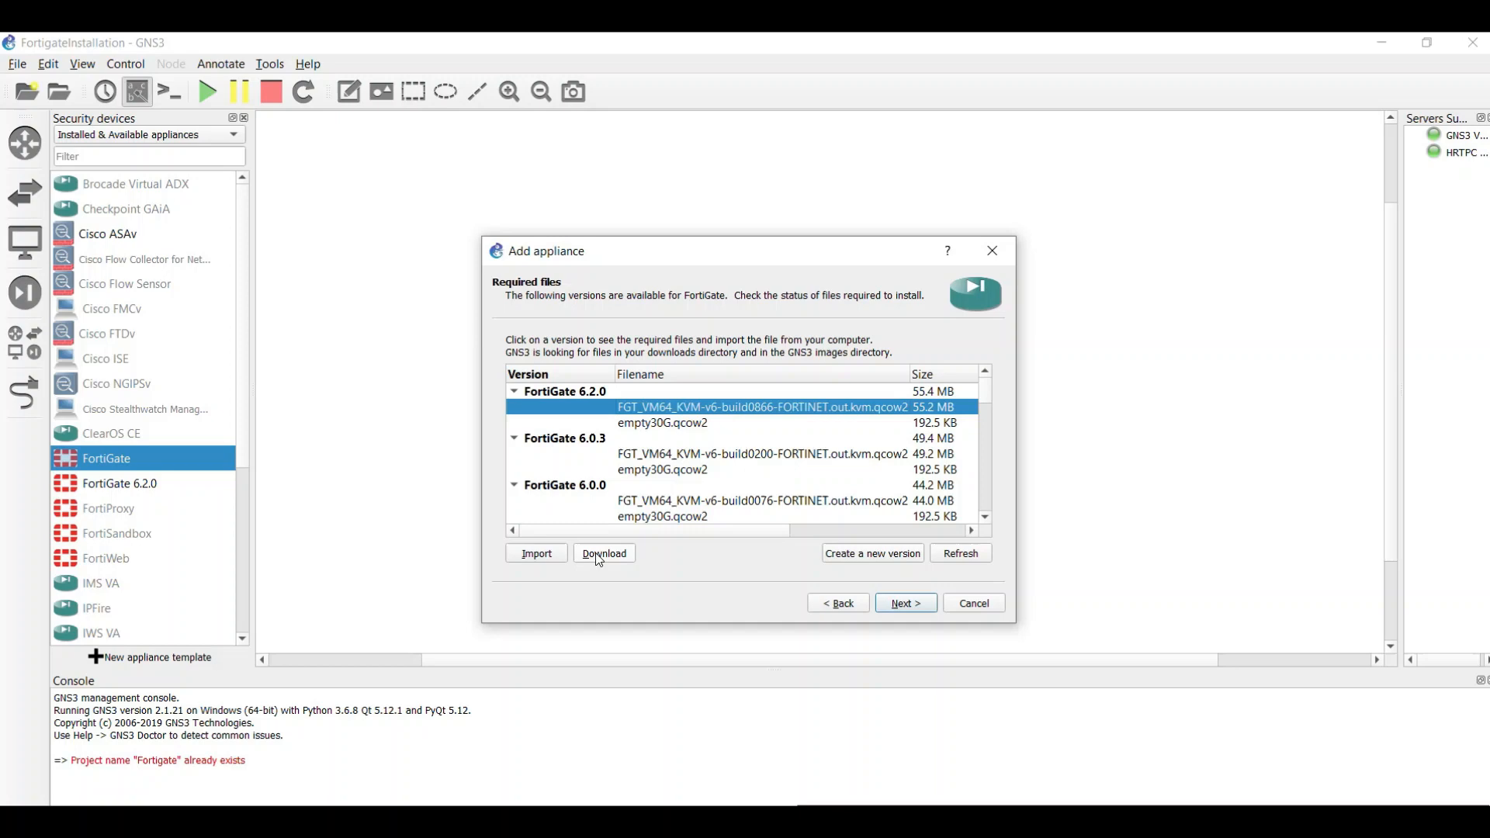
mouse_move(561, 555)
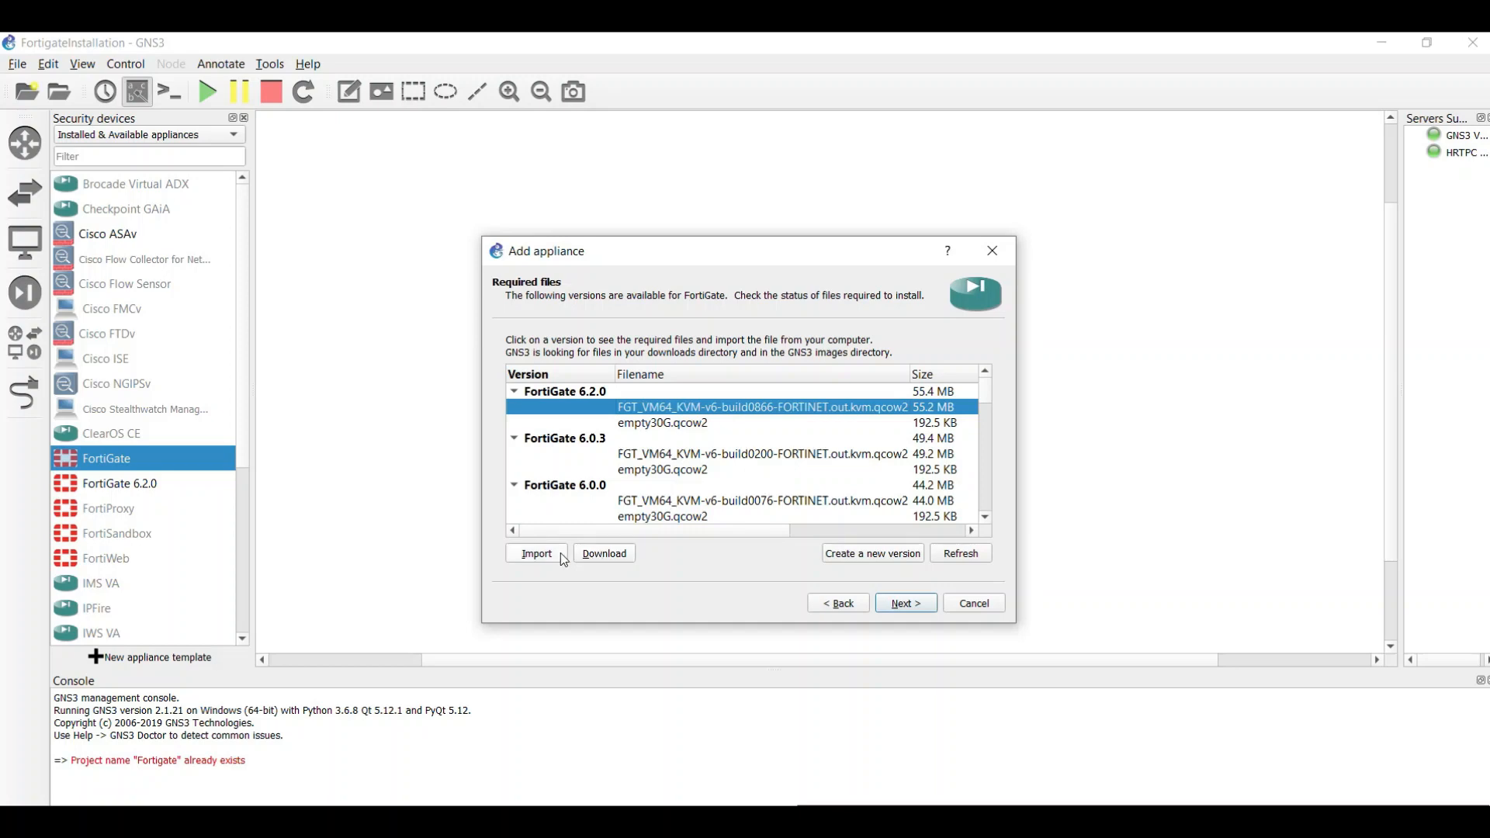
Step: Import Downloads > FG > fortios.qcow2 as the FortiGate 6.2.0 image, accepting the MD5 mismatch
click(537, 554)
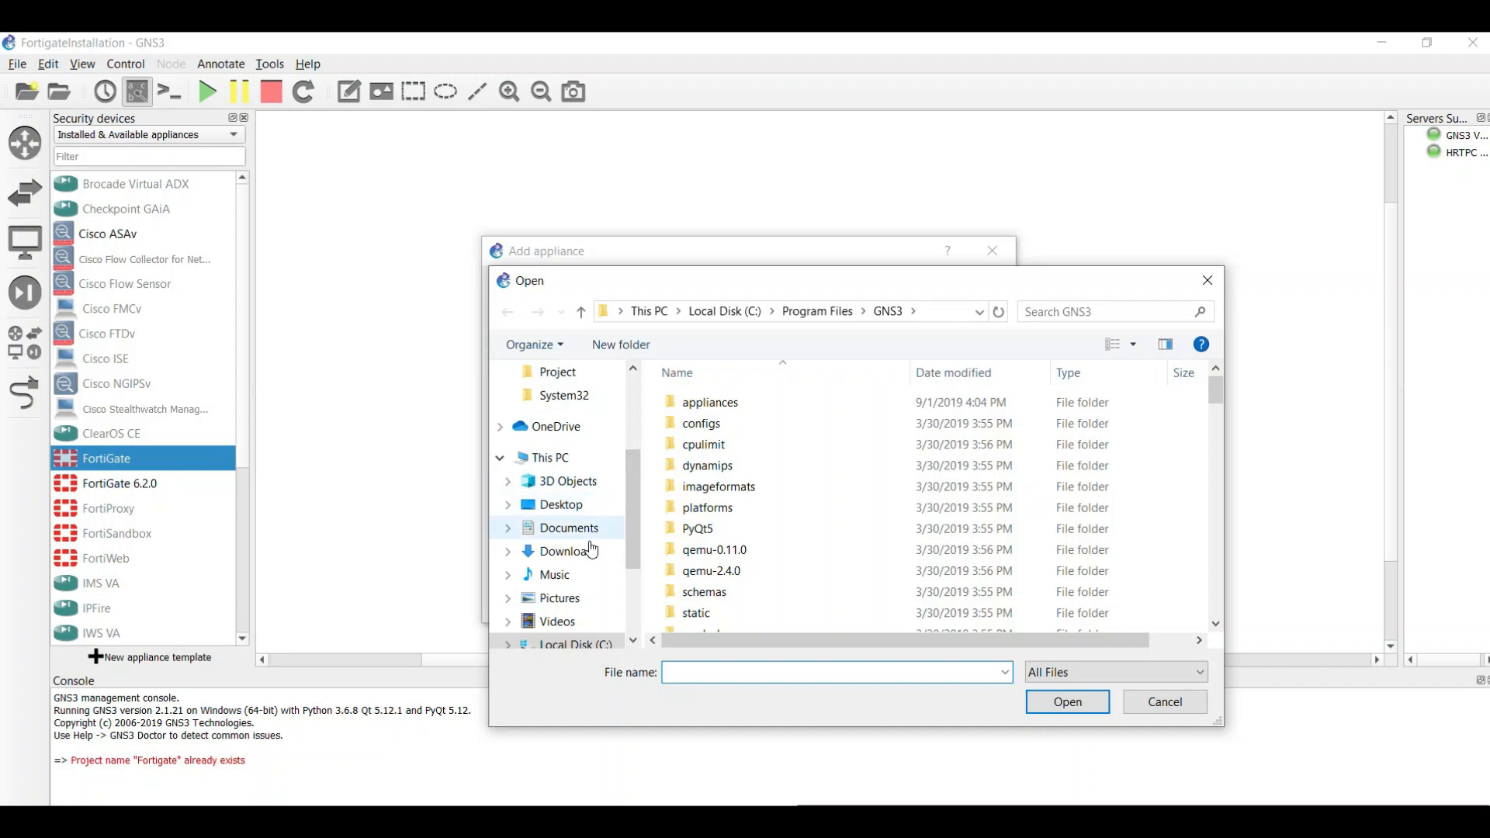
click(570, 551)
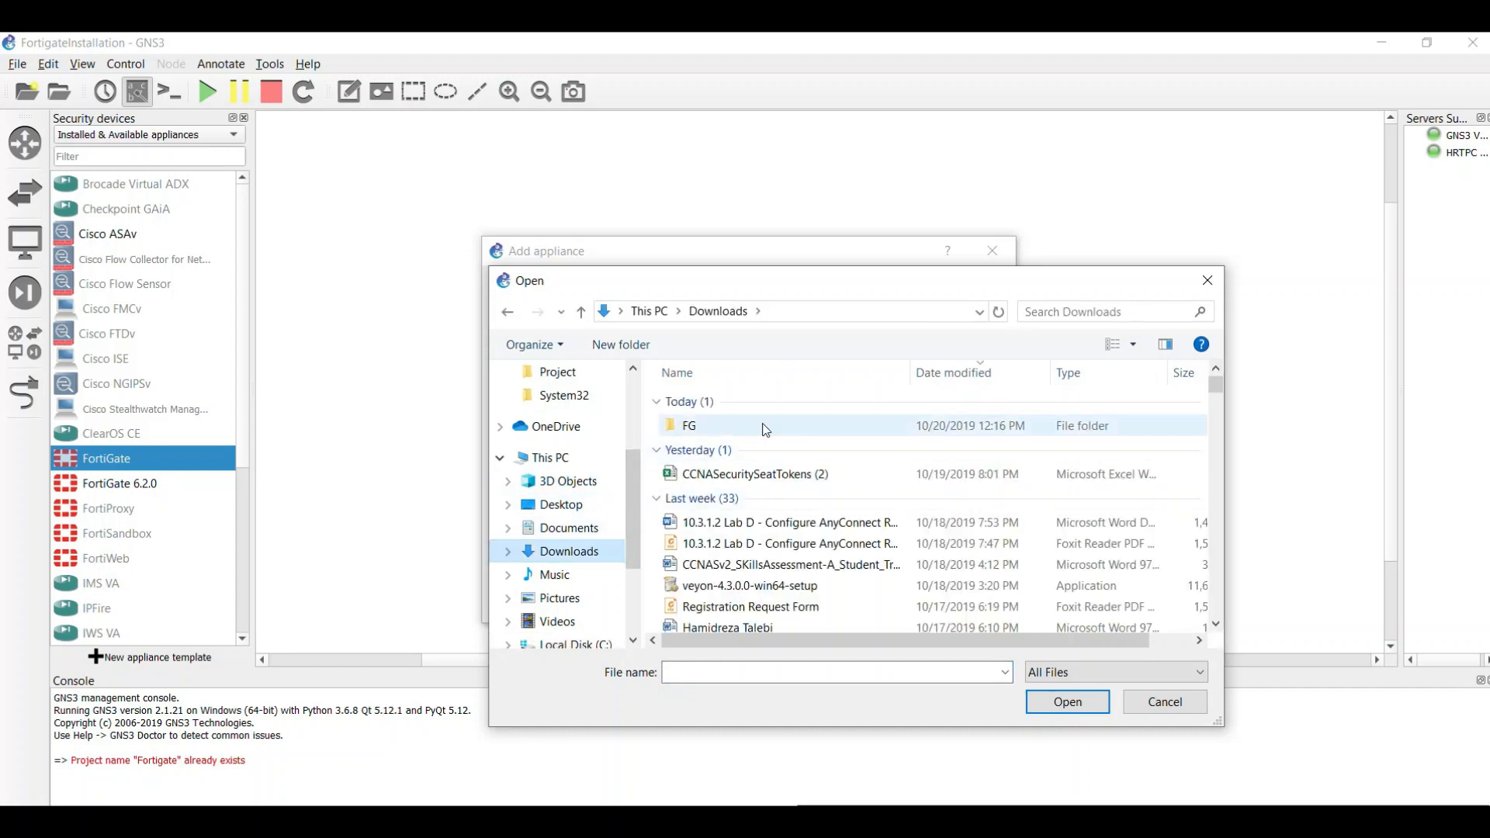
double_click(689, 426)
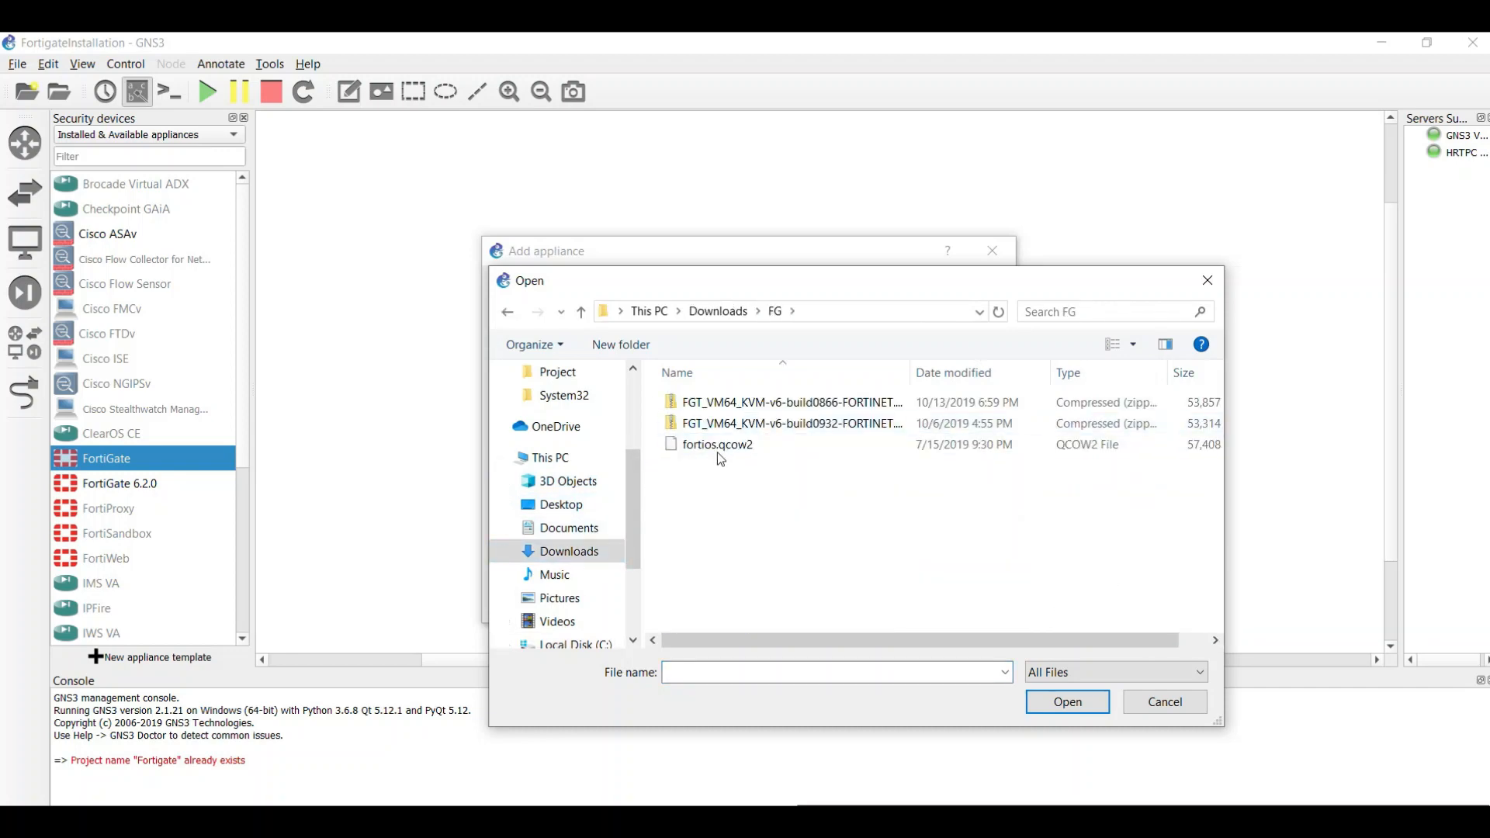
click(1066, 701)
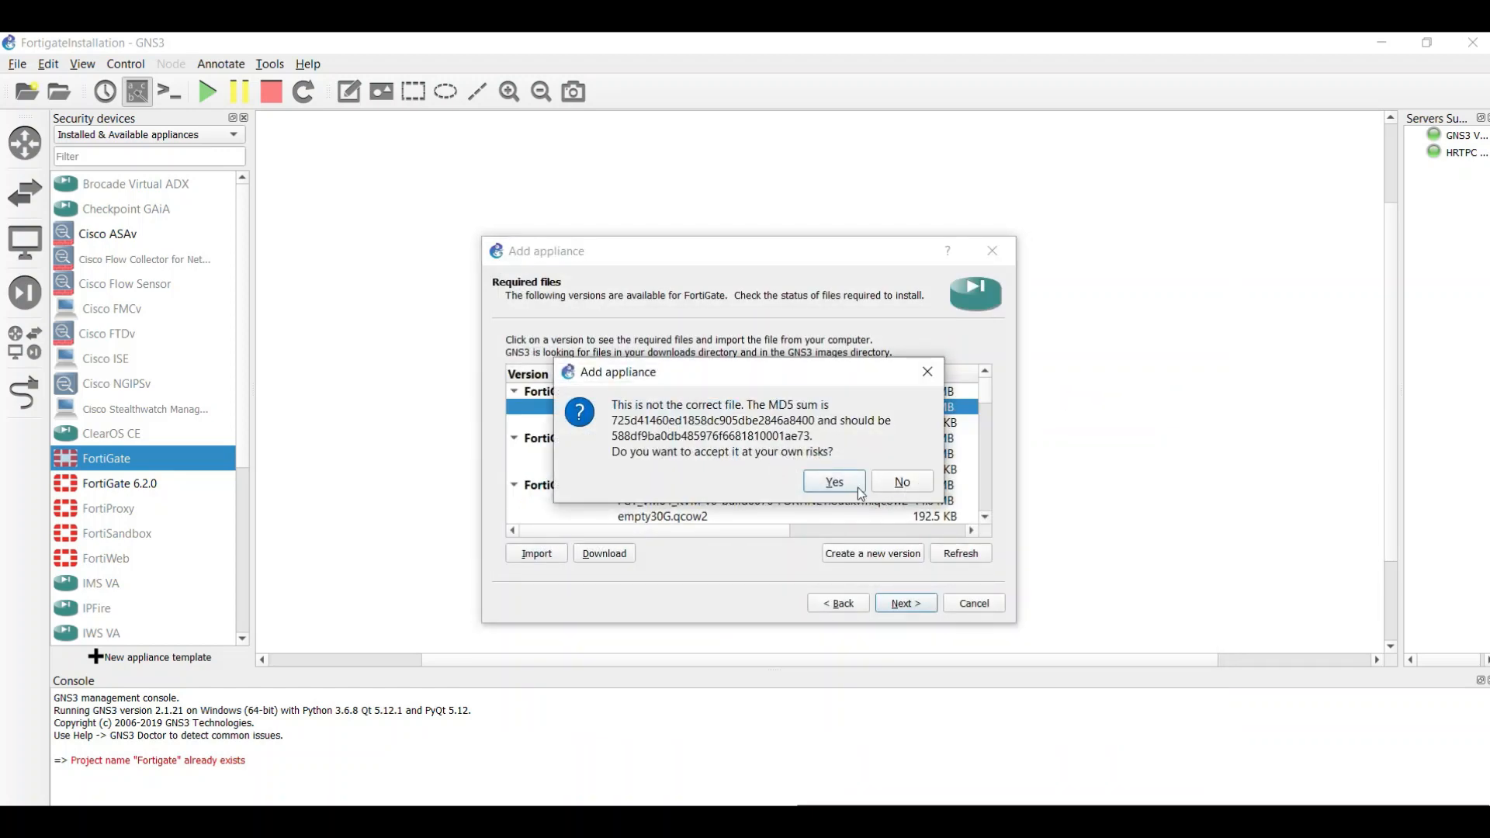
click(834, 481)
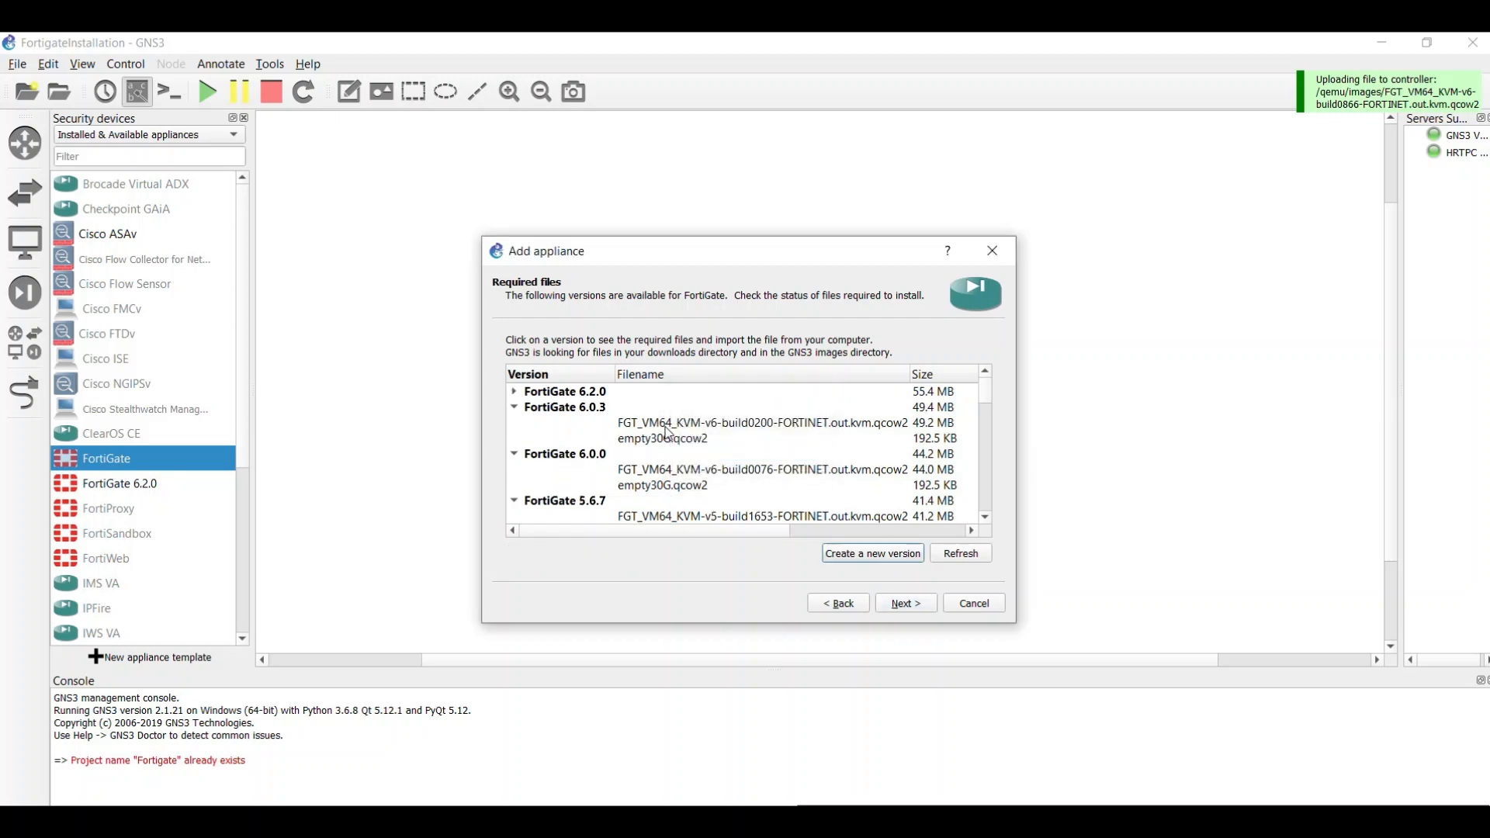
Step: Select FortiGate 6.2.0 with its empty30G.qcow2 disk and confirm installing that version
click(514, 391)
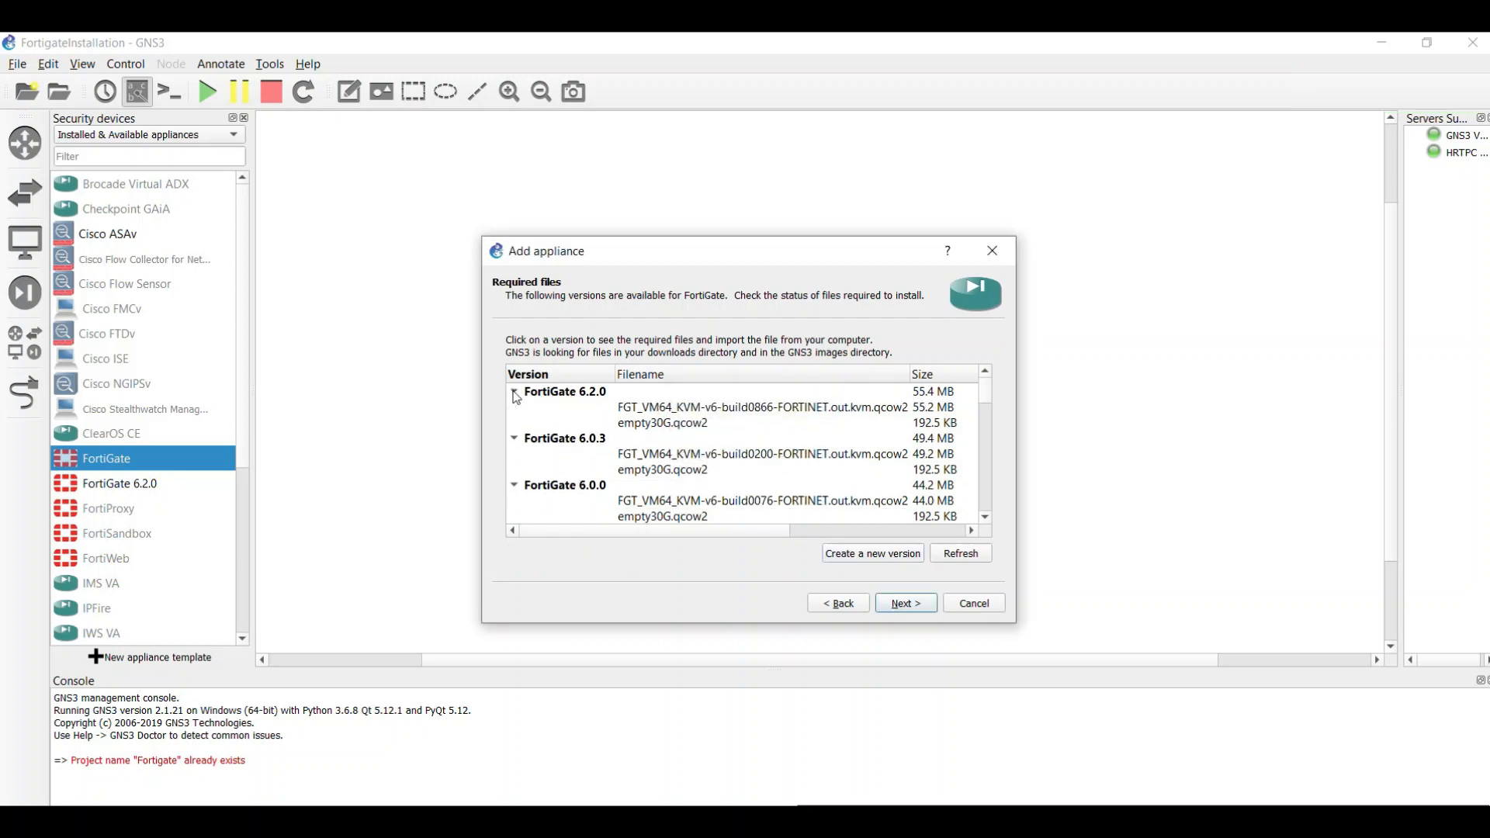
click(662, 422)
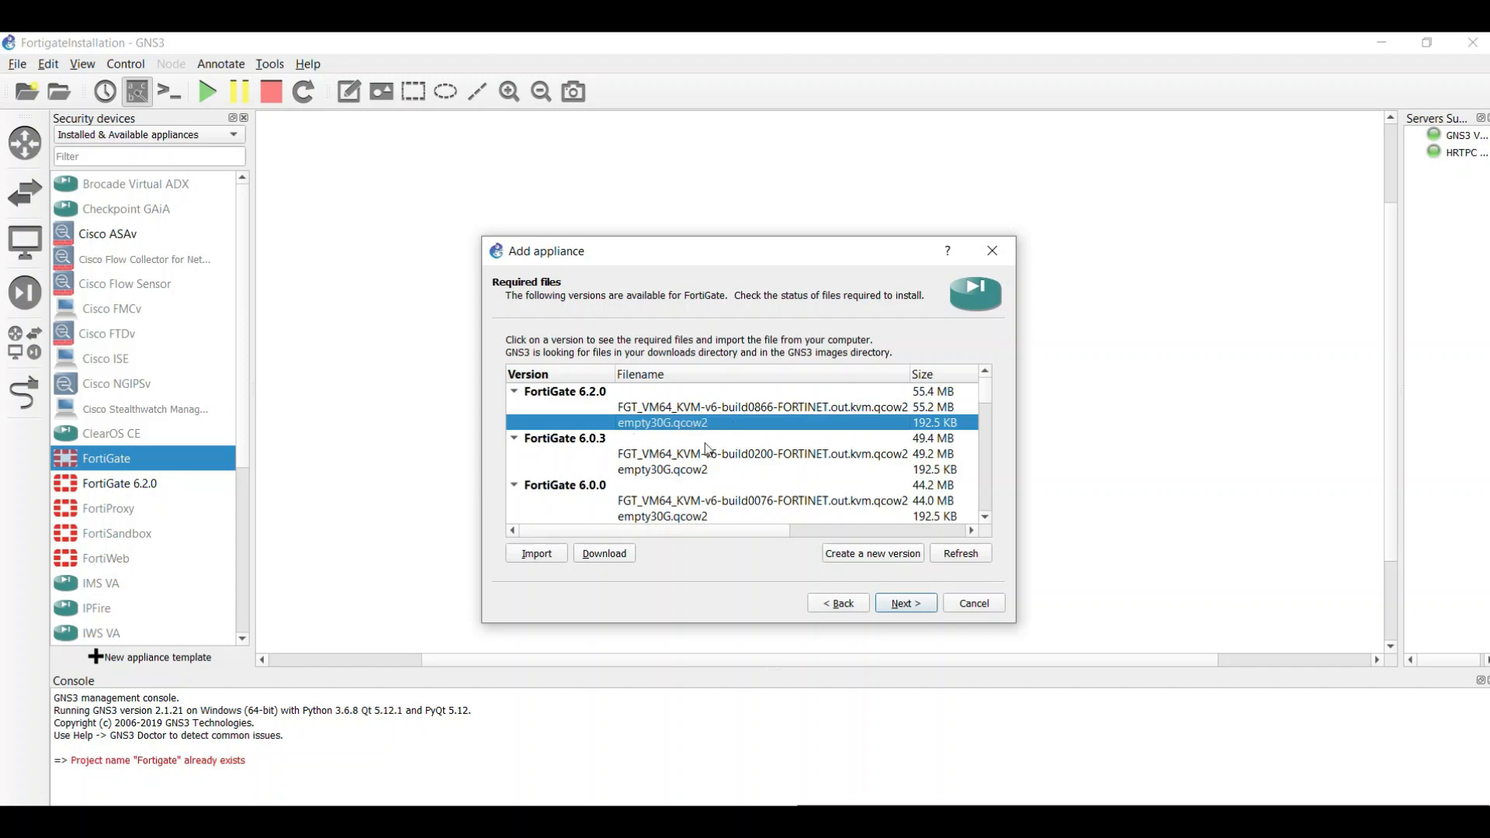
mouse_move(825, 624)
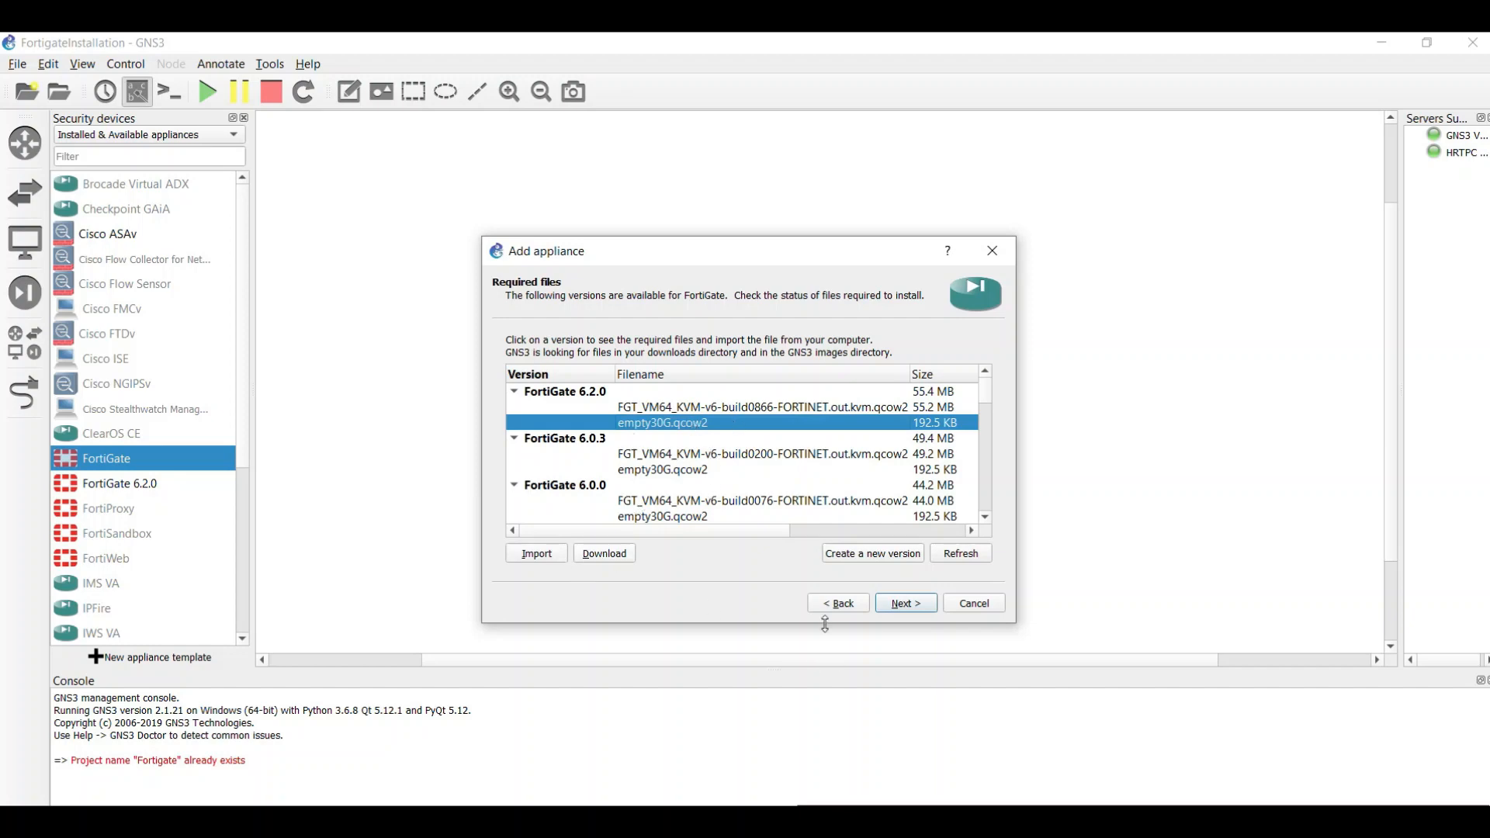
click(903, 602)
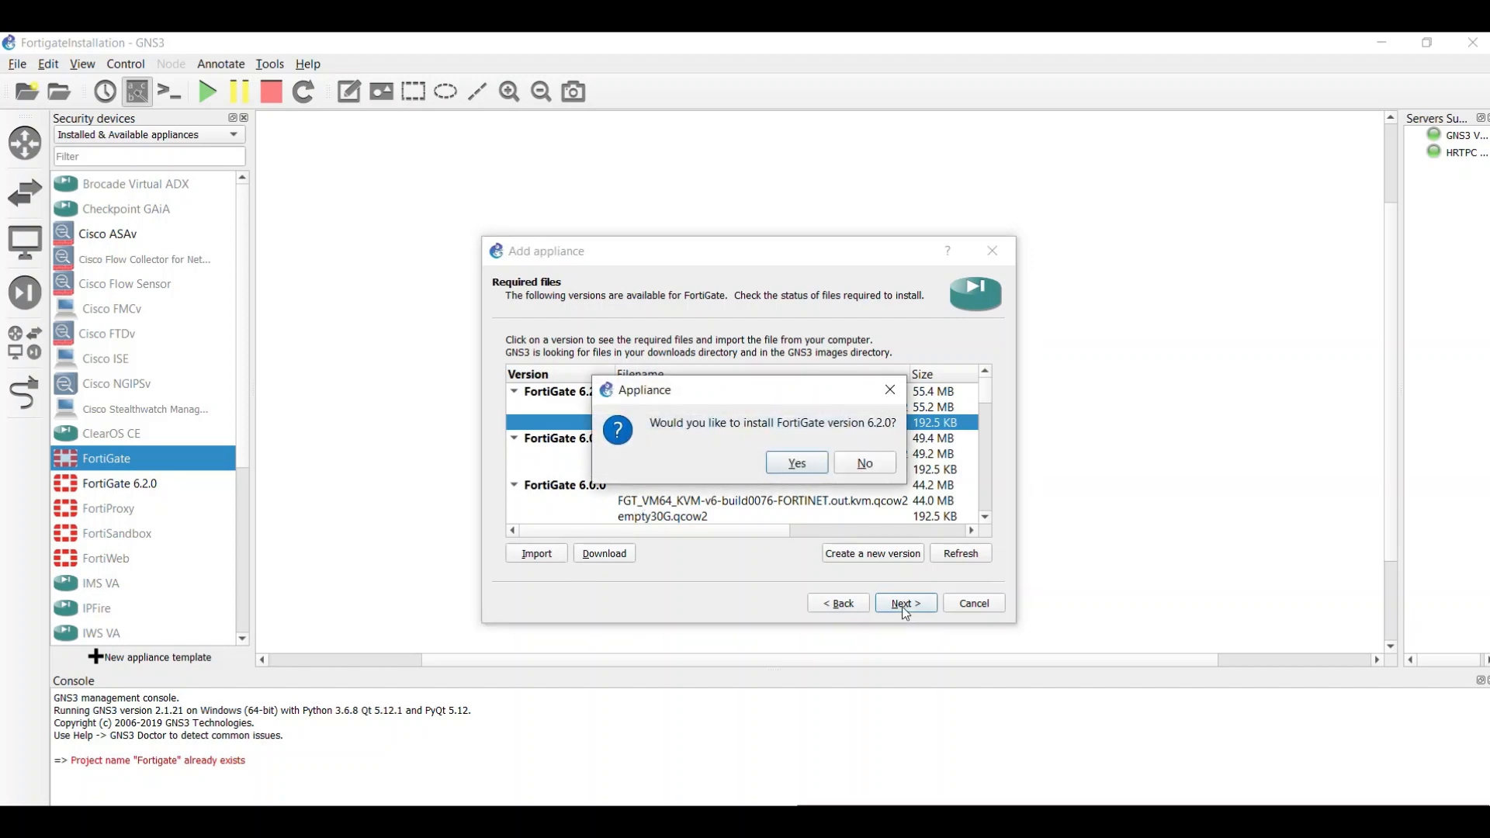
click(795, 465)
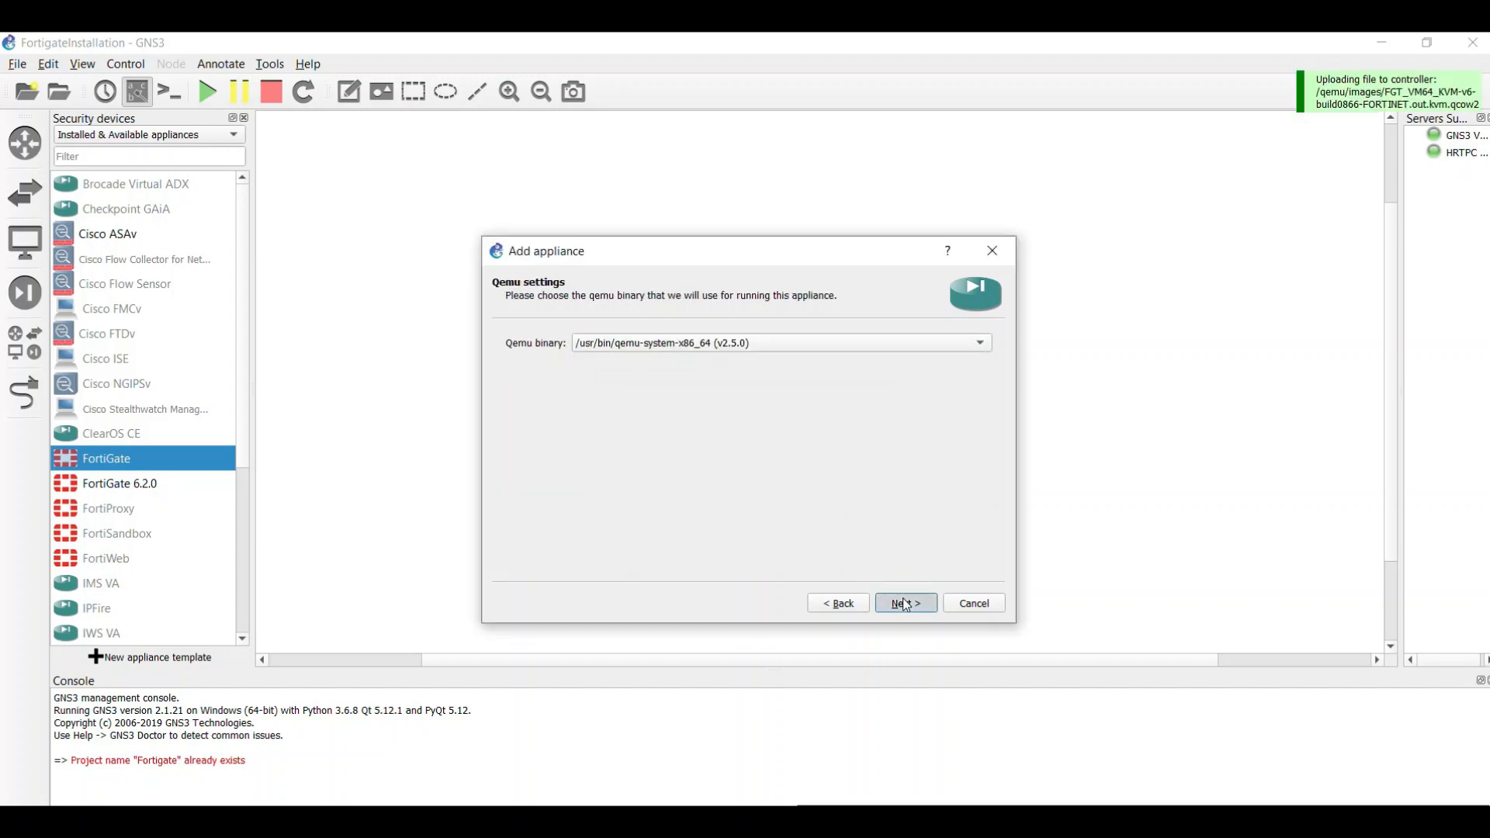
Step: Keep the default Qemu binary and summary, reaching the usage notes on the default admin login
click(904, 602)
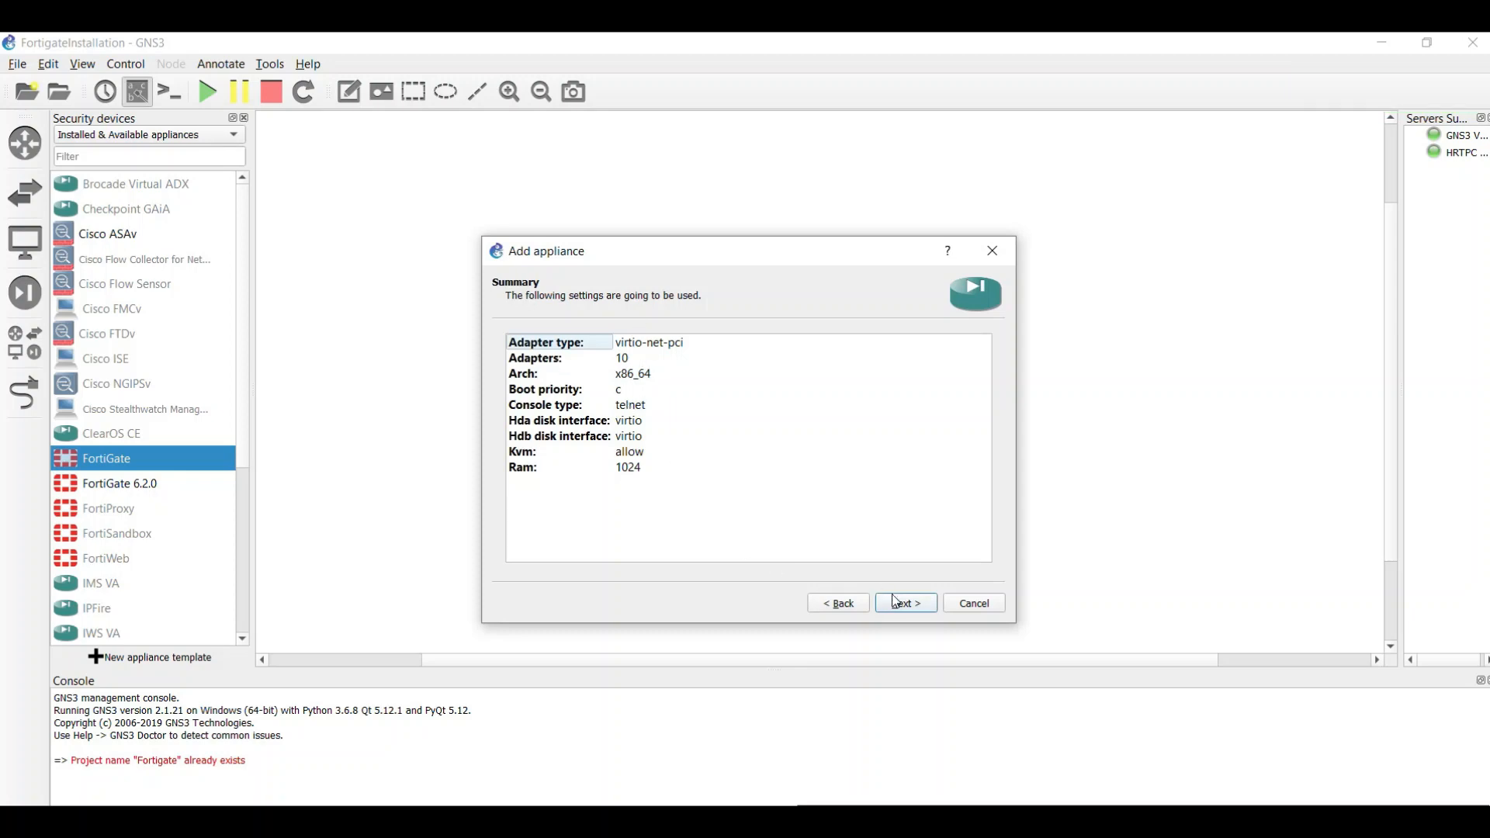
click(903, 602)
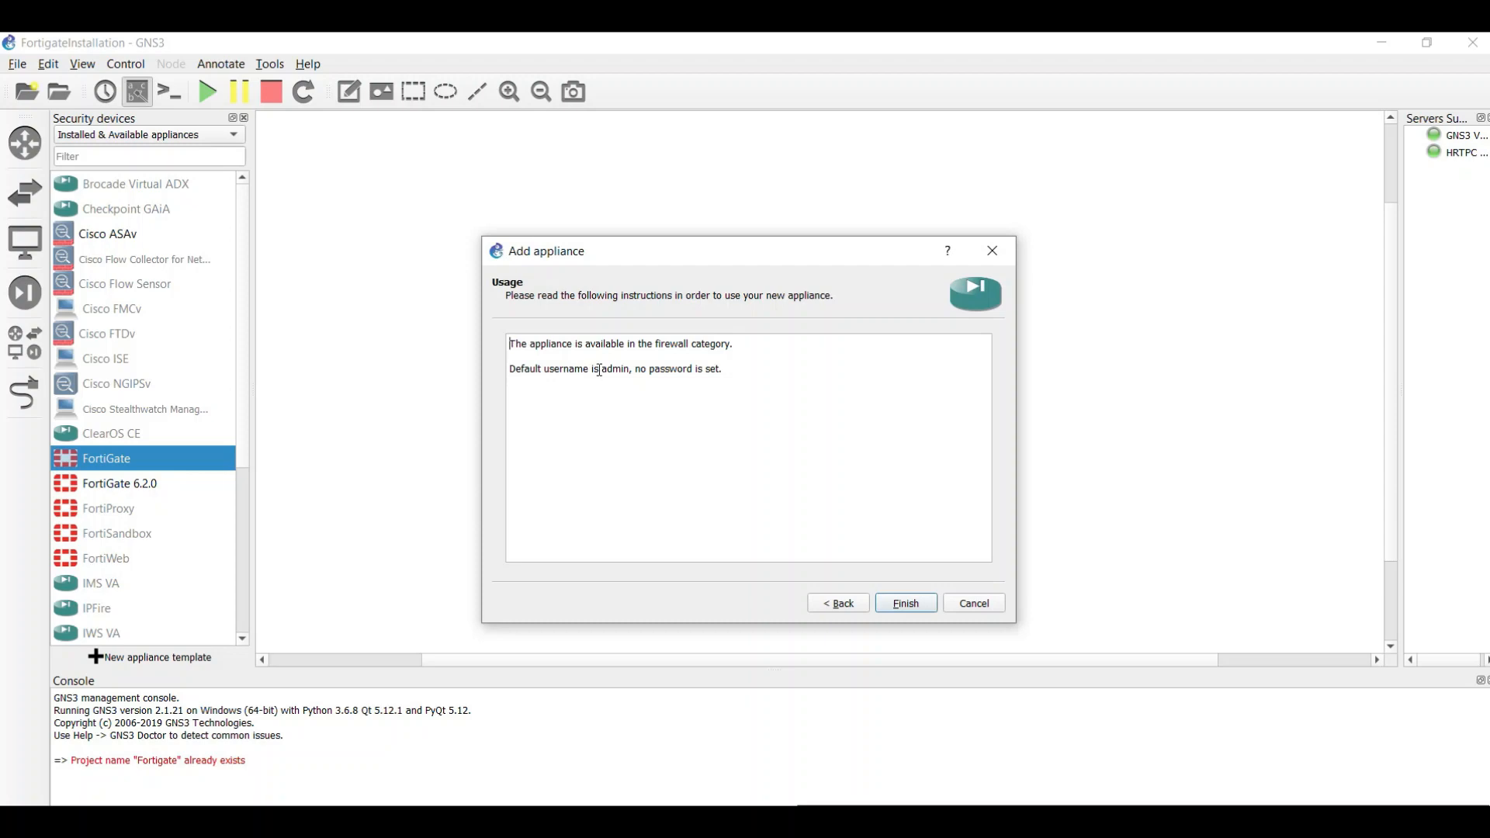
double_click(615, 369)
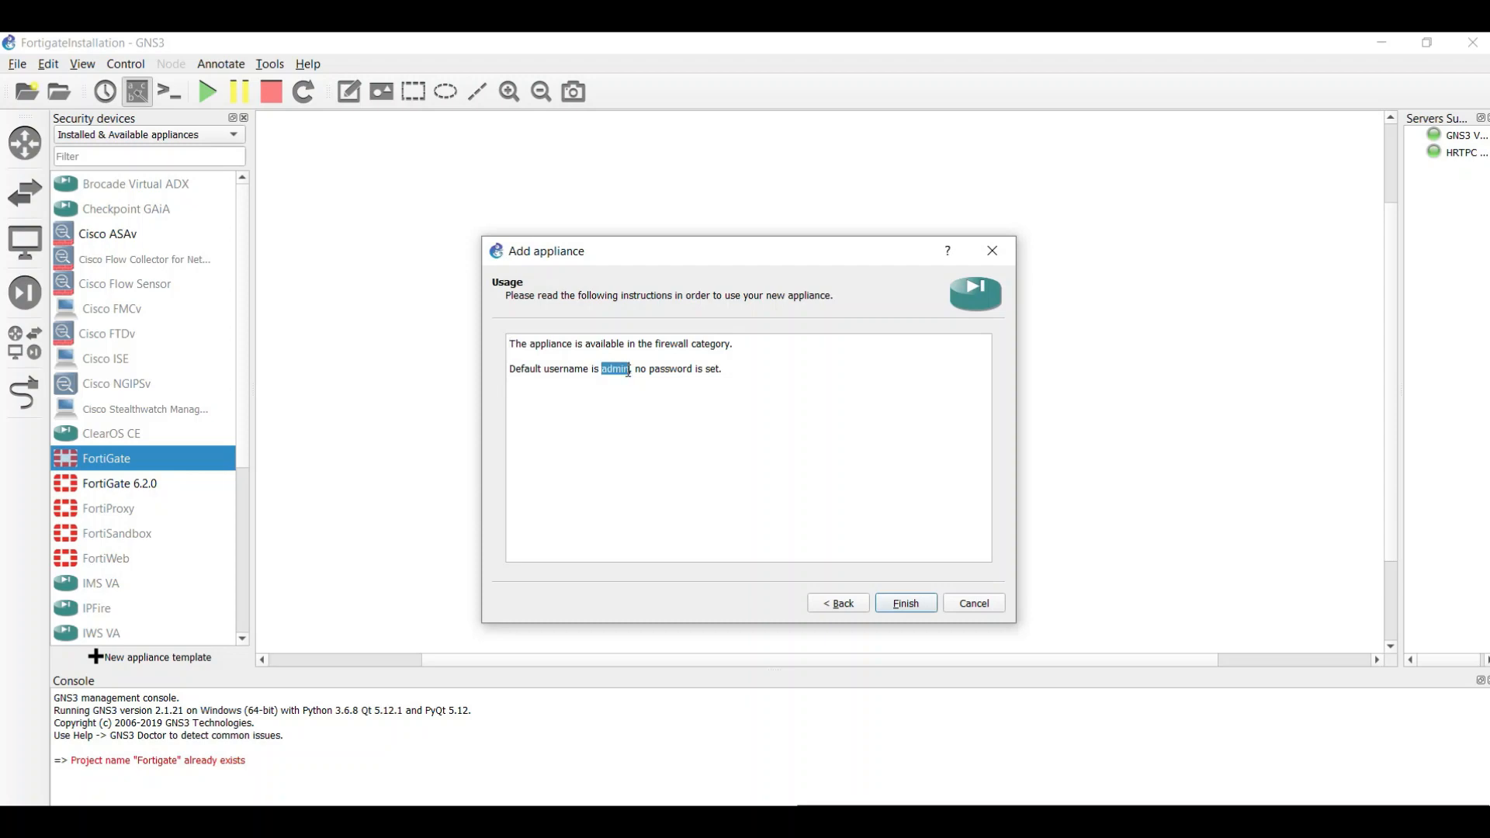
double_click(670, 370)
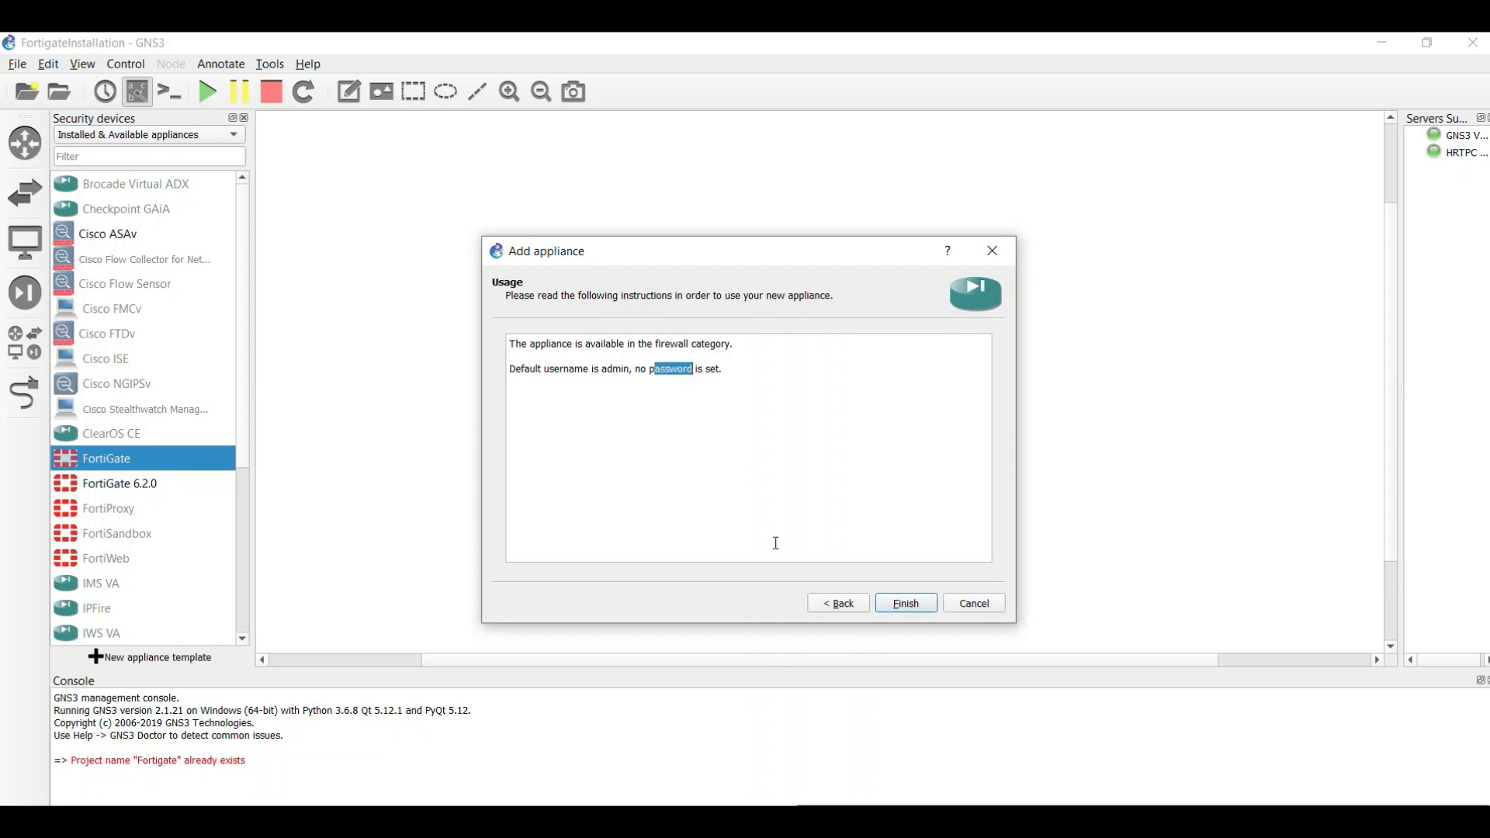
mouse_move(903, 602)
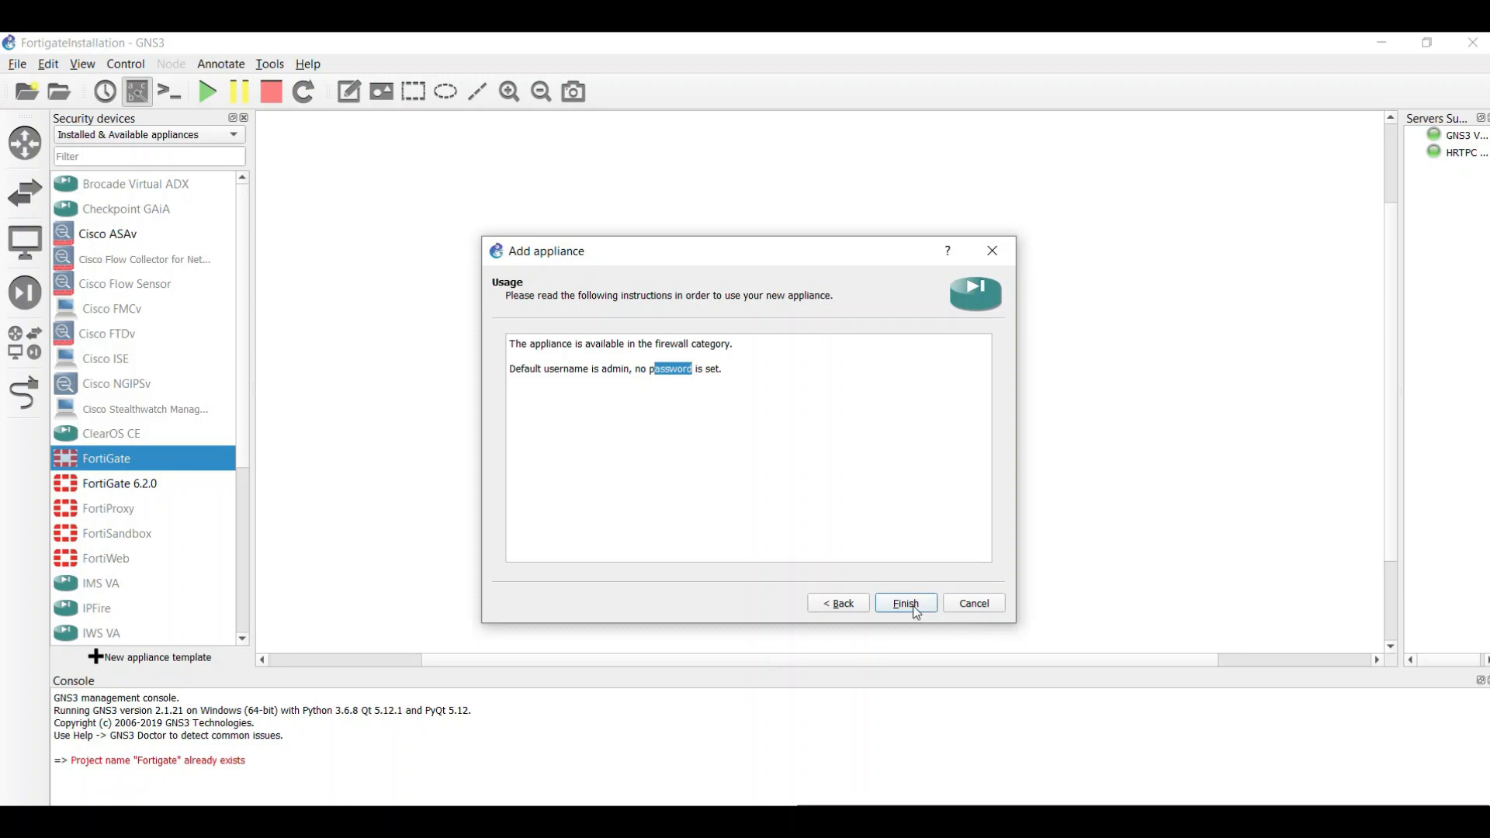
Step: Finish the wizard and dismiss the 'FortiGate 6.2.0 name already used' warning
click(903, 604)
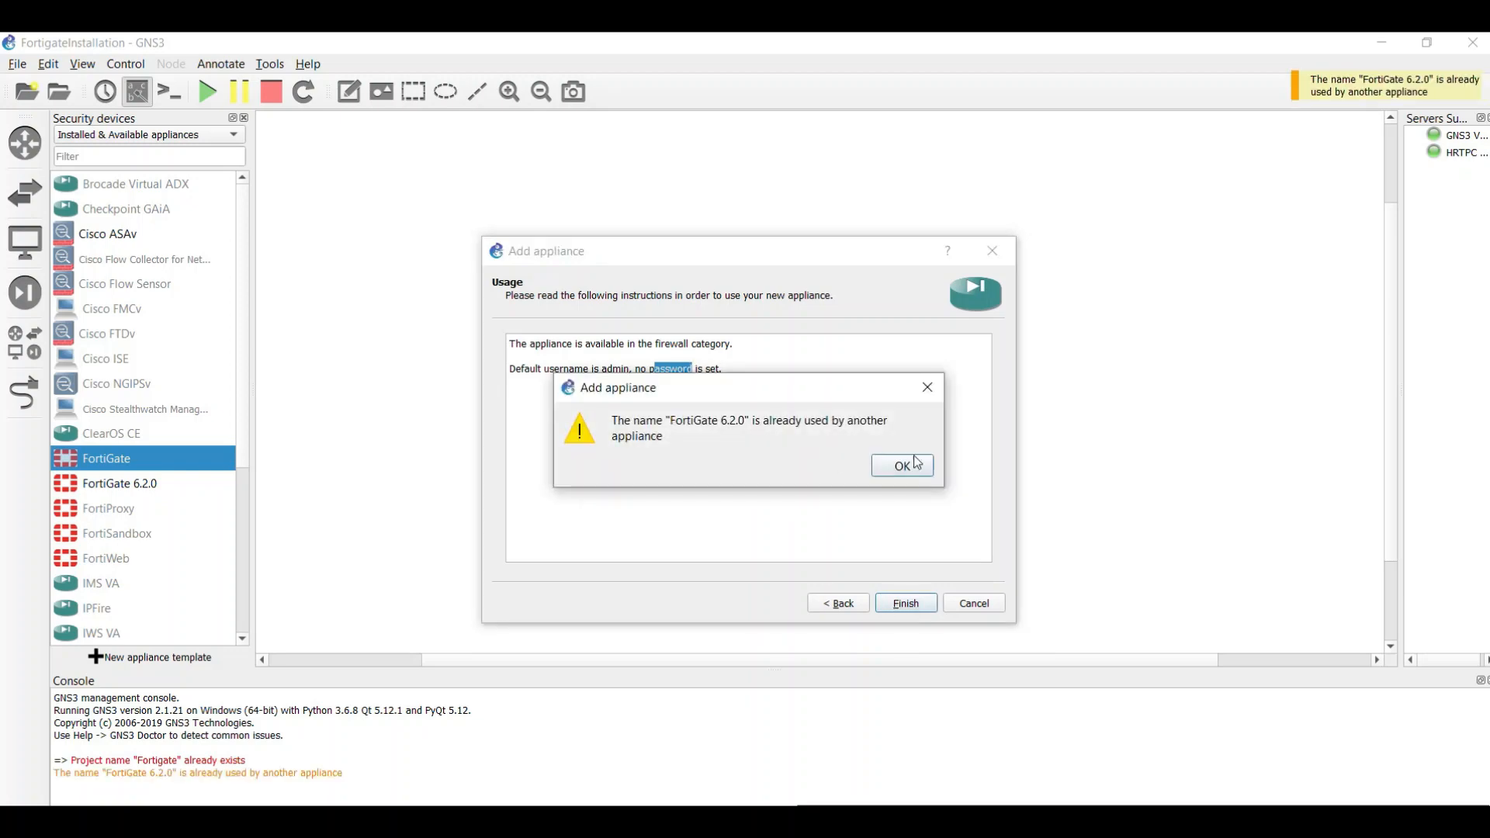
click(902, 466)
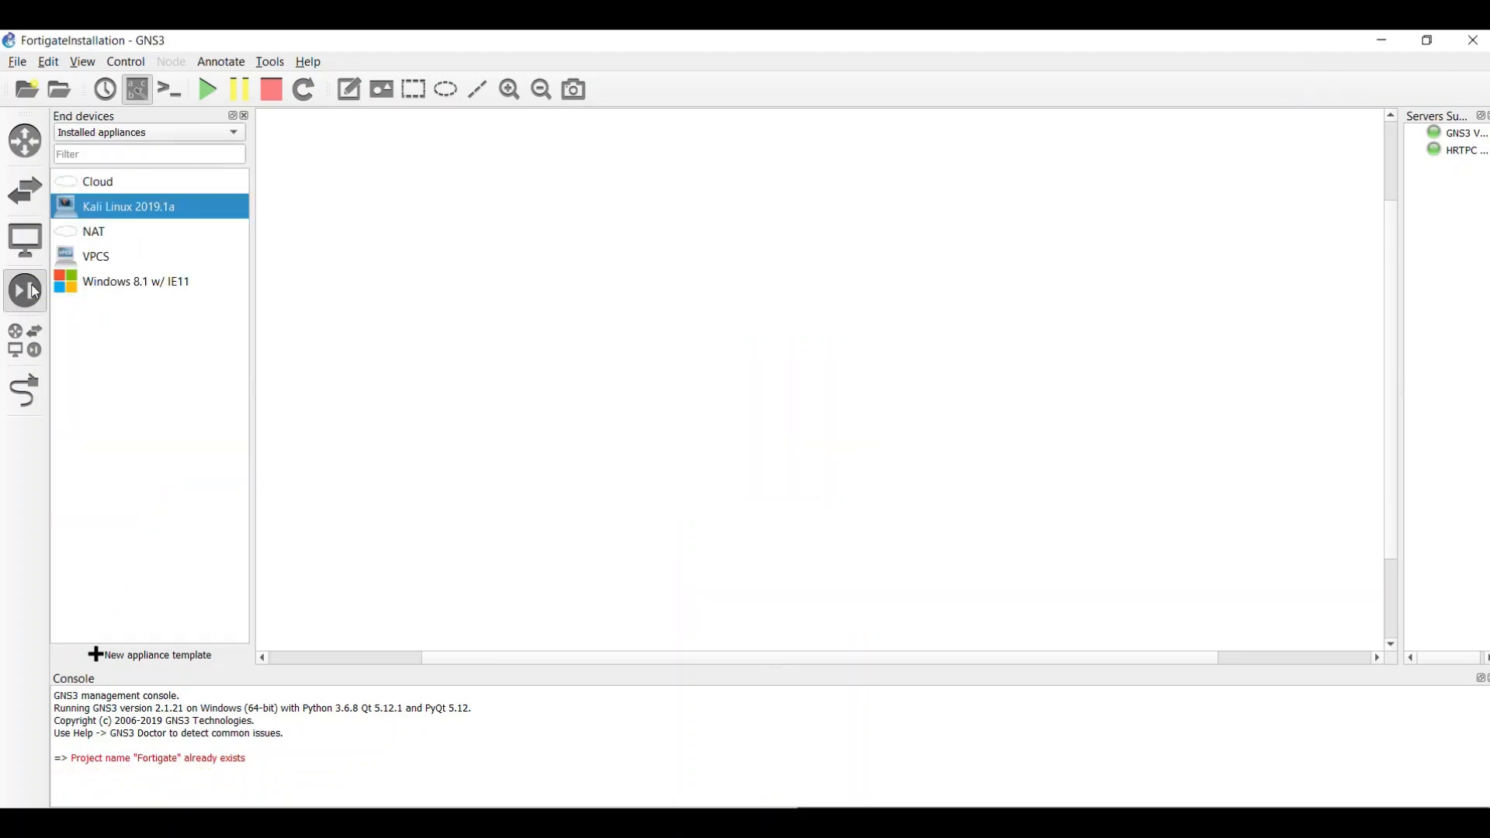
Step: Place a FortiGate 6.2.0 node on the workspace and bring up the end devices list for Kali Linux
click(23, 291)
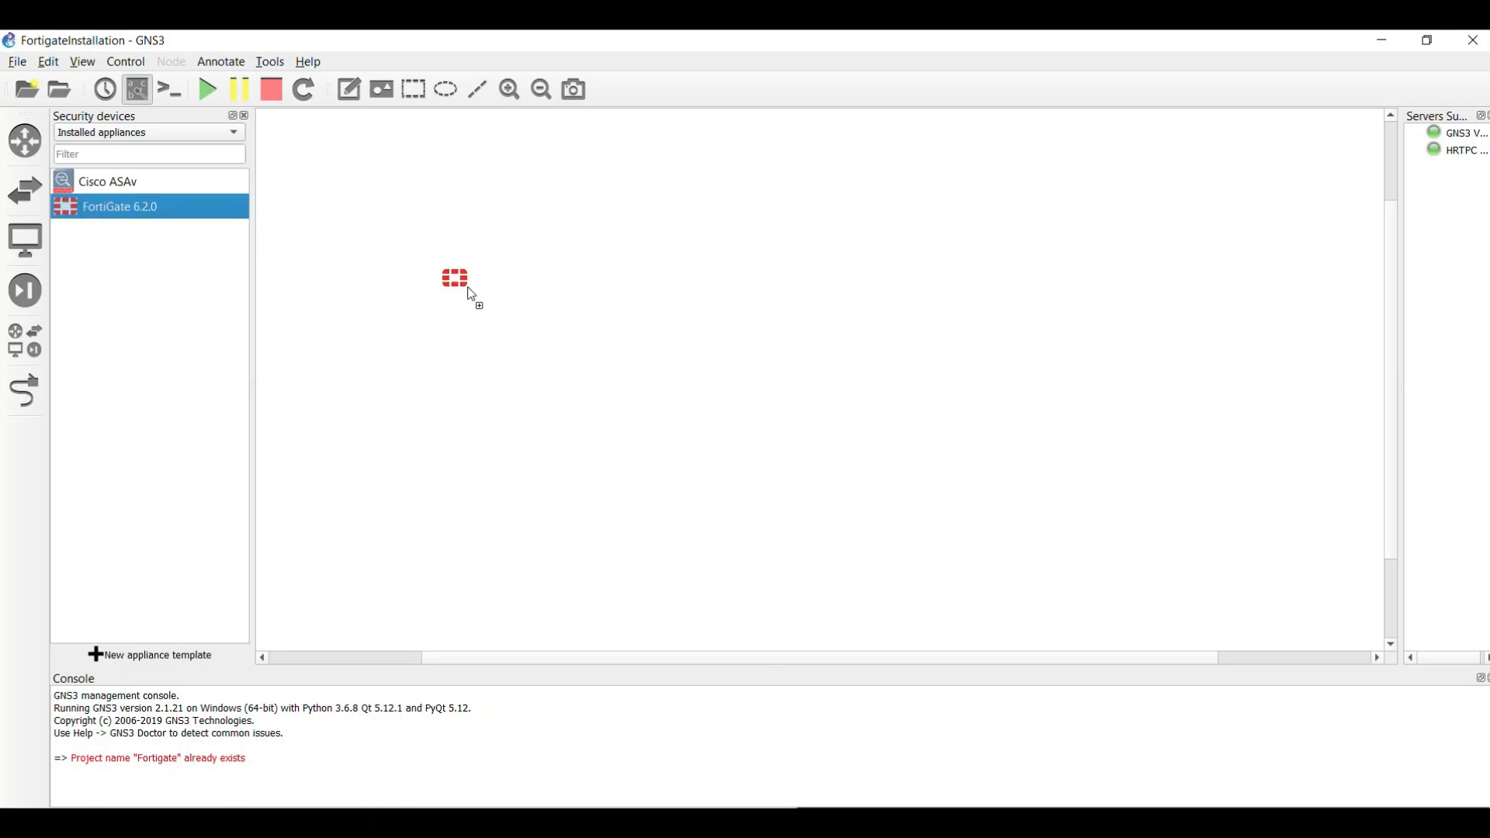
drag(456, 281, 770, 205)
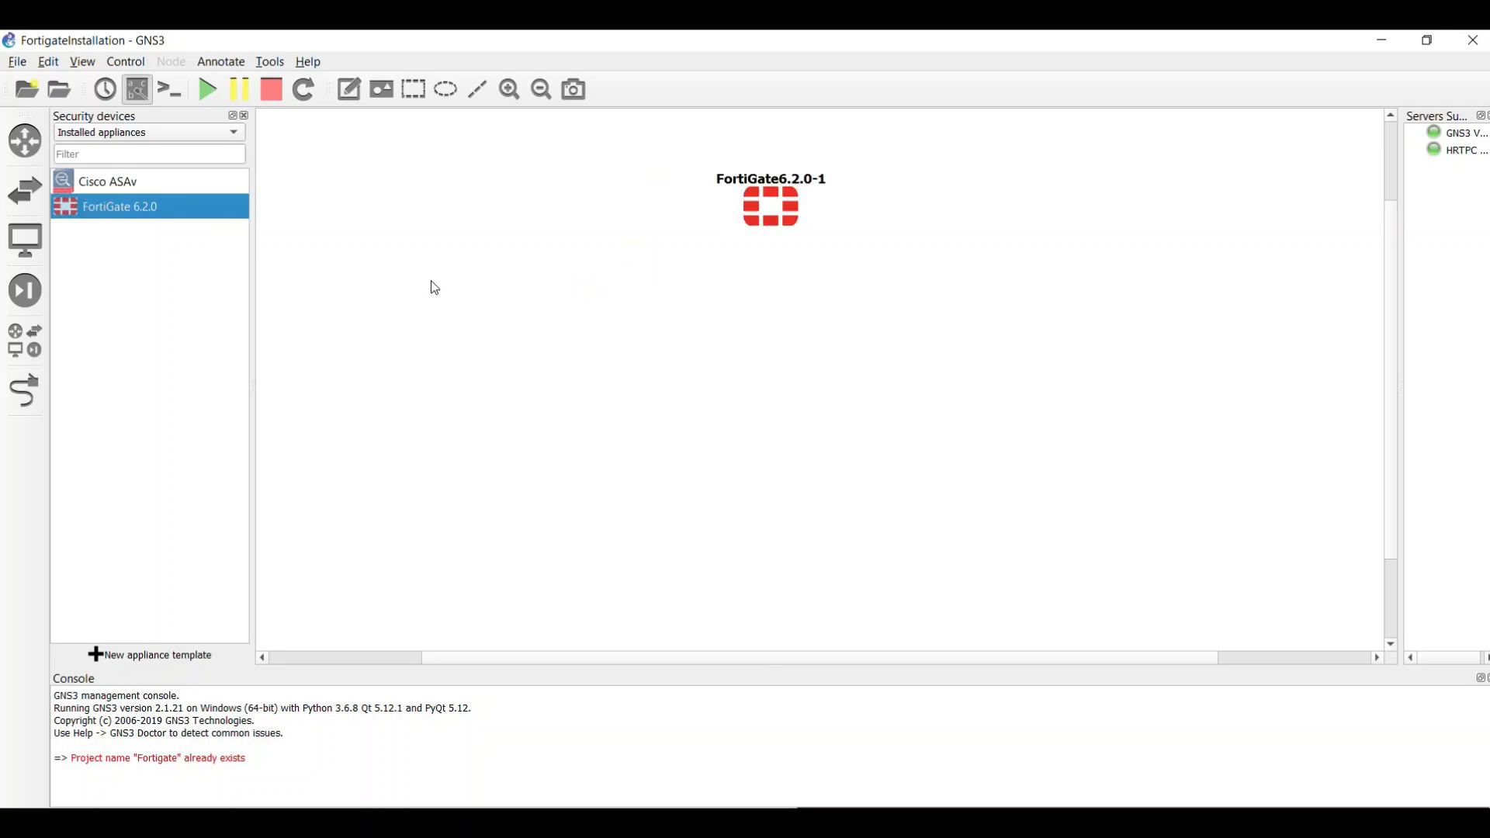
click(25, 239)
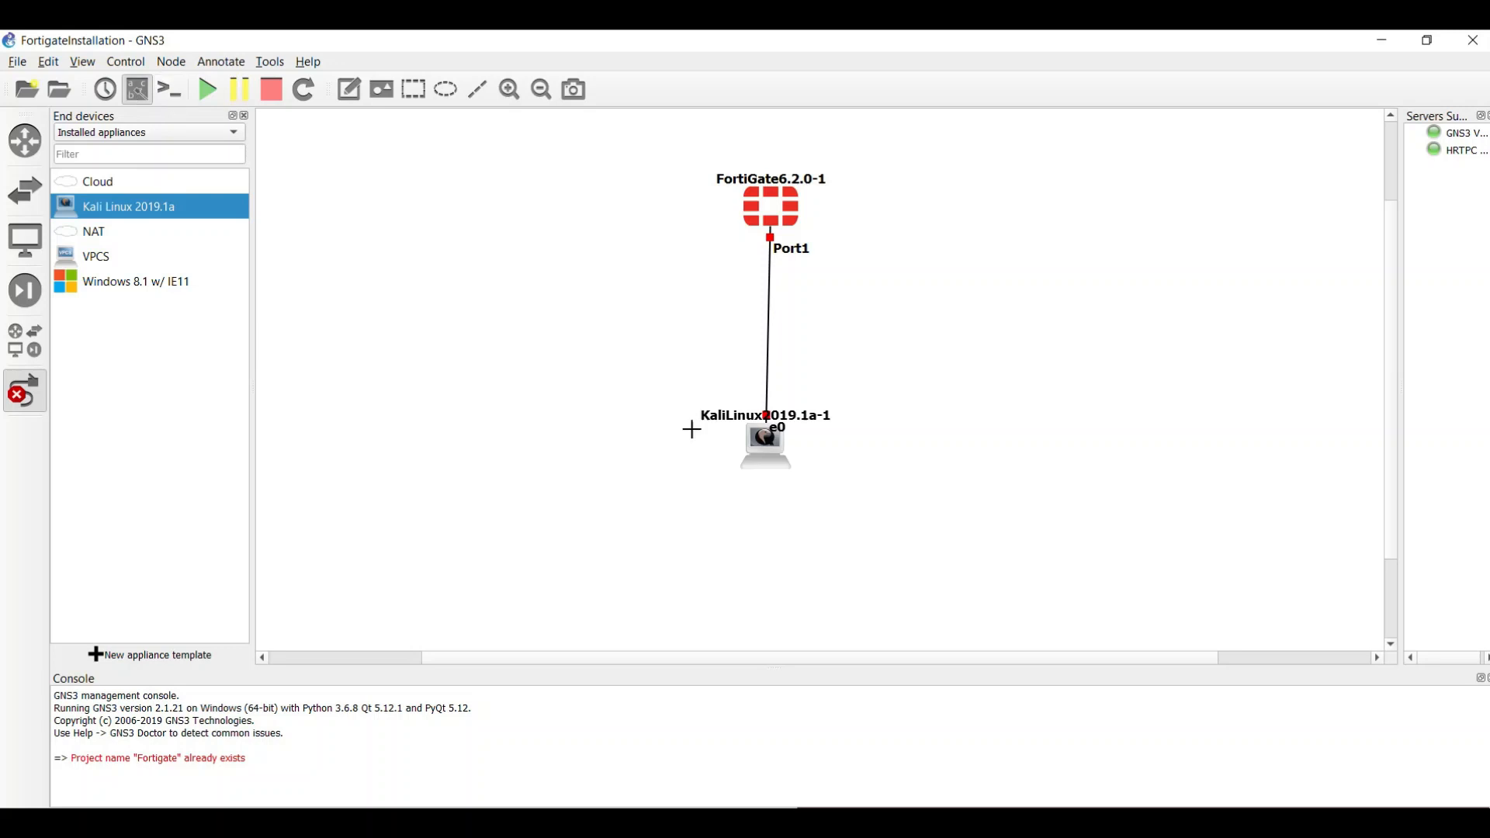
mouse_move(67, 427)
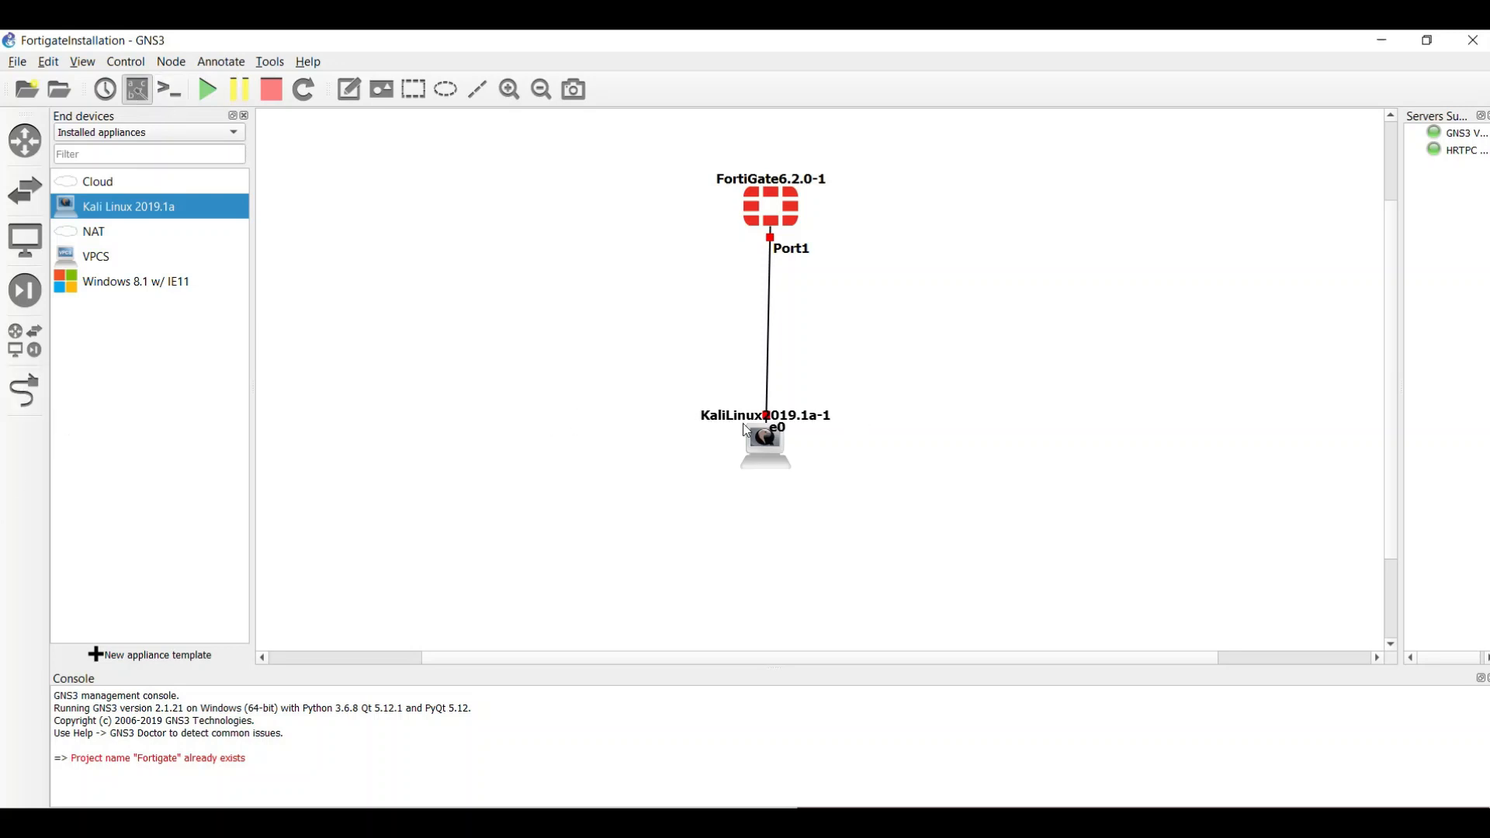
mouse_move(775, 447)
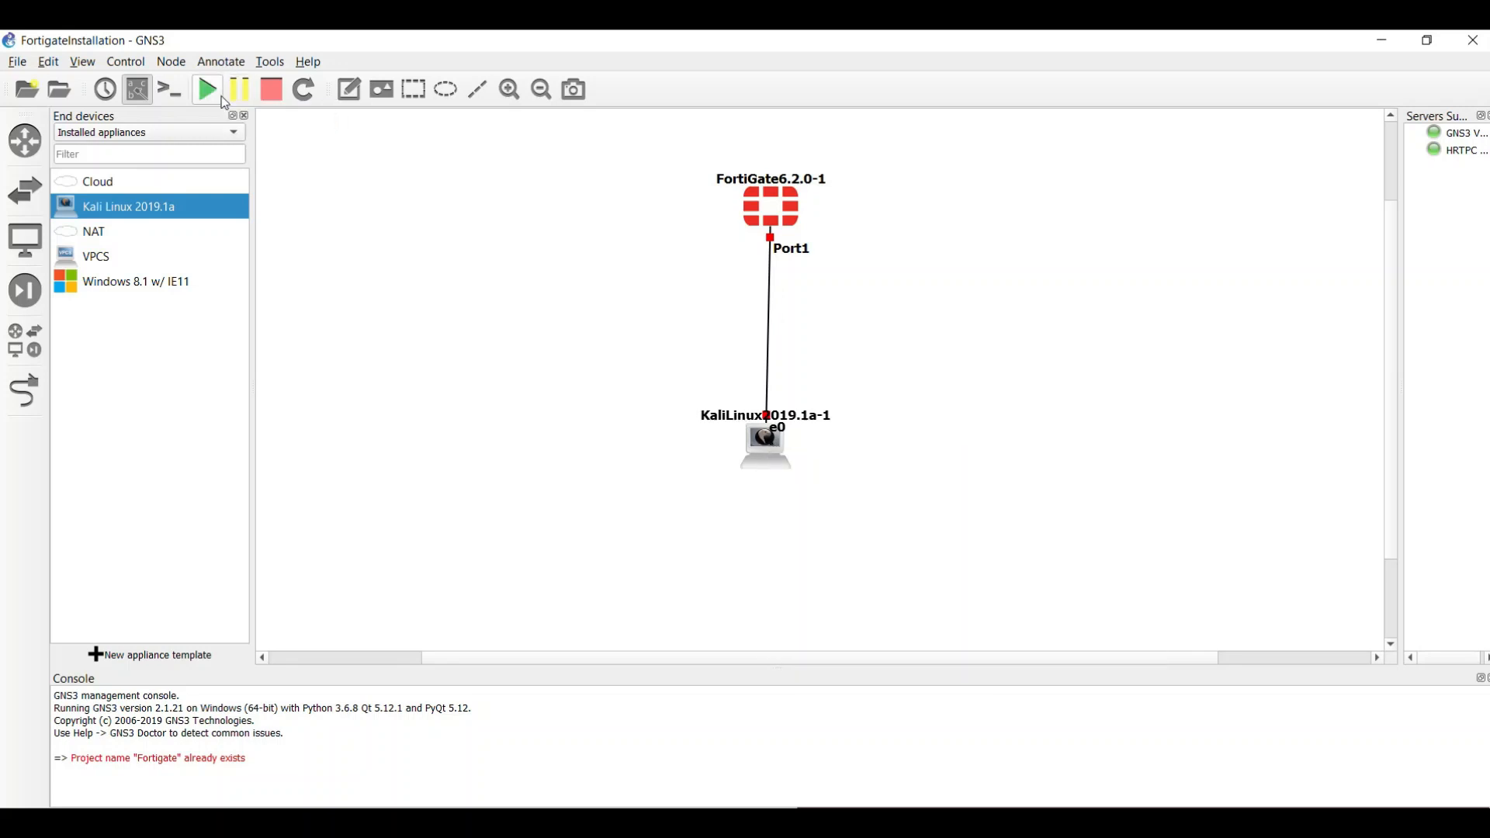
Step: Start all nodes and bring up the FortiGate node's actions for its console
click(205, 89)
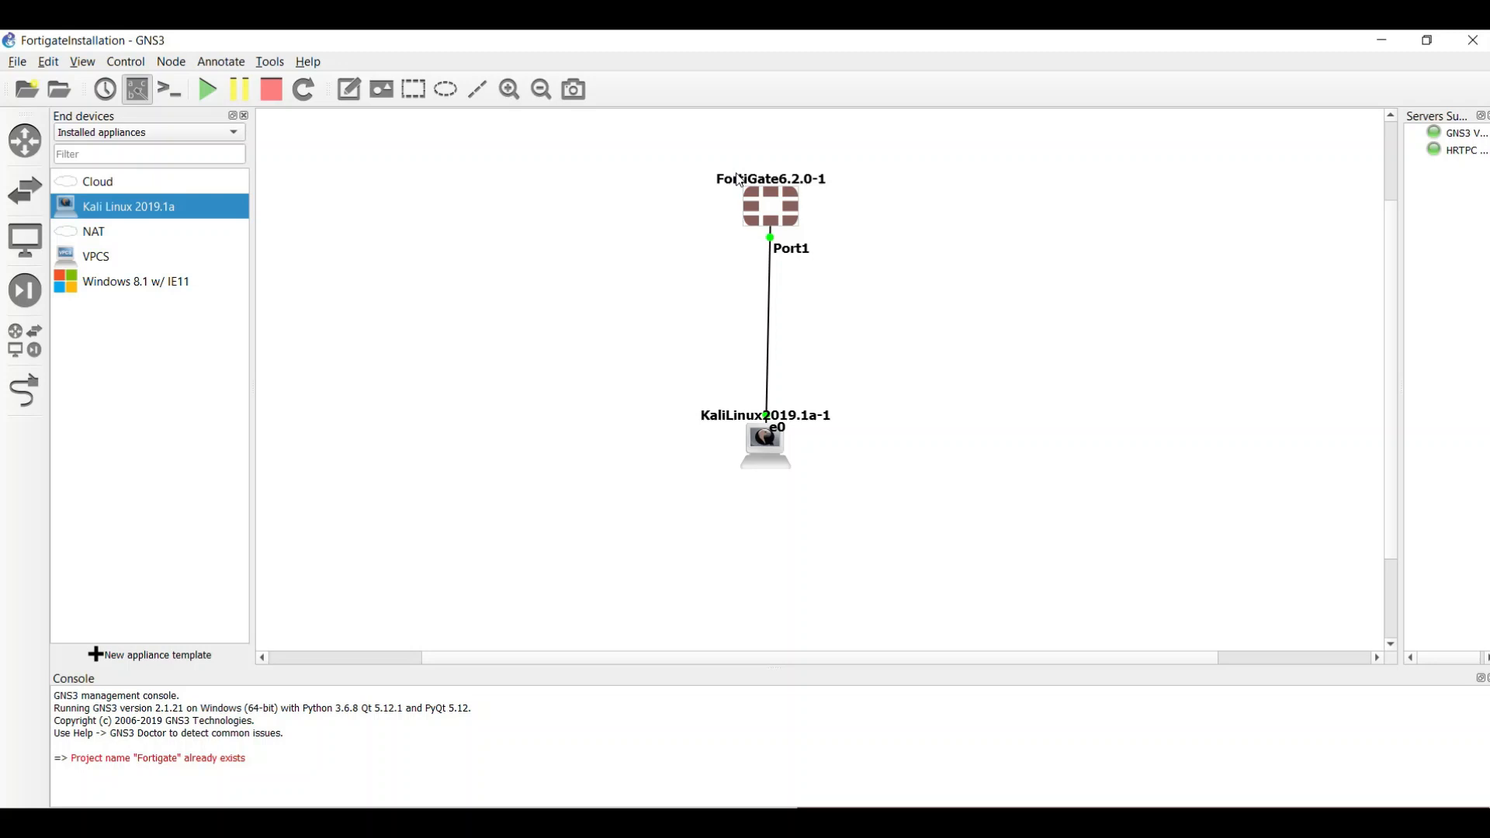
right_click(770, 205)
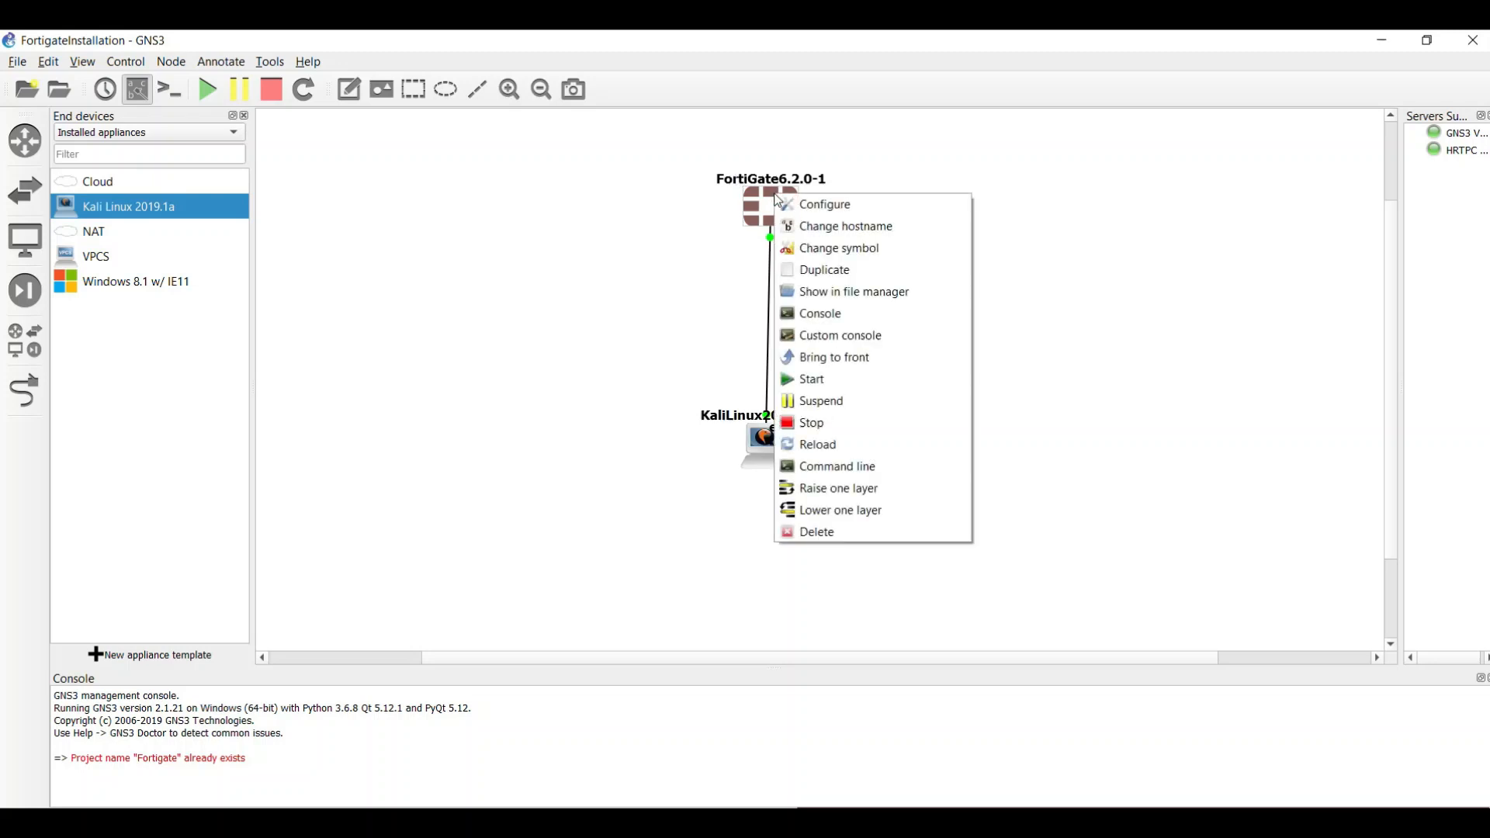
mouse_move(721, 445)
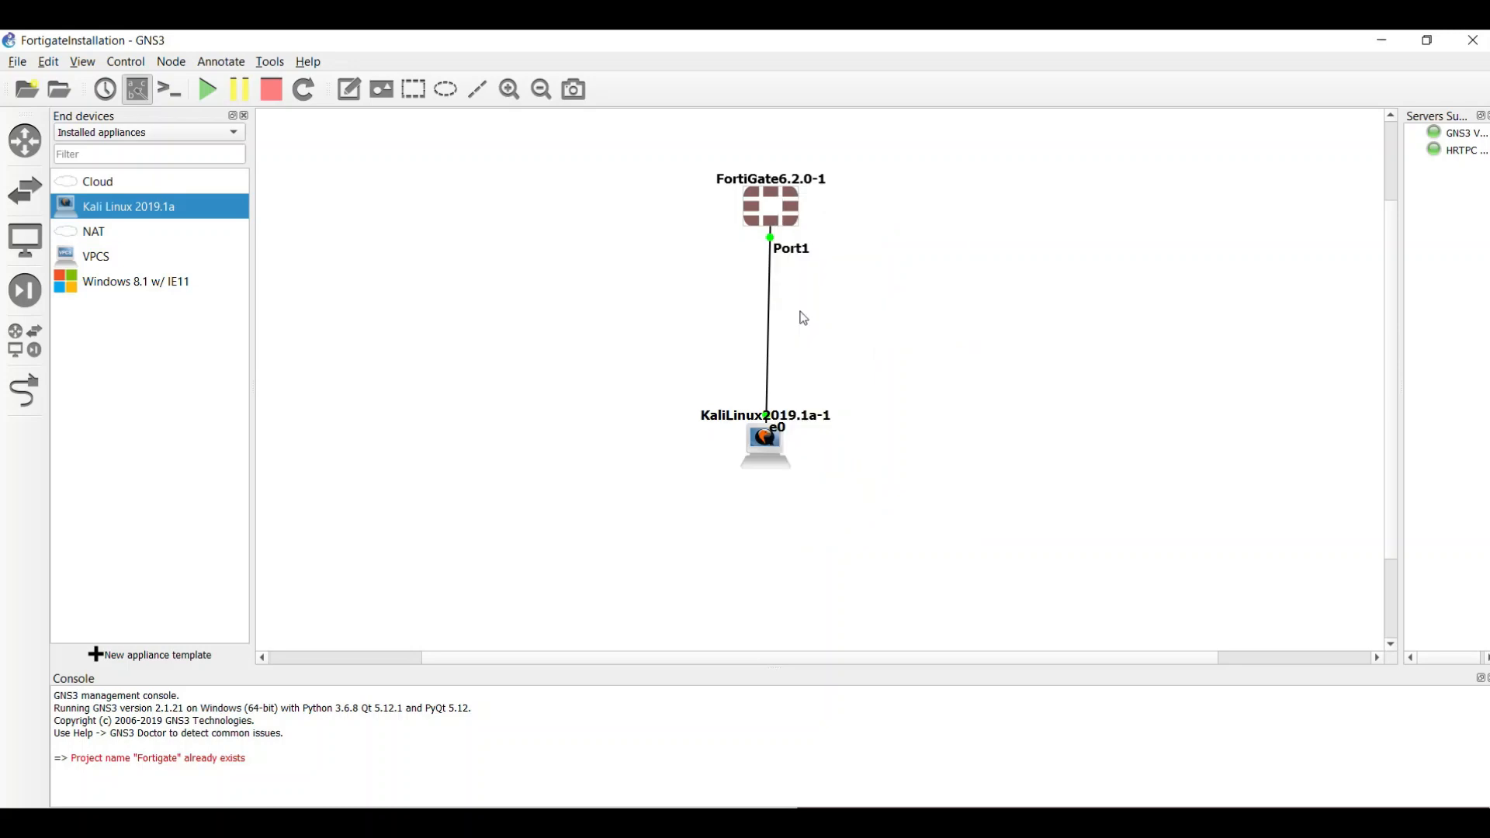
mouse_move(774, 501)
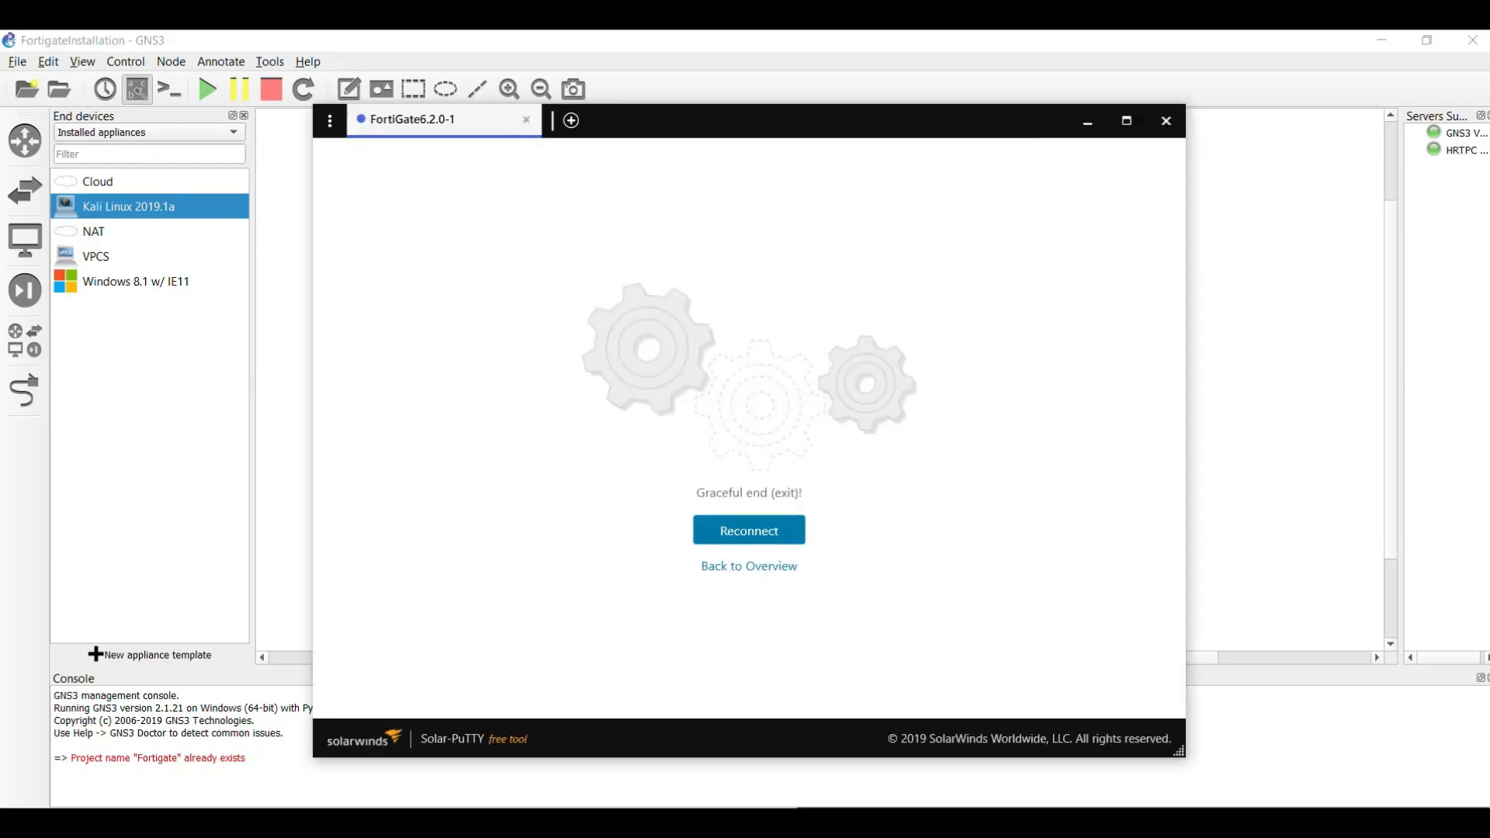
Step: Reconnect the FortiGate console through its disk formatting and close the ended session tab
click(749, 530)
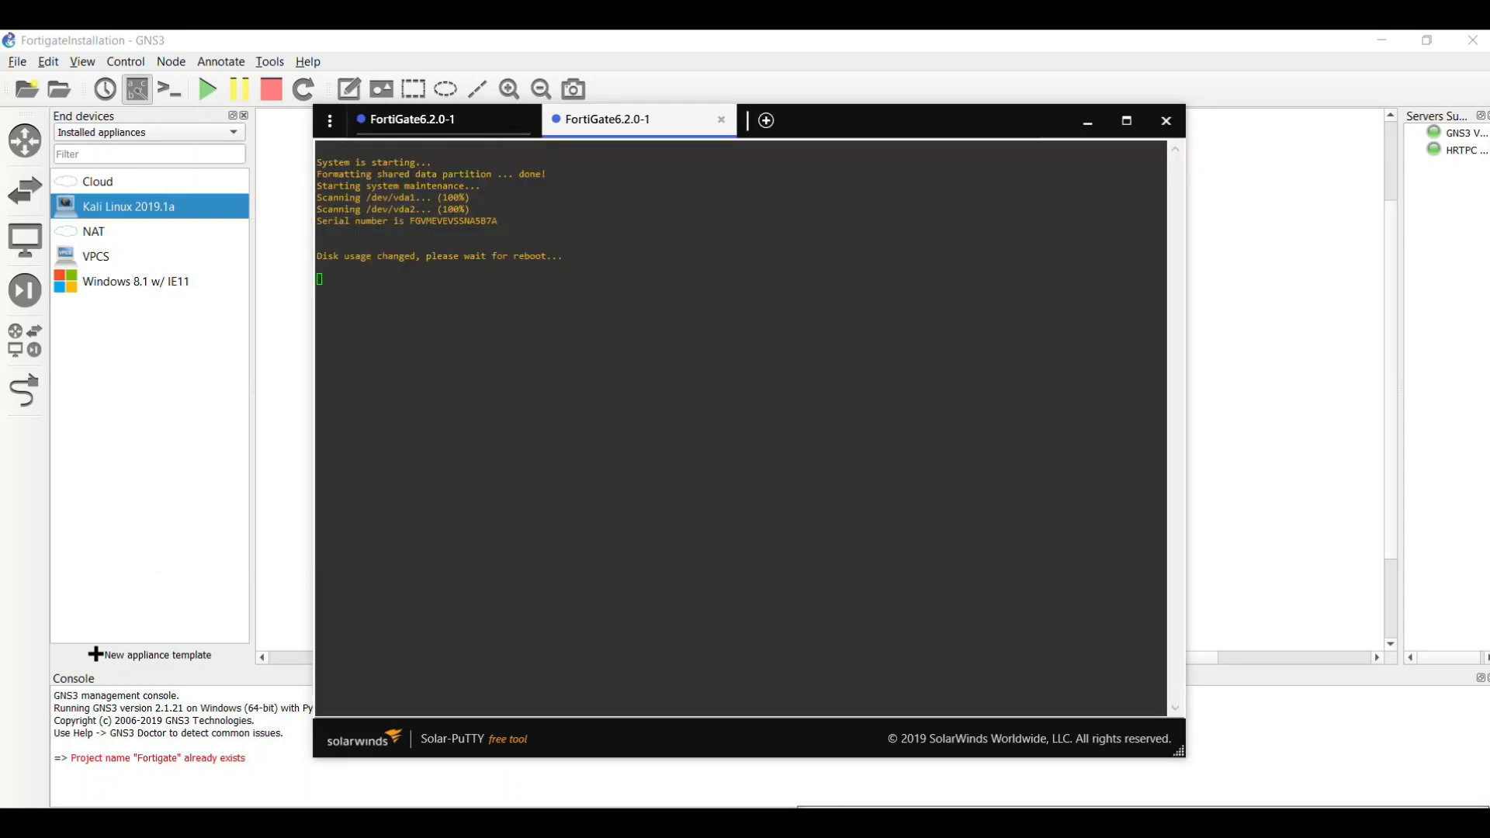
click(411, 120)
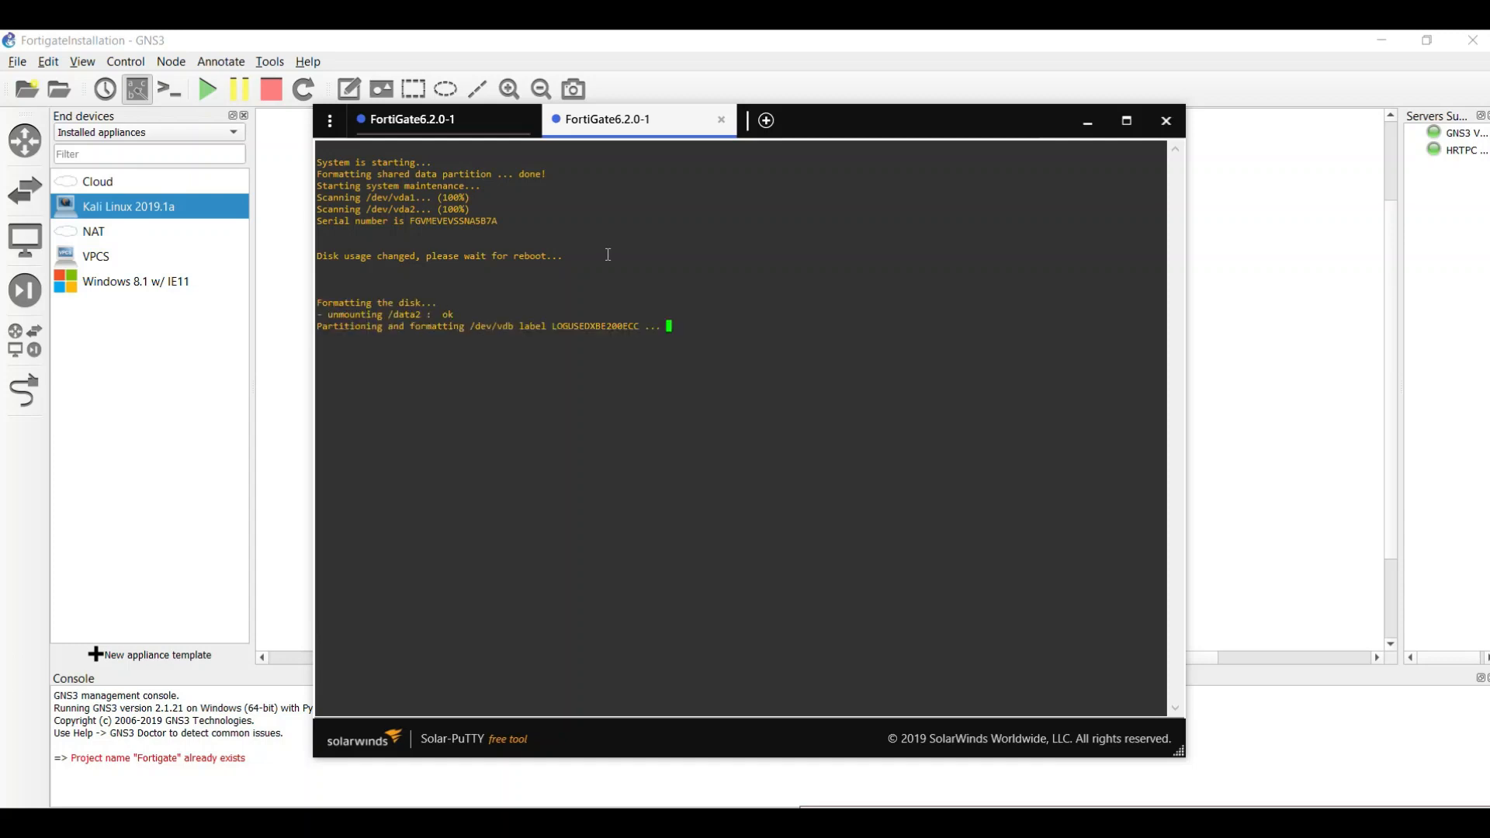
click(410, 119)
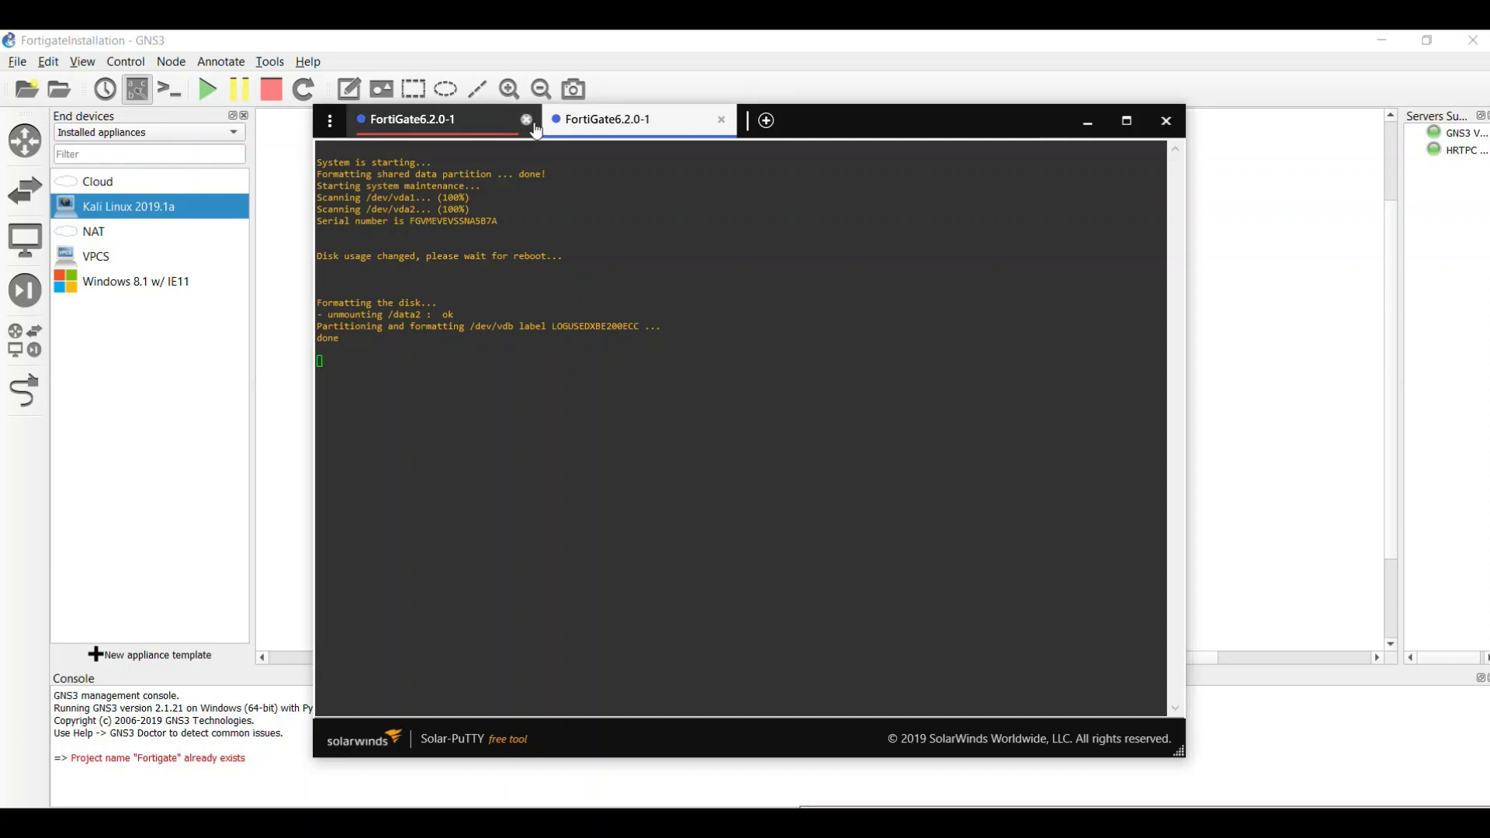
click(528, 119)
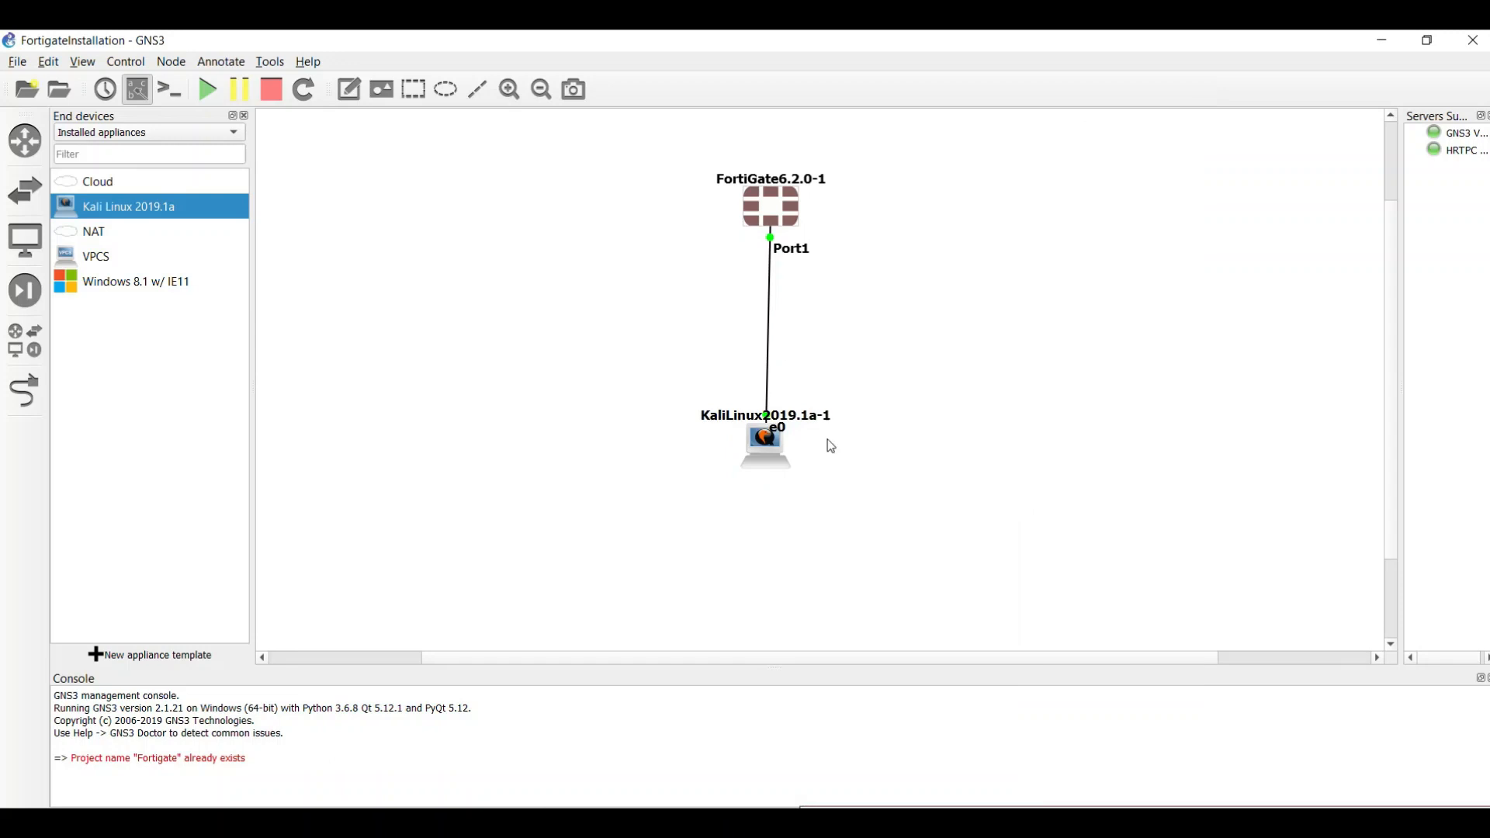
mouse_move(765, 443)
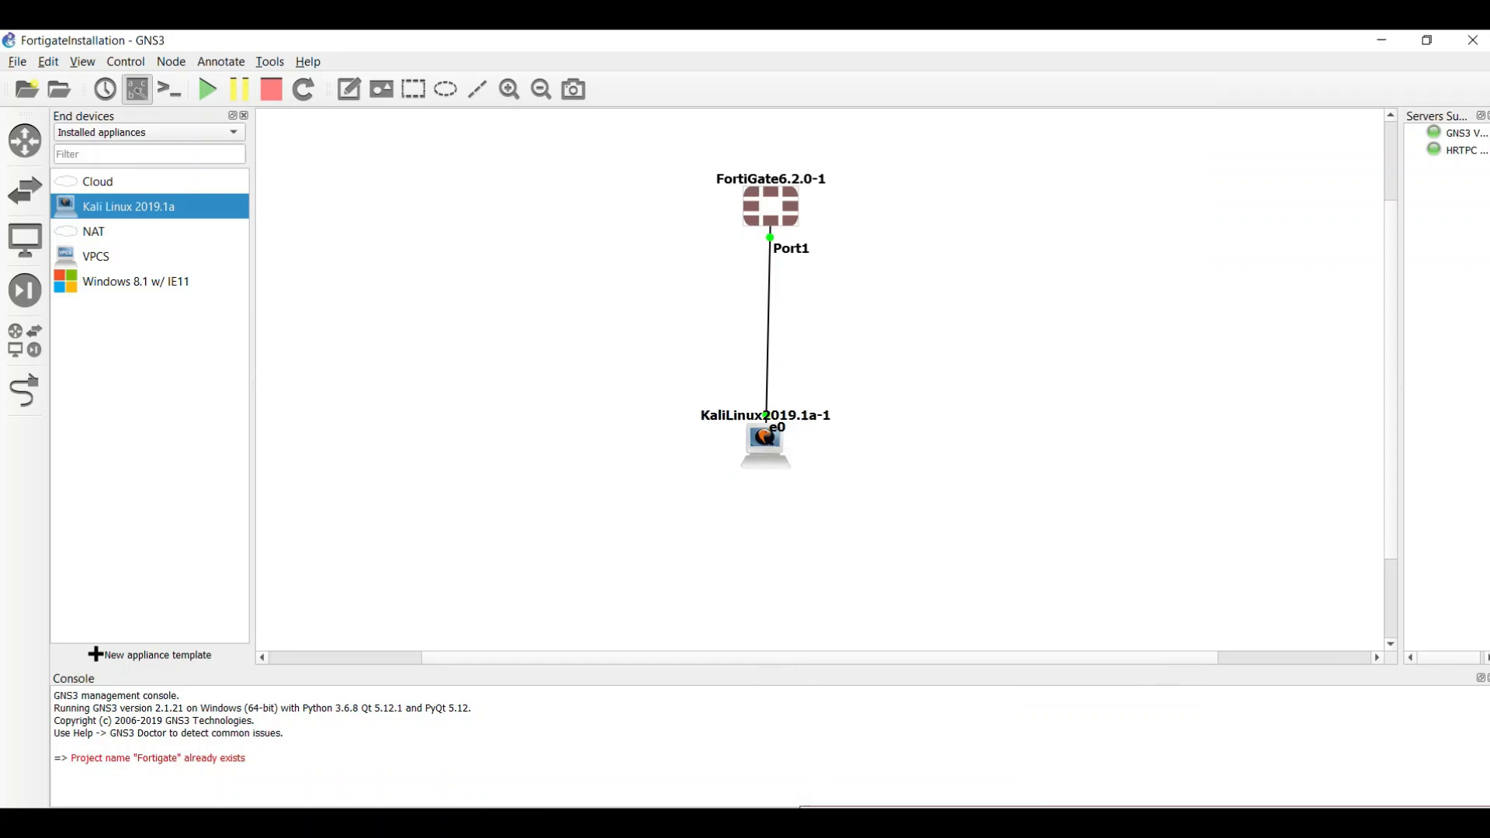
Step: Launch the Kali Linux node's console from its context menu
right_click(764, 439)
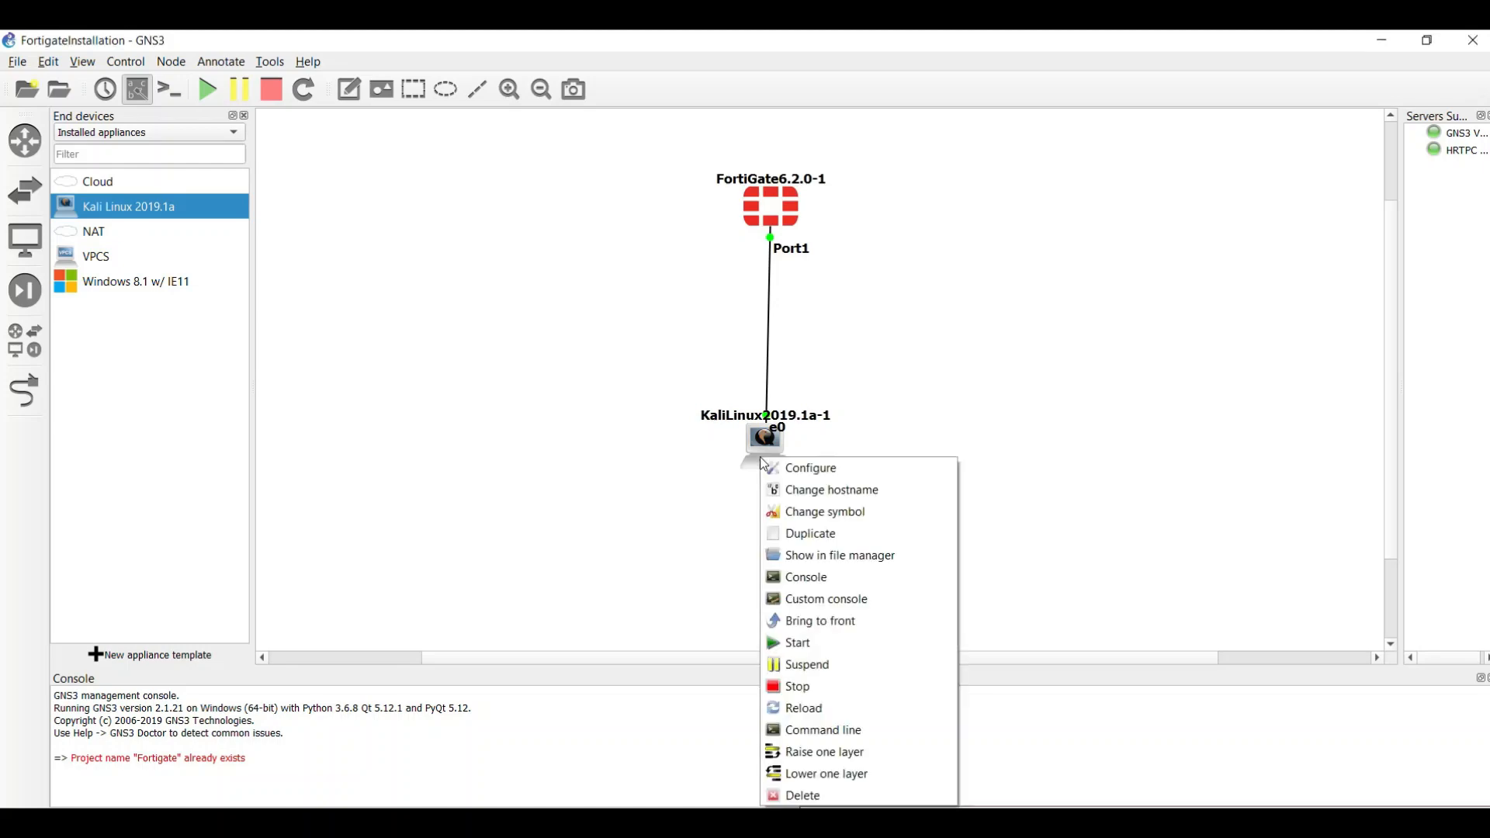
click(804, 577)
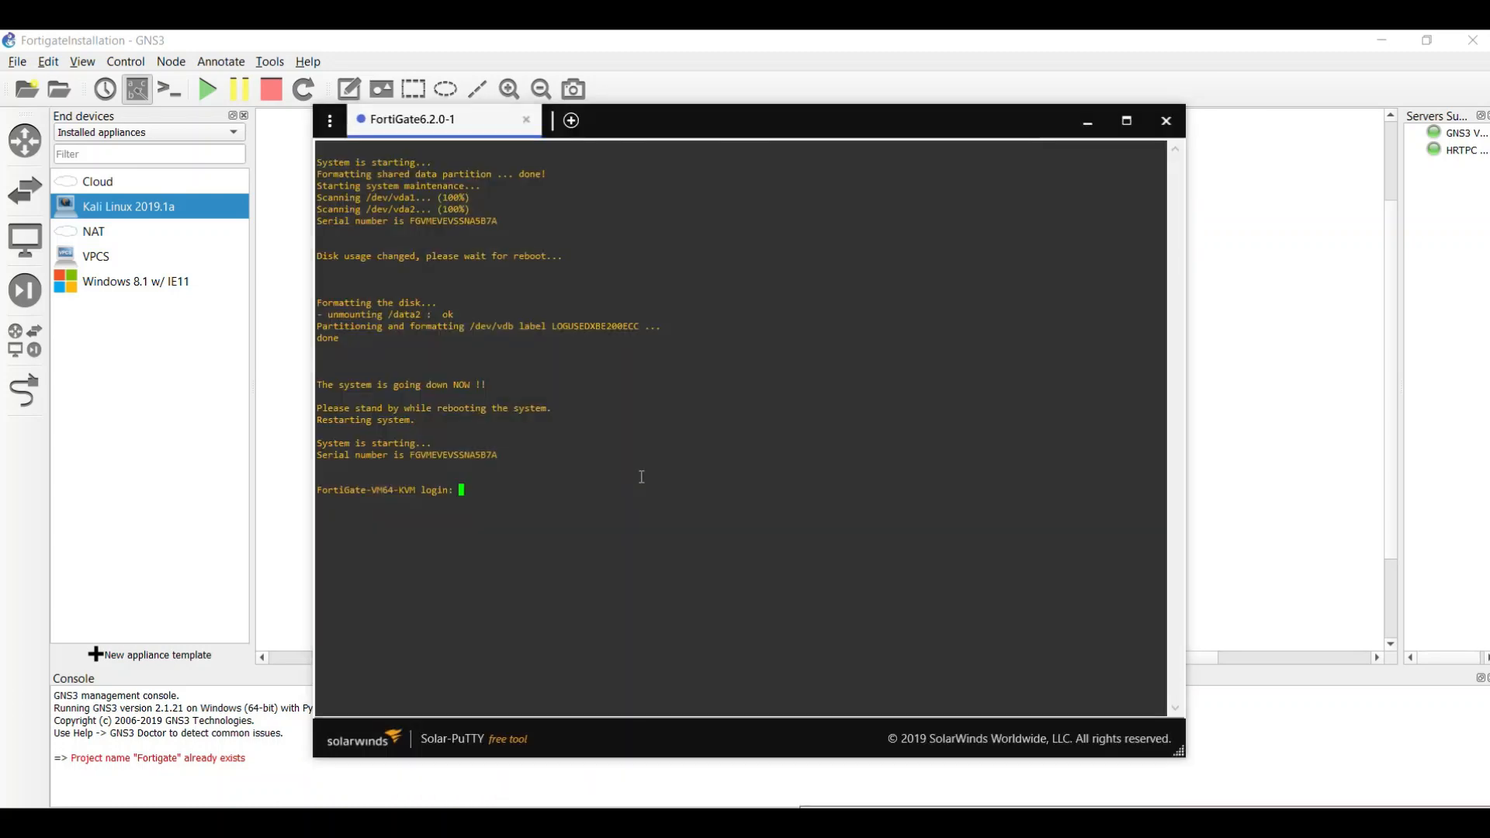
Step: Log in to the FortiGate as admin with a blank password and run show system interface
text(admin)
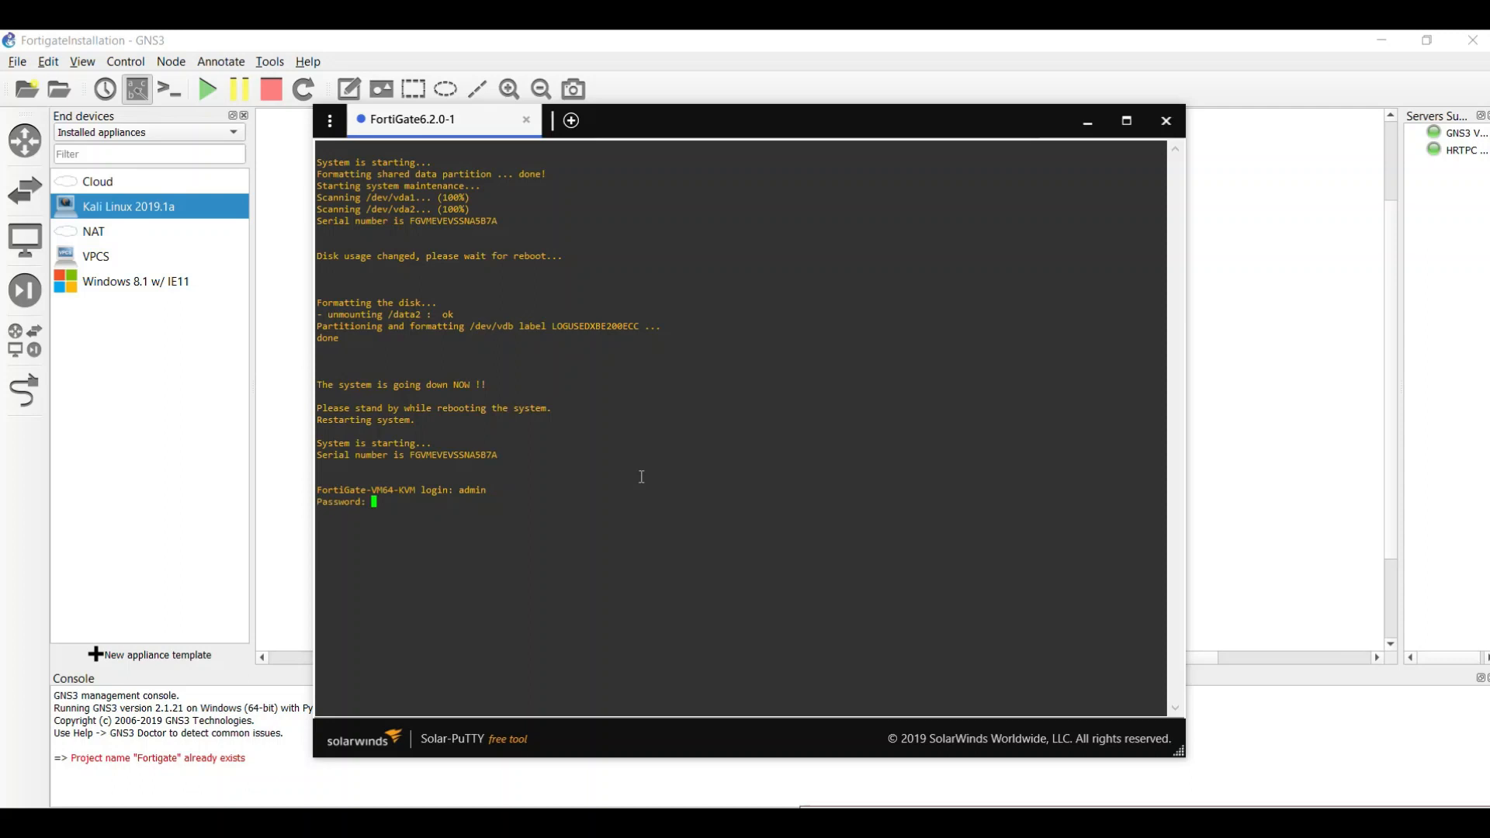
key(Enter)
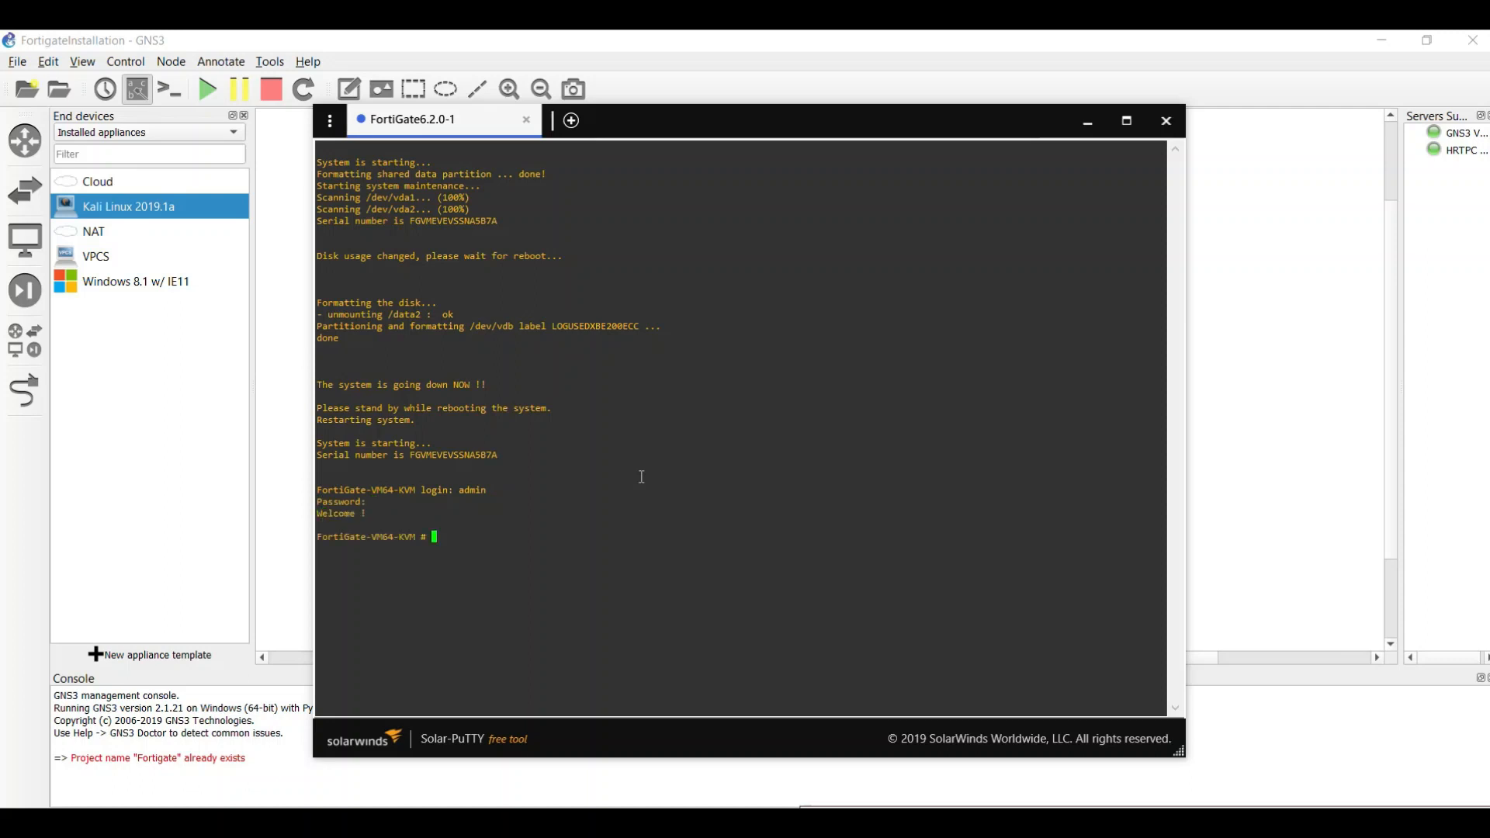
text(show system interface)
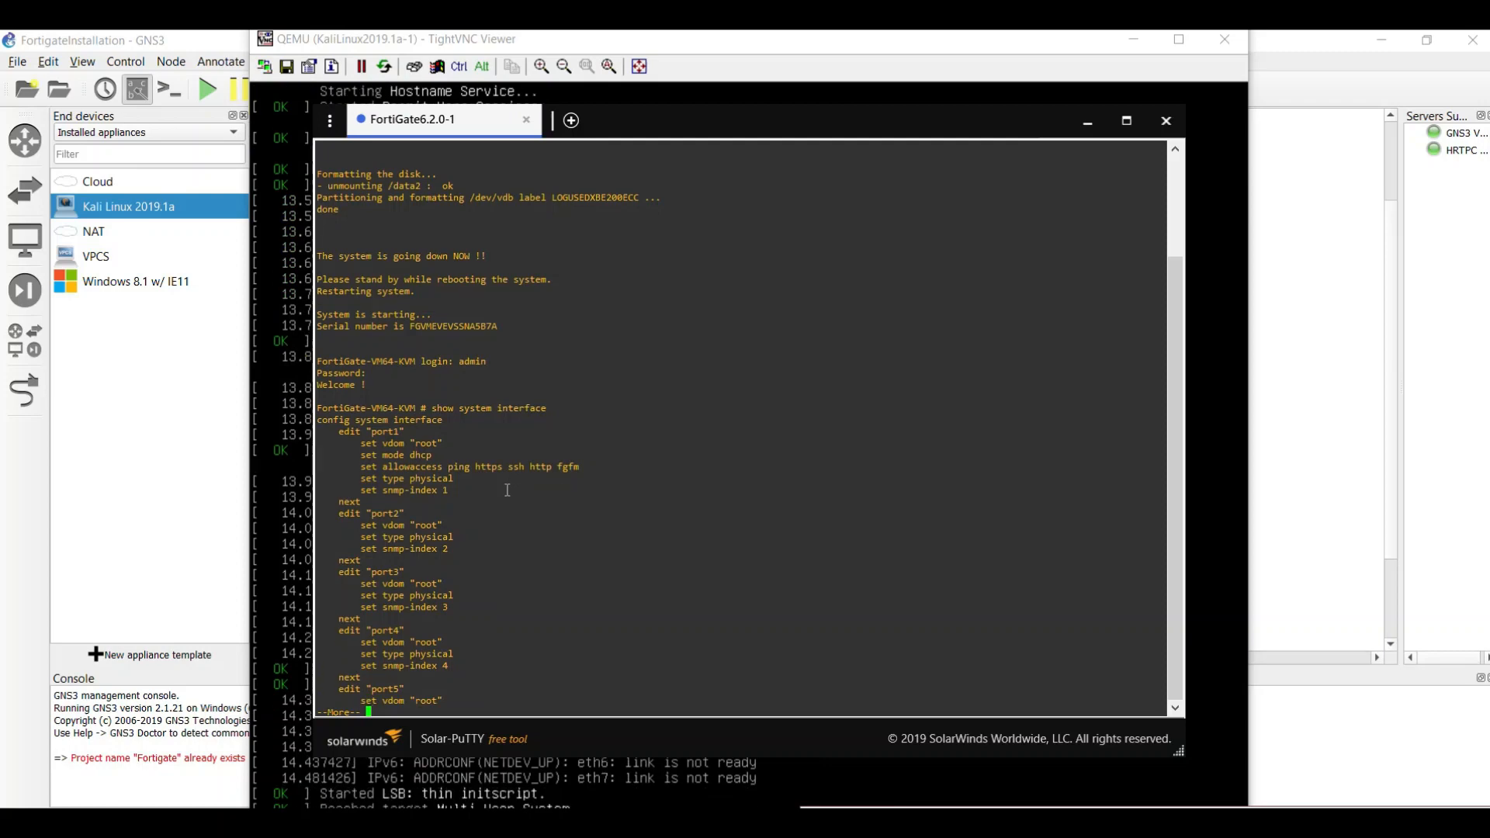
Step: In config system interface, edit port1 to static mode with IP 192.168.10.1 255.255.255.0
key(space)
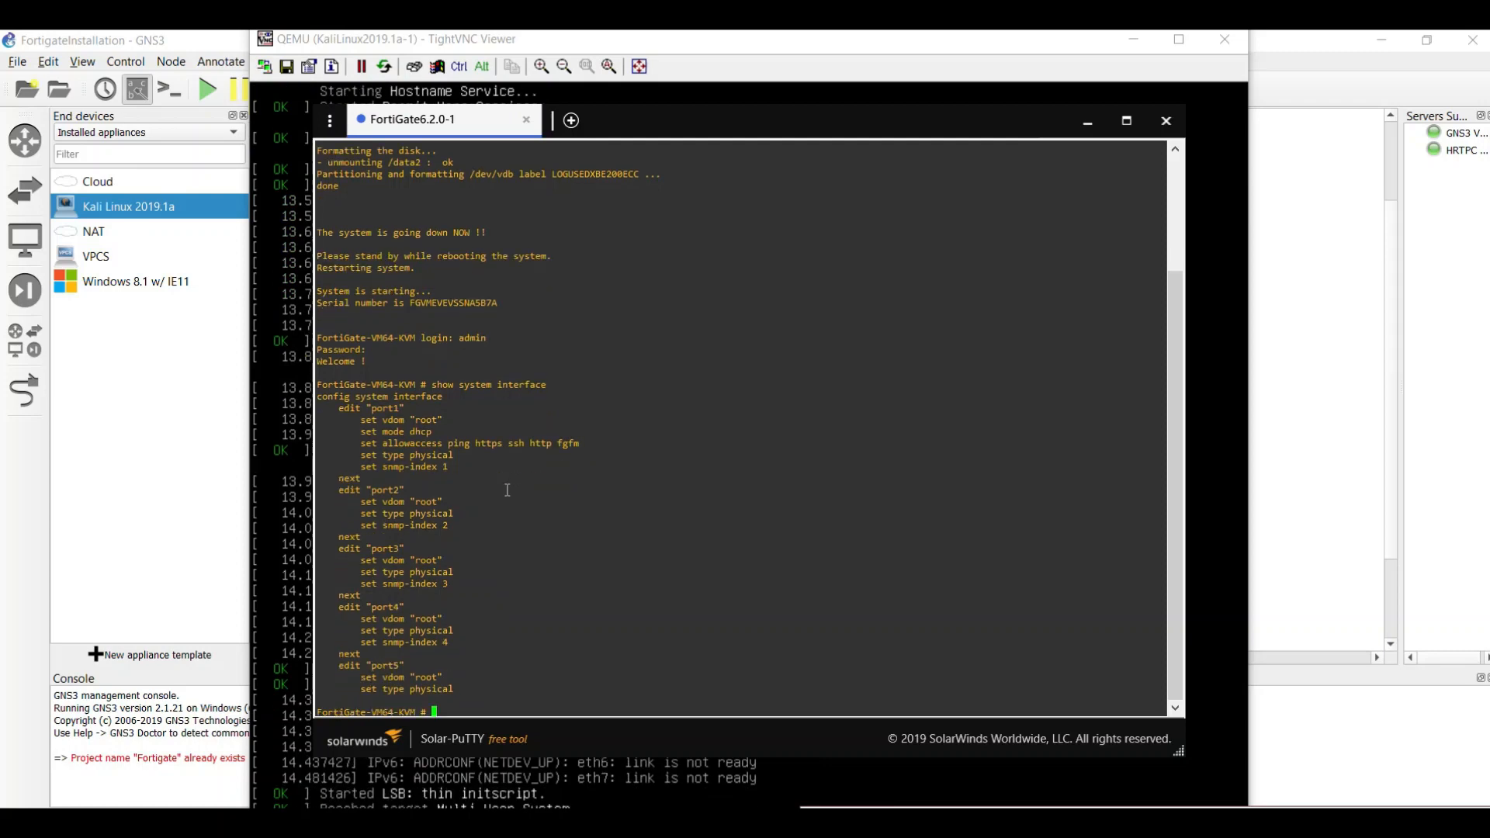
text(config system)
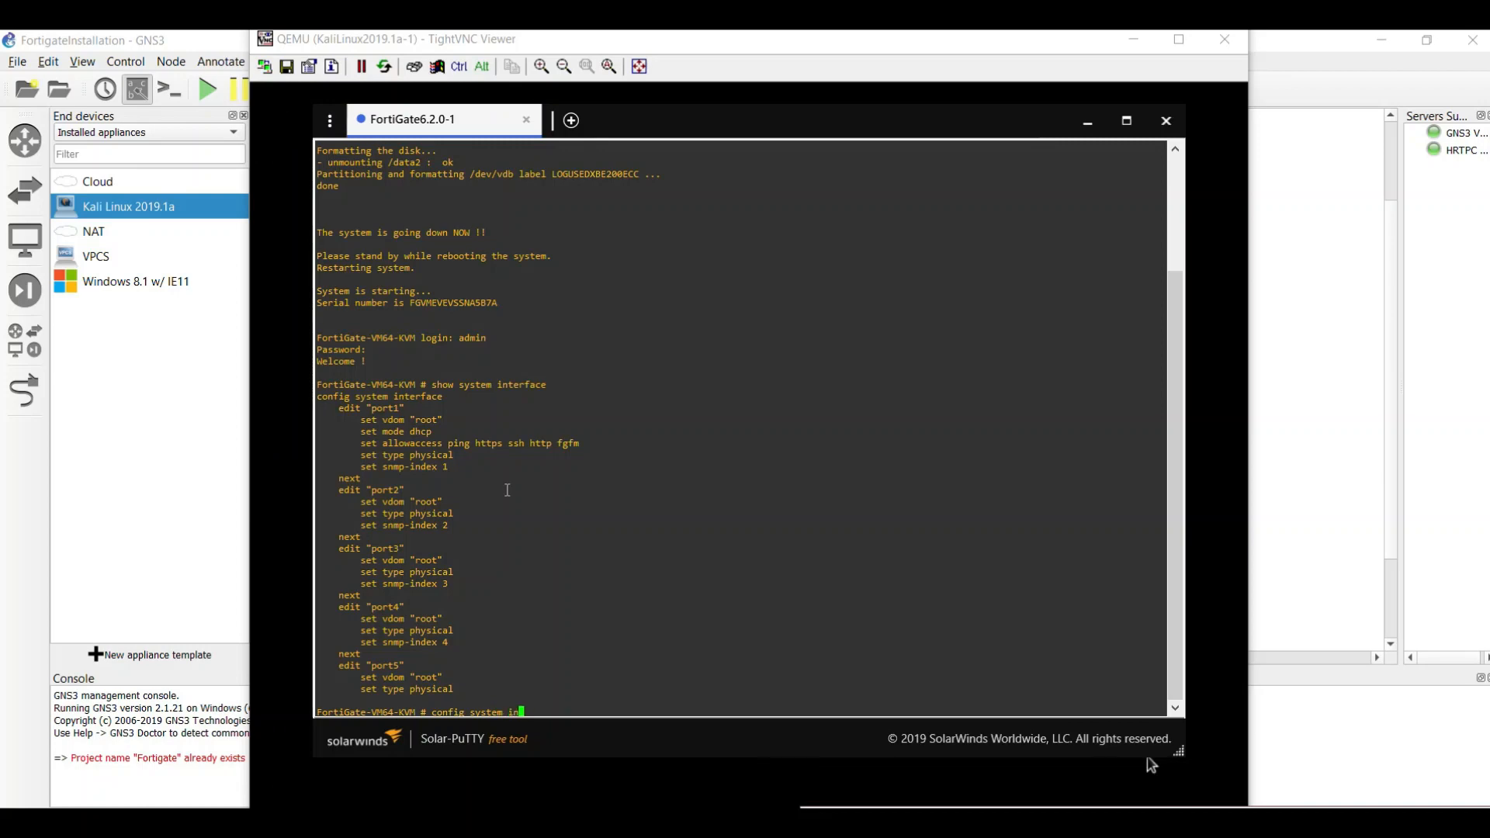
text(interface)
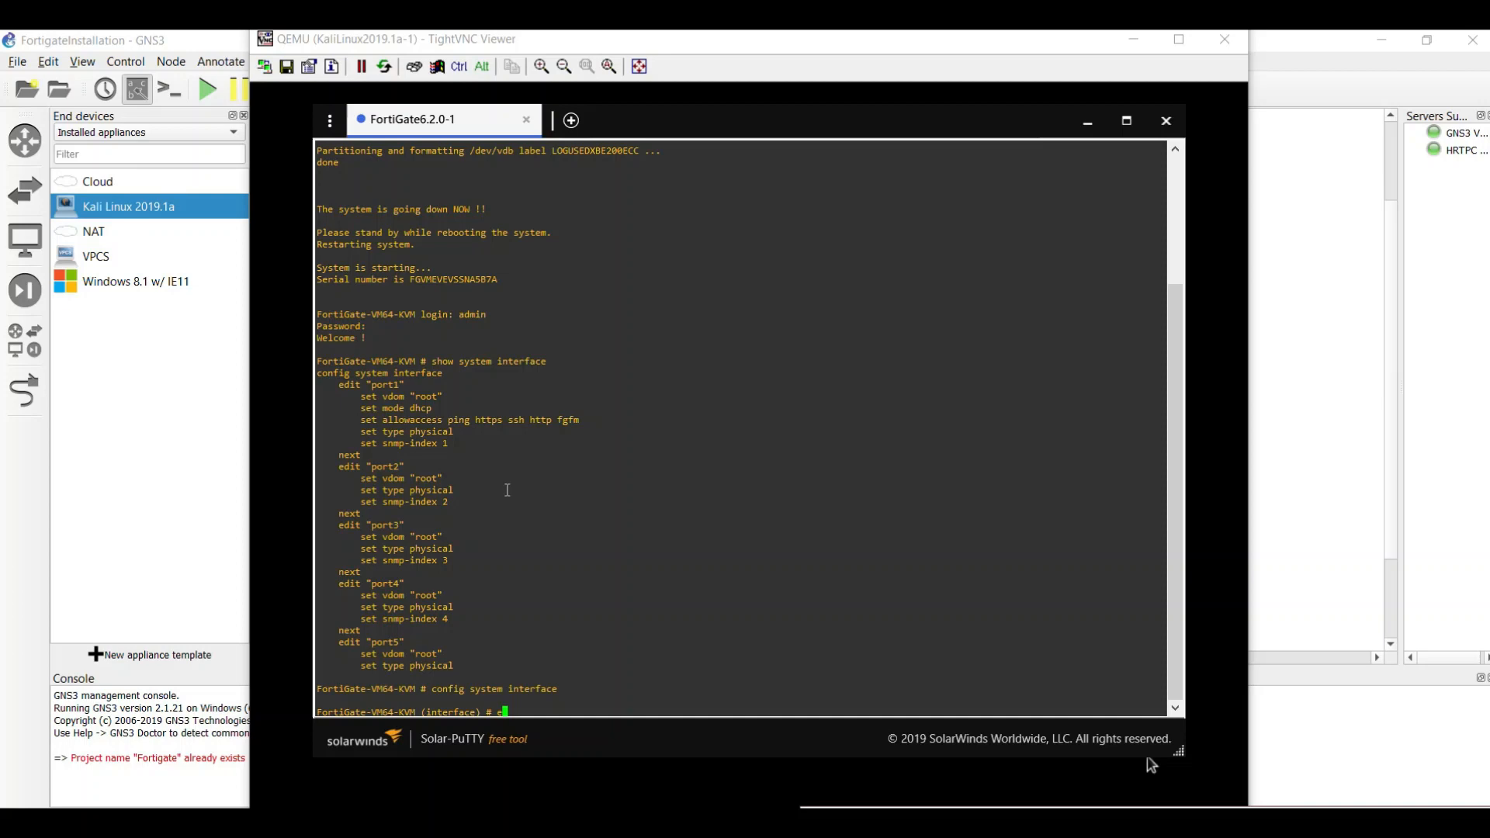
text(dit port1)
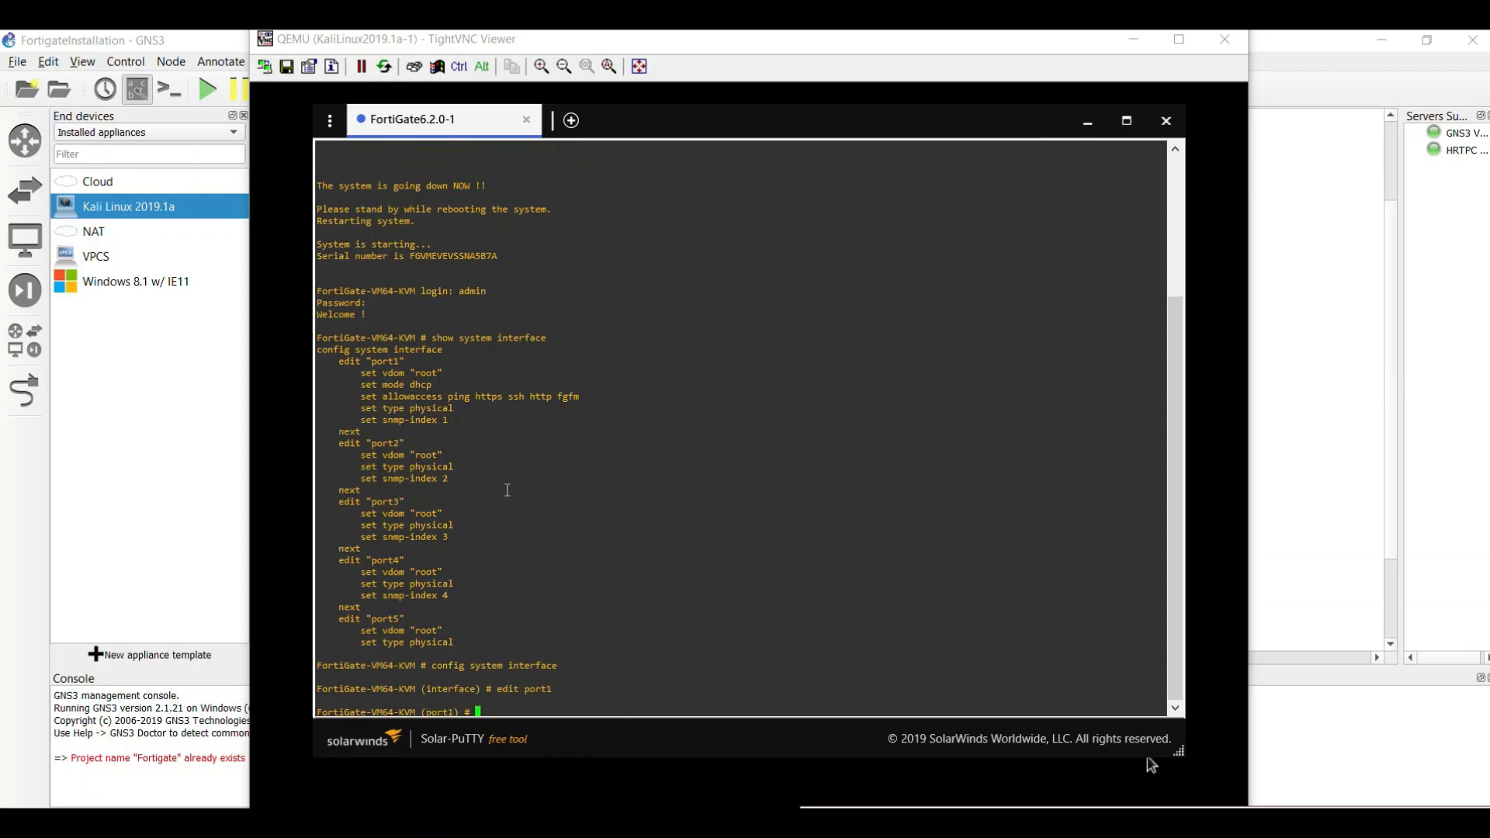
text(set)
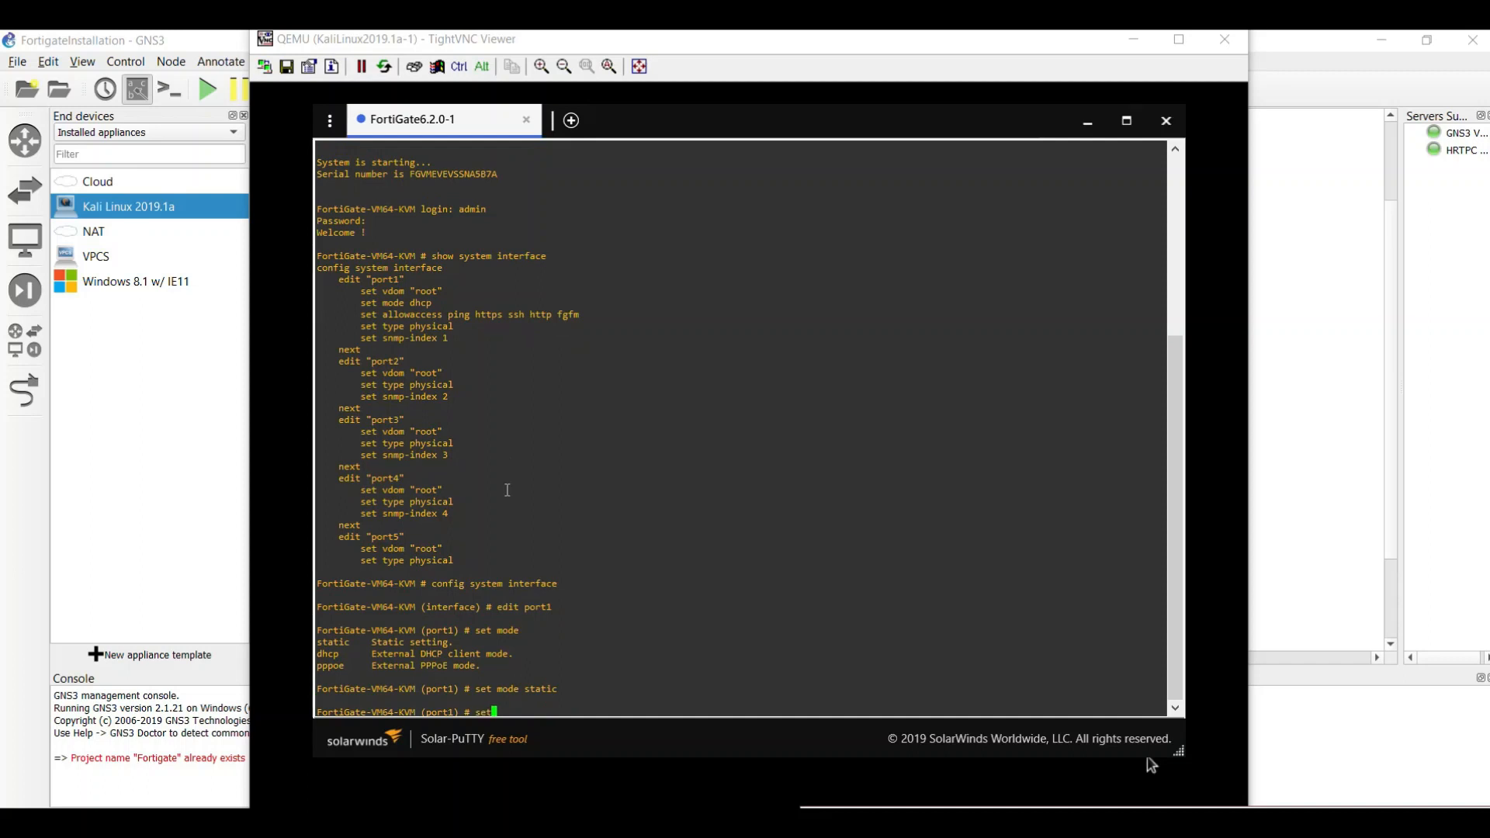
text(ip add)
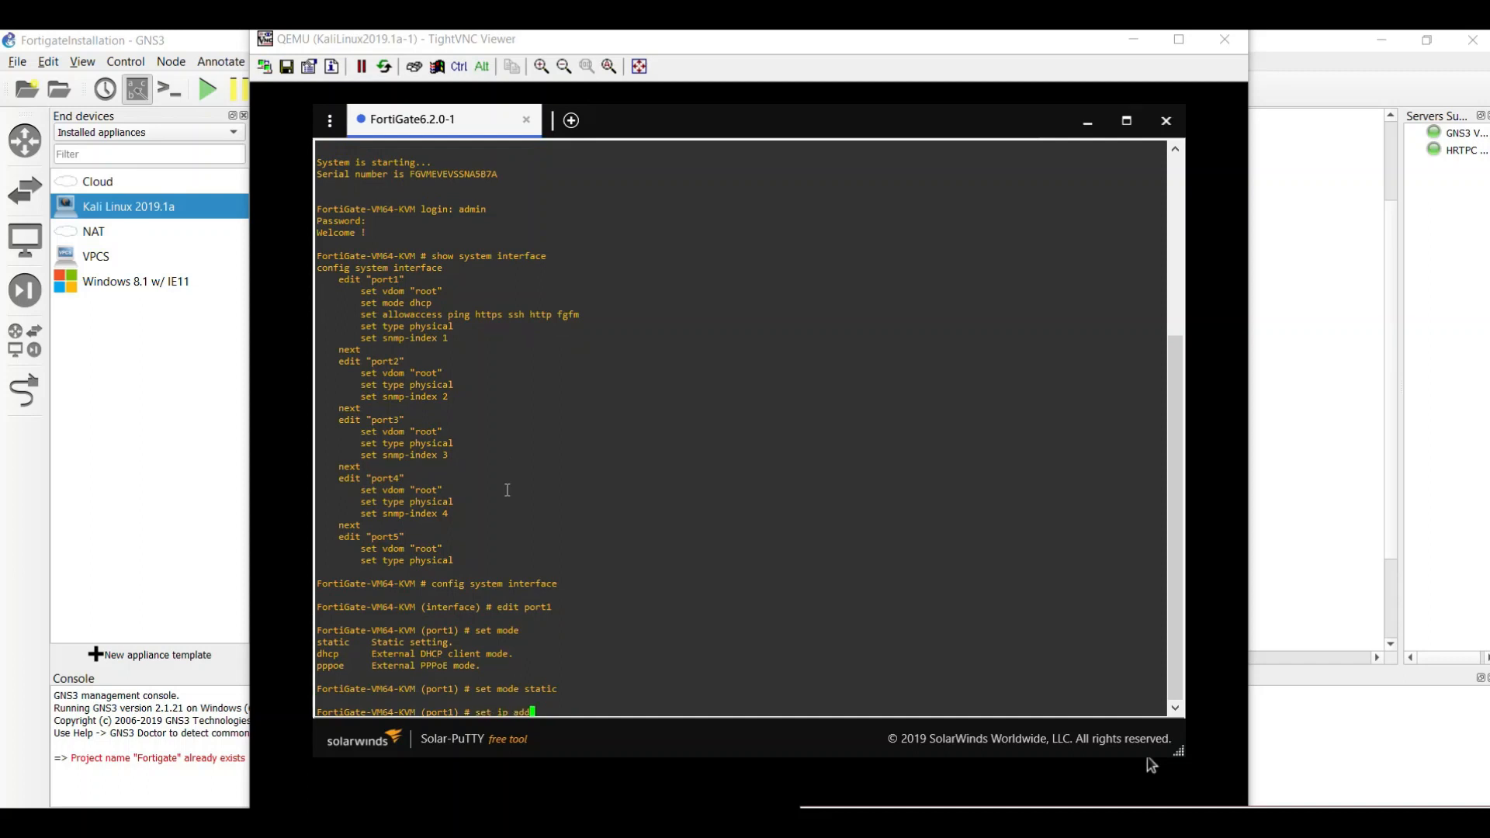
mouse_move(615, 603)
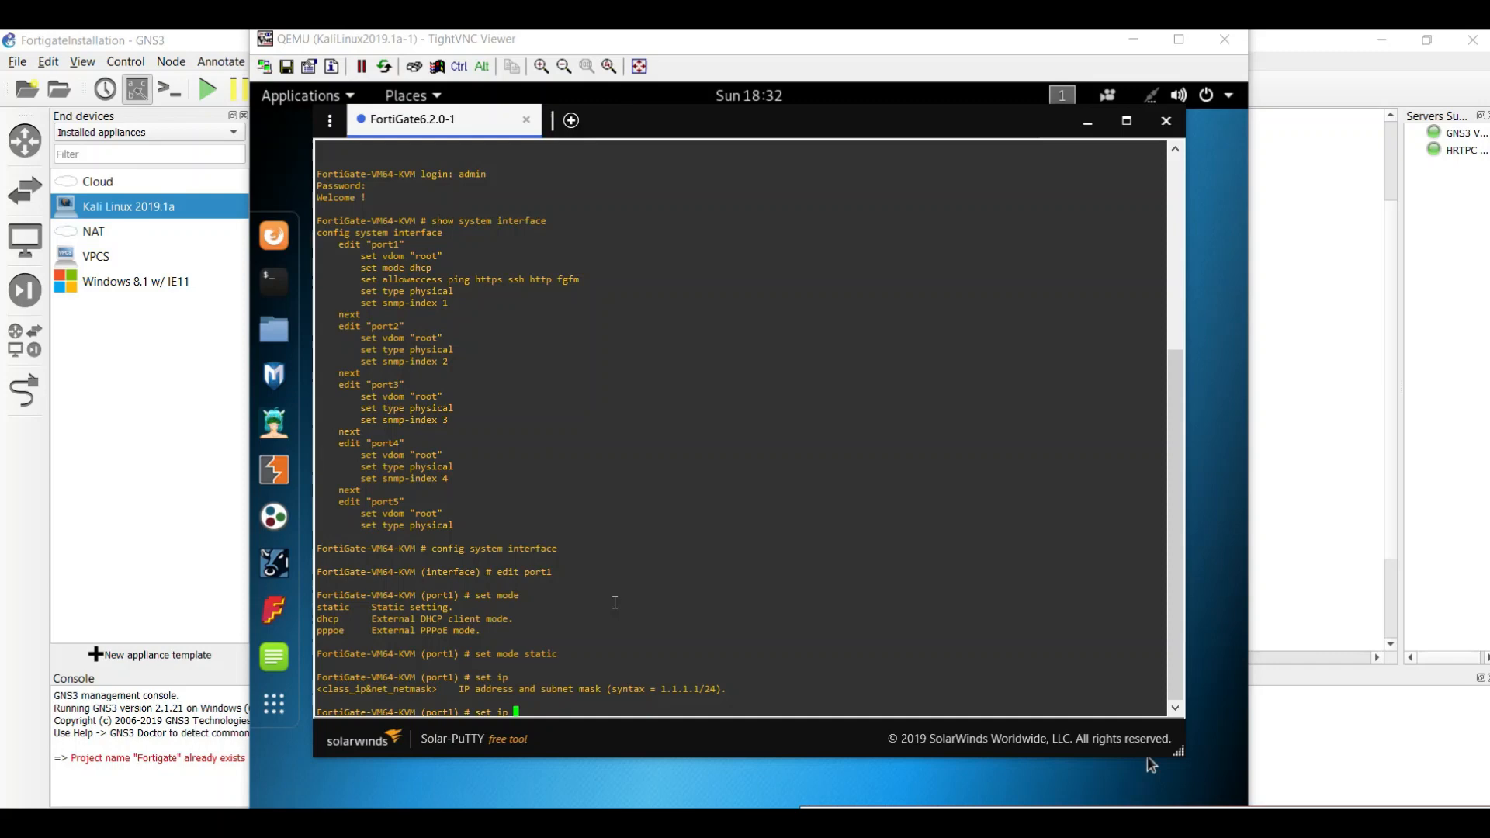
text(192.168.10.1 255.255.255.0)
text(end)
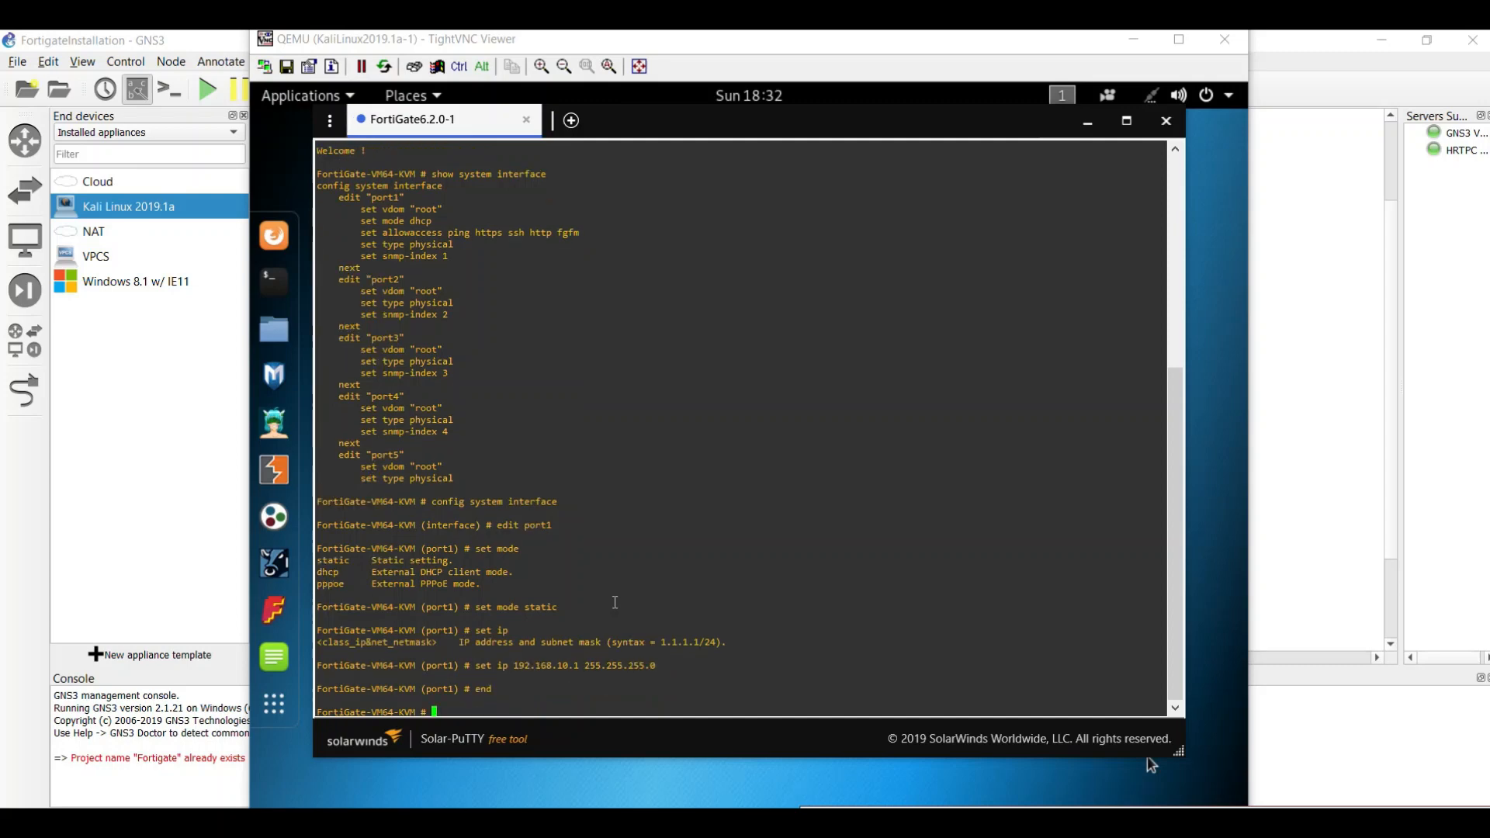
Step: Rerun show system interface to confirm port1's static address and mark its allowed-access line
text(show system interface)
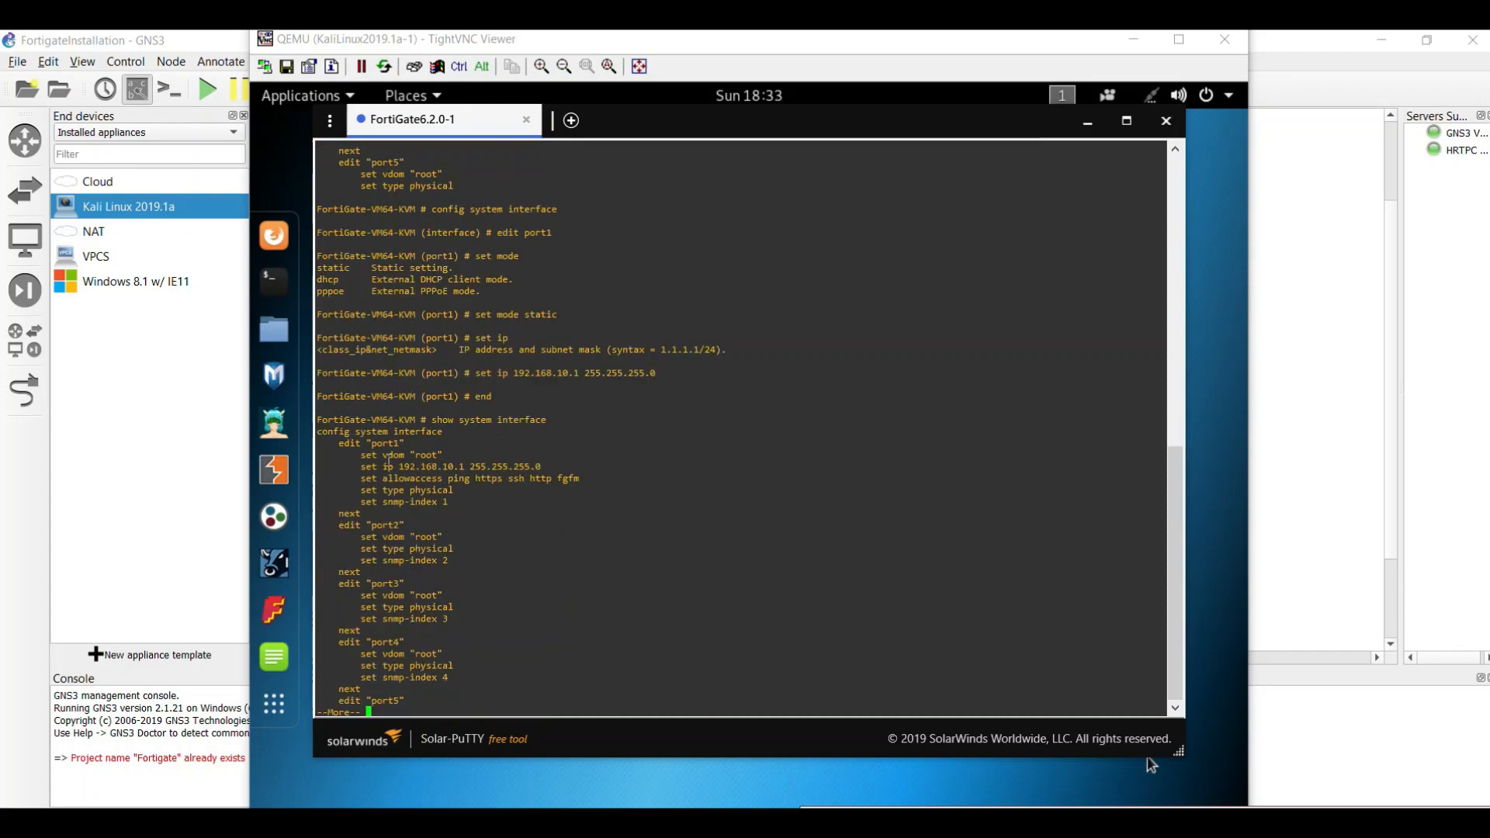
drag(358, 466, 547, 466)
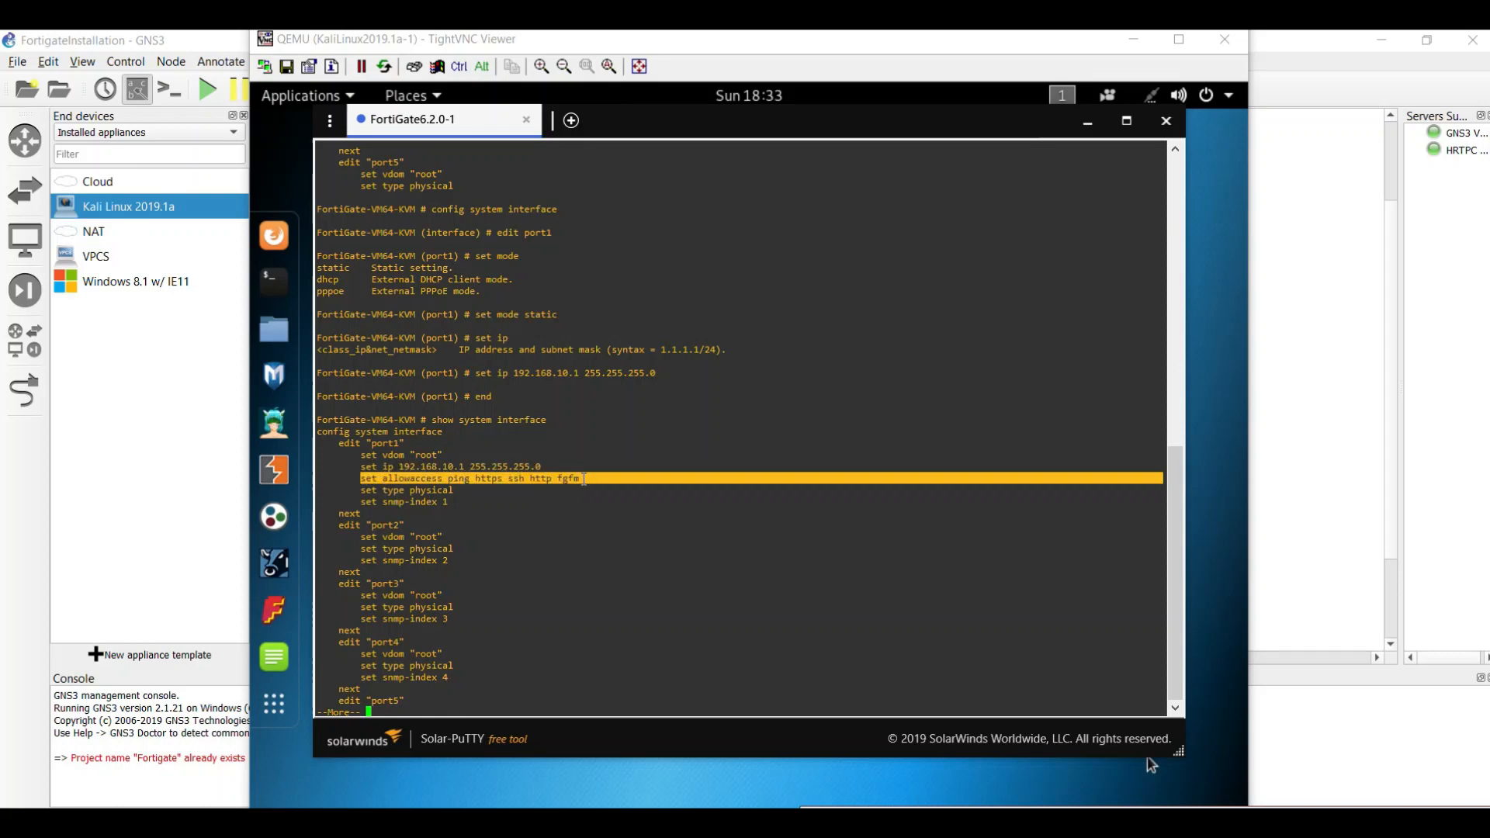
mouse_move(1127, 121)
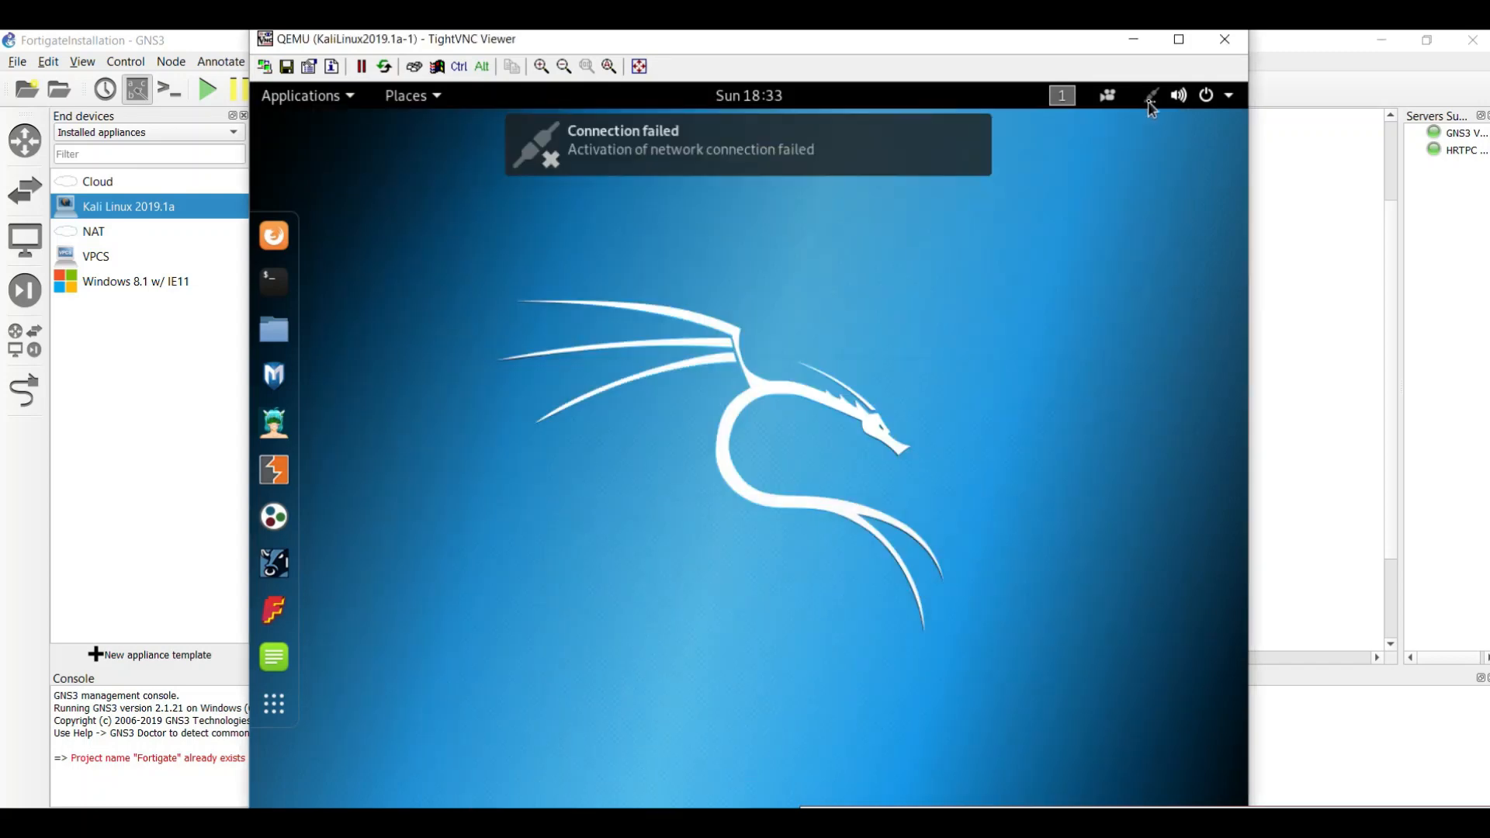
Step: Reach the Wired Settings from Kali's top-right system status menu
click(1151, 95)
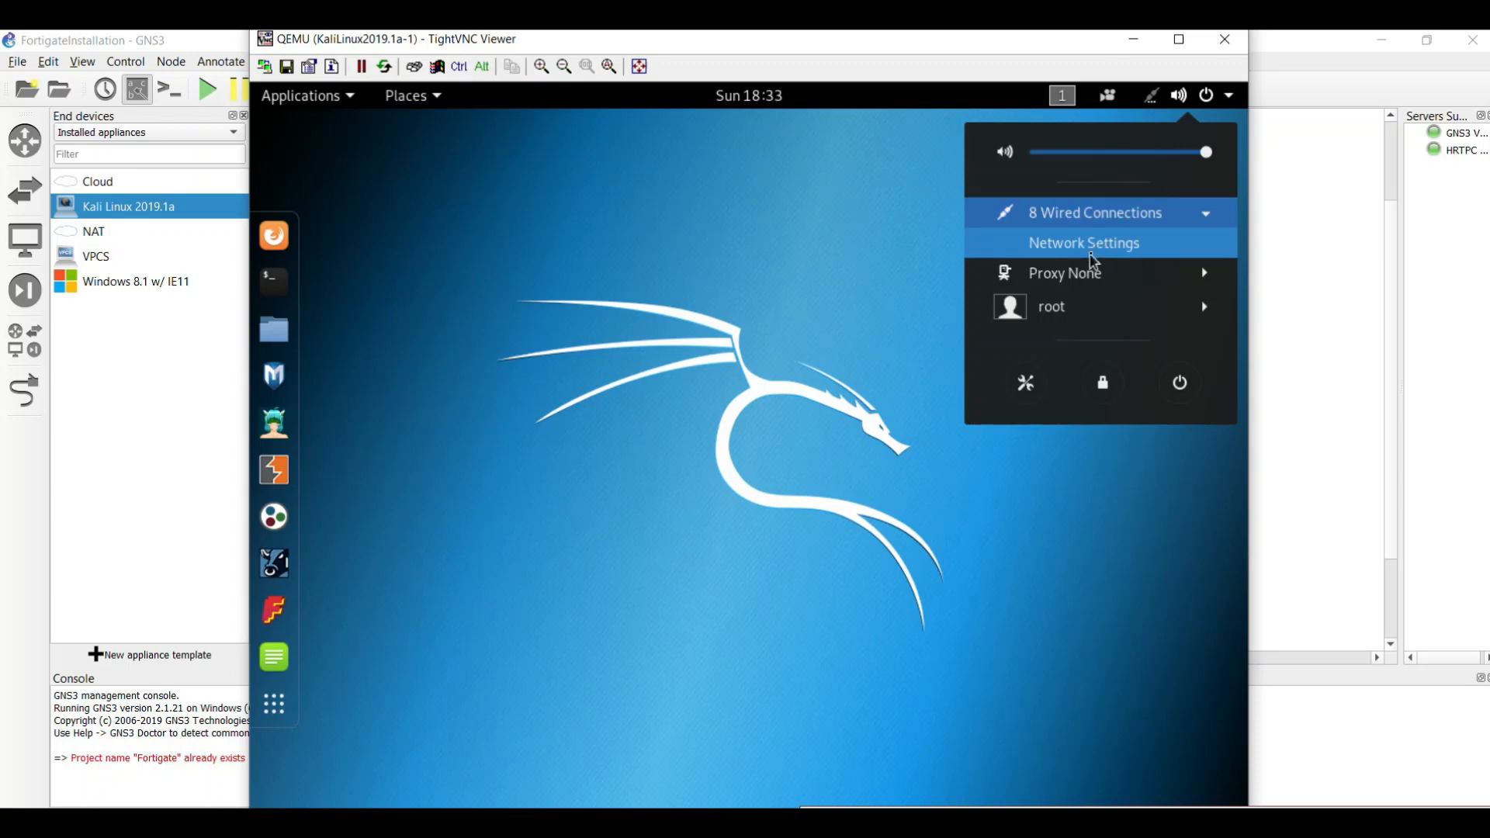
click(1083, 242)
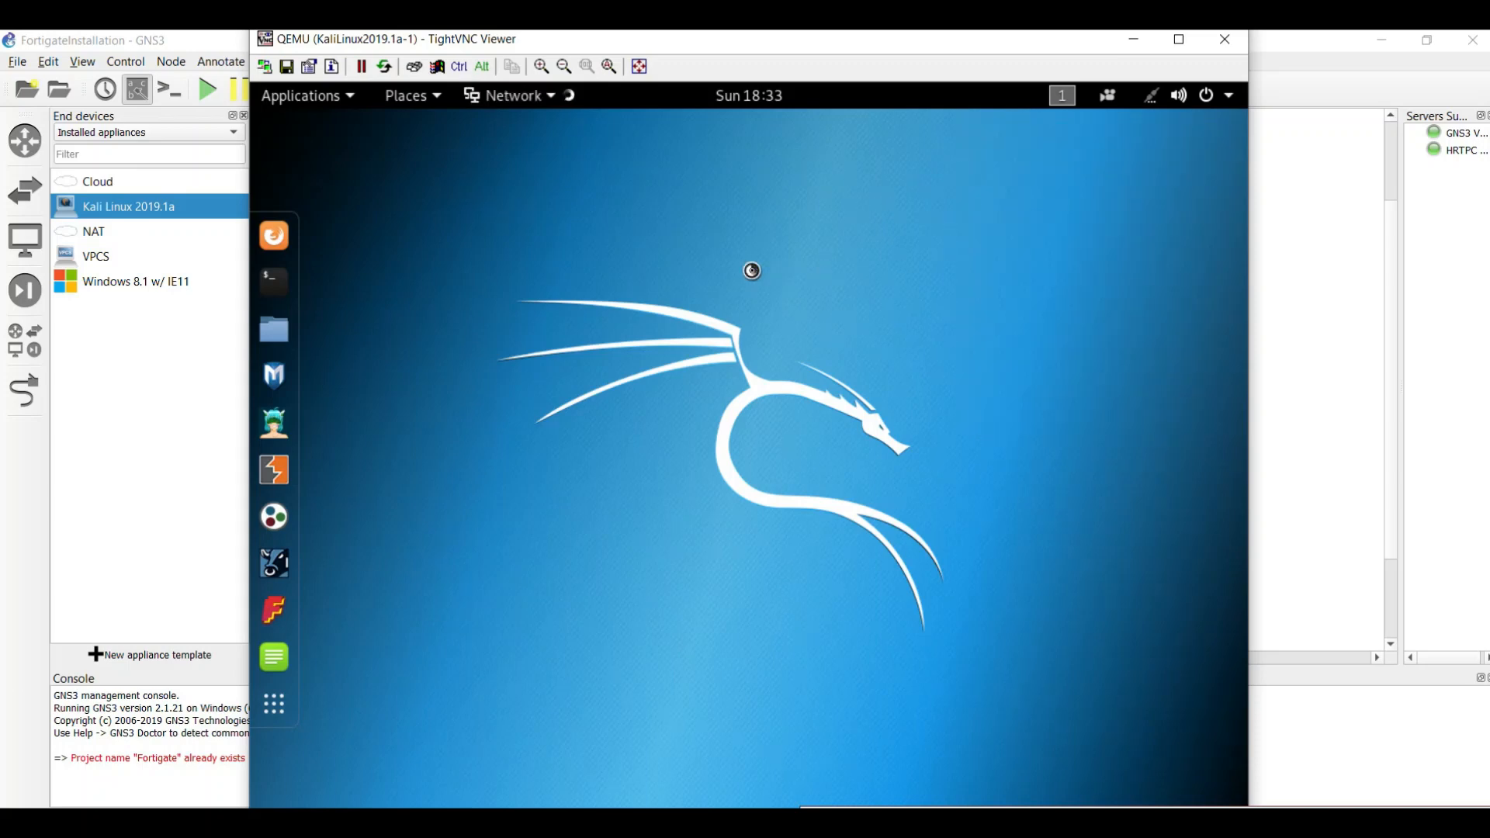
mouse_move(787, 357)
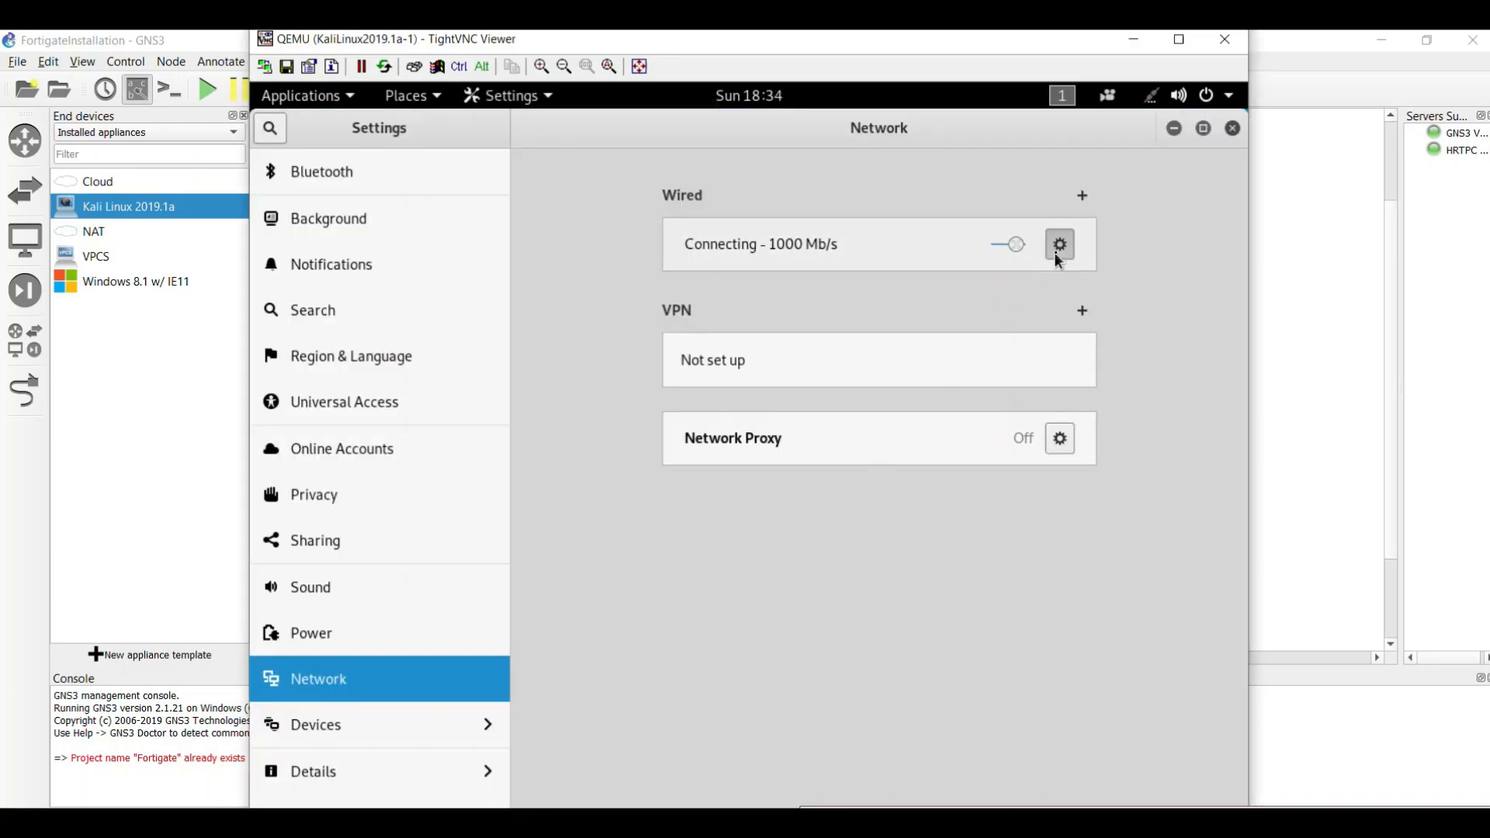
Step: Switch the wired connection's IPv4 addressing to Manual
click(1059, 244)
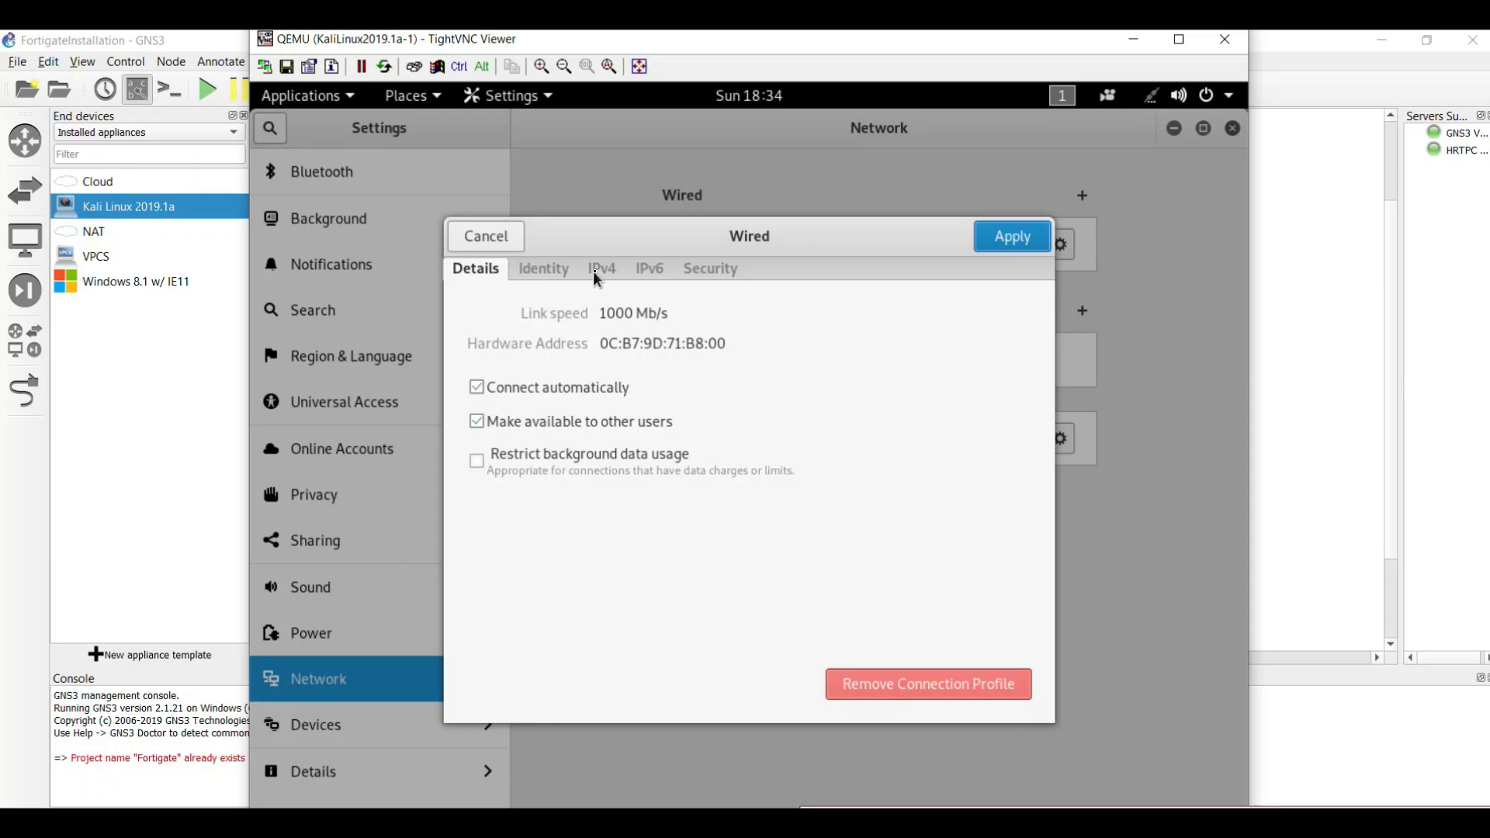
click(602, 269)
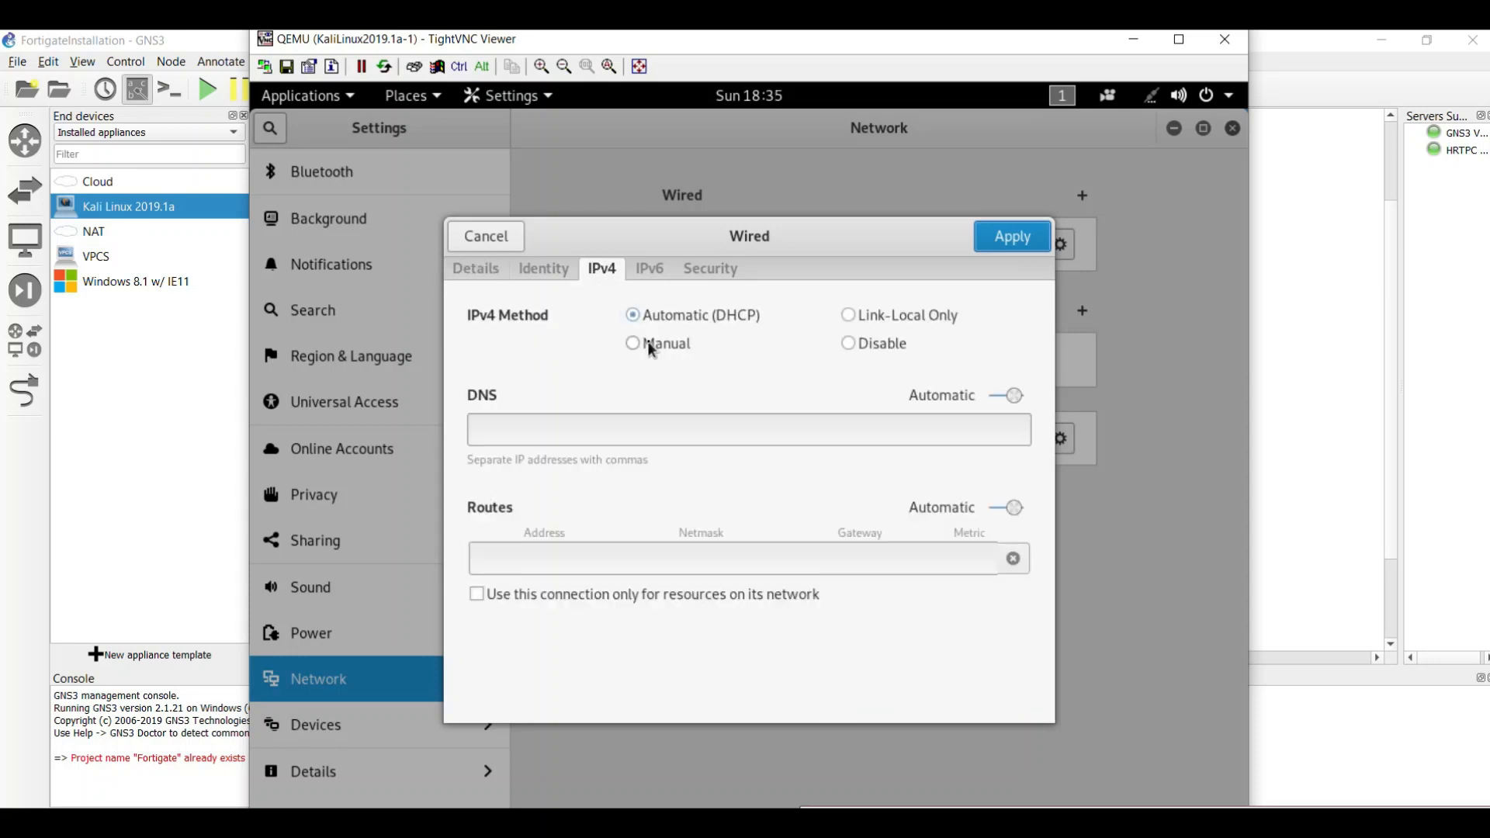
click(634, 343)
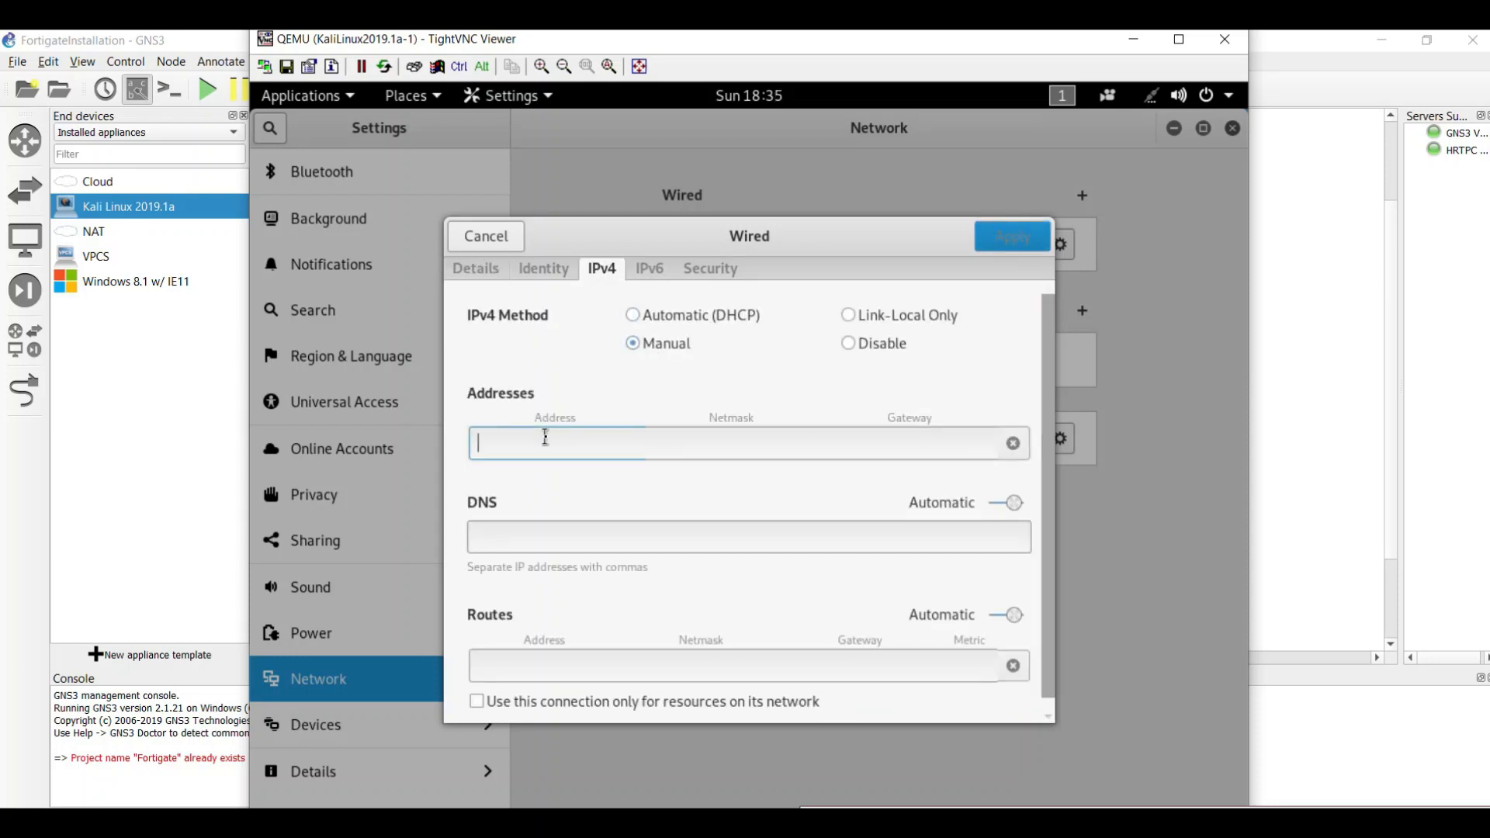
Step: Apply address 192.168.10.2, netmask 255.255.255.0, gateway 192.168.10.1 and leave Settings
text(192.168.10.)
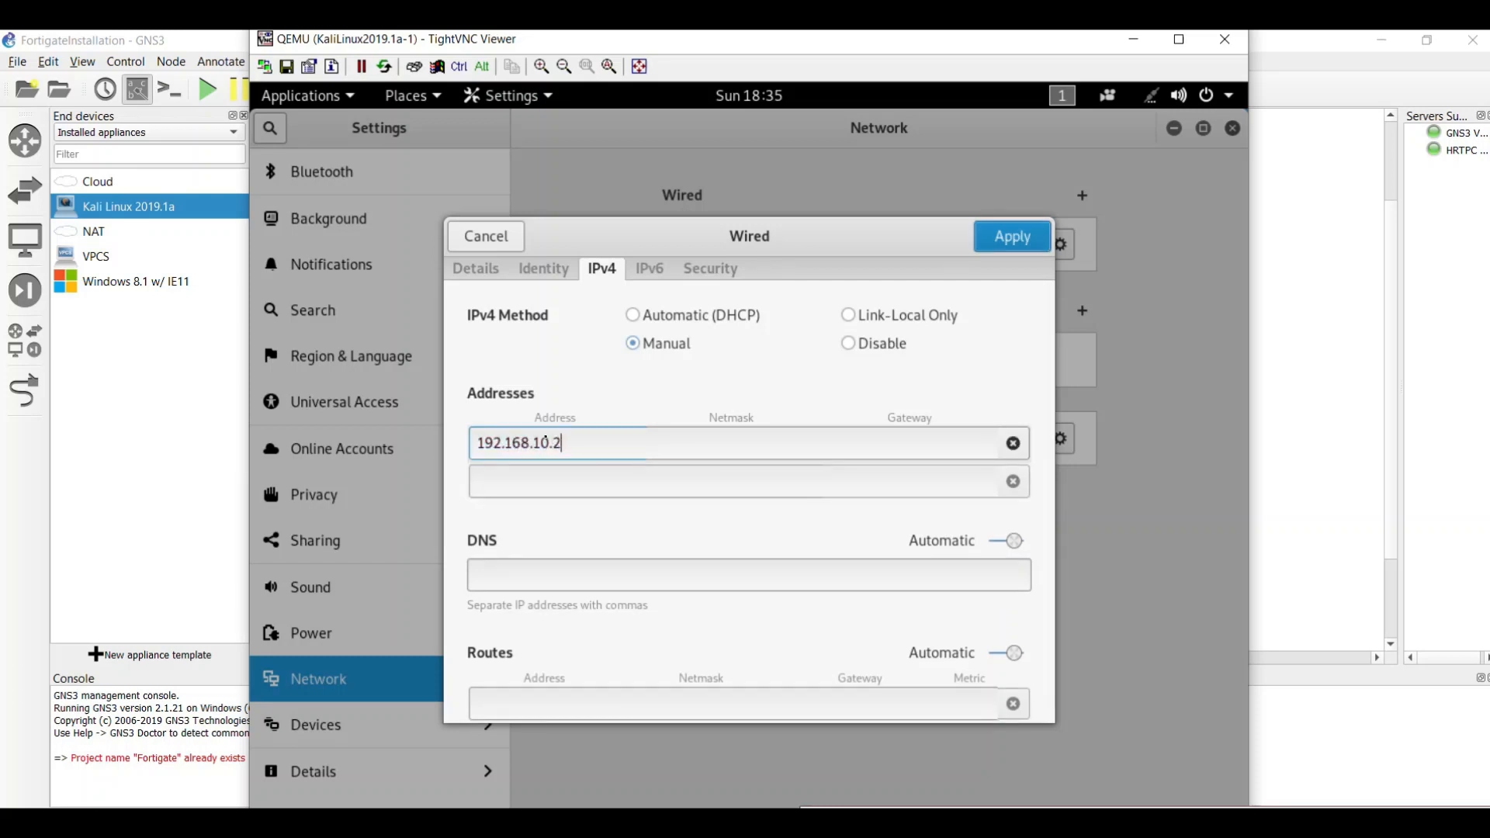
text(255.255.255.0)
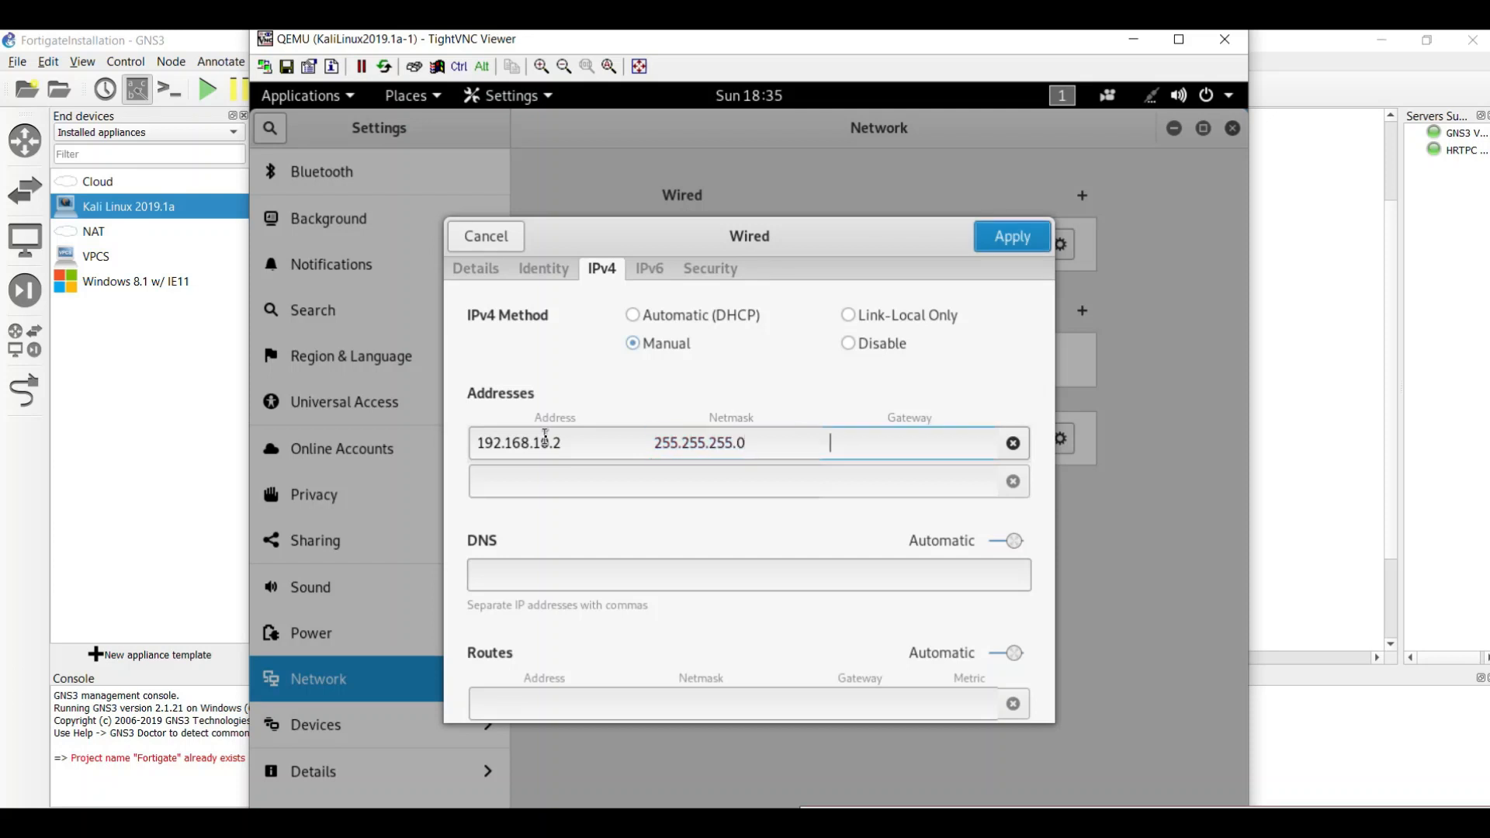
text(192.1)
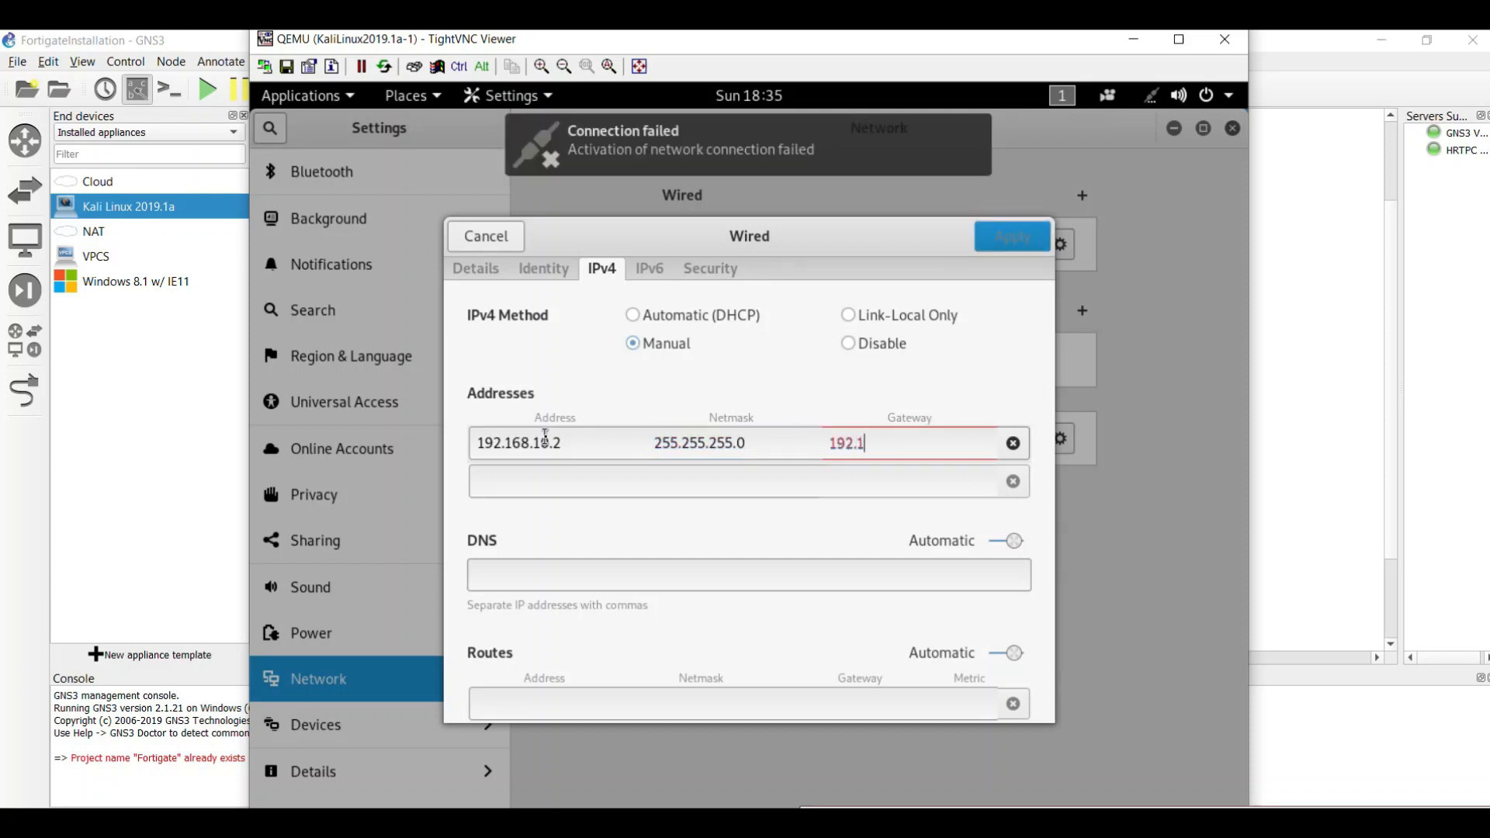
text(68.10.1)
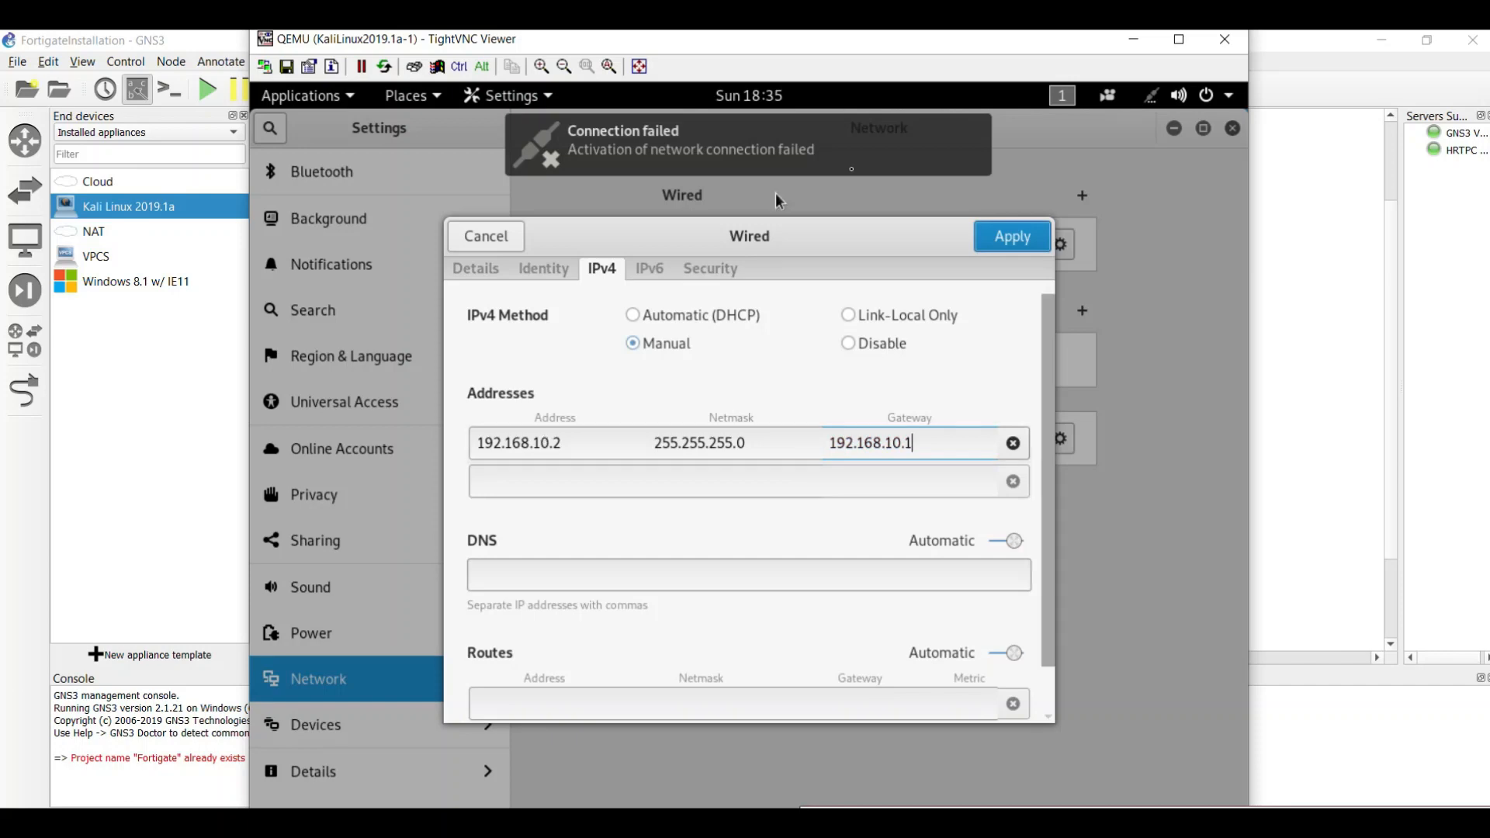
click(1011, 236)
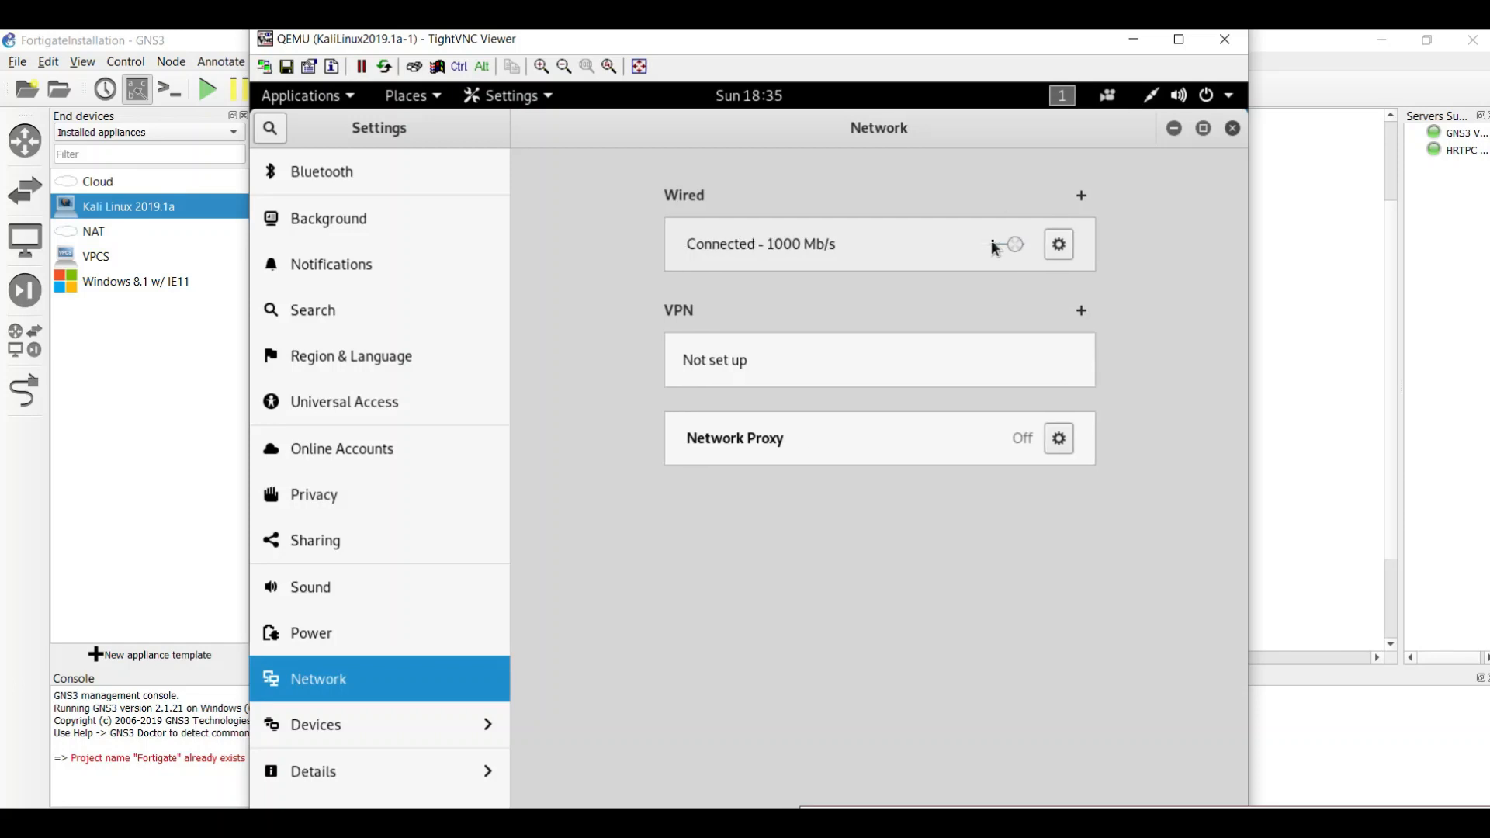
click(1232, 127)
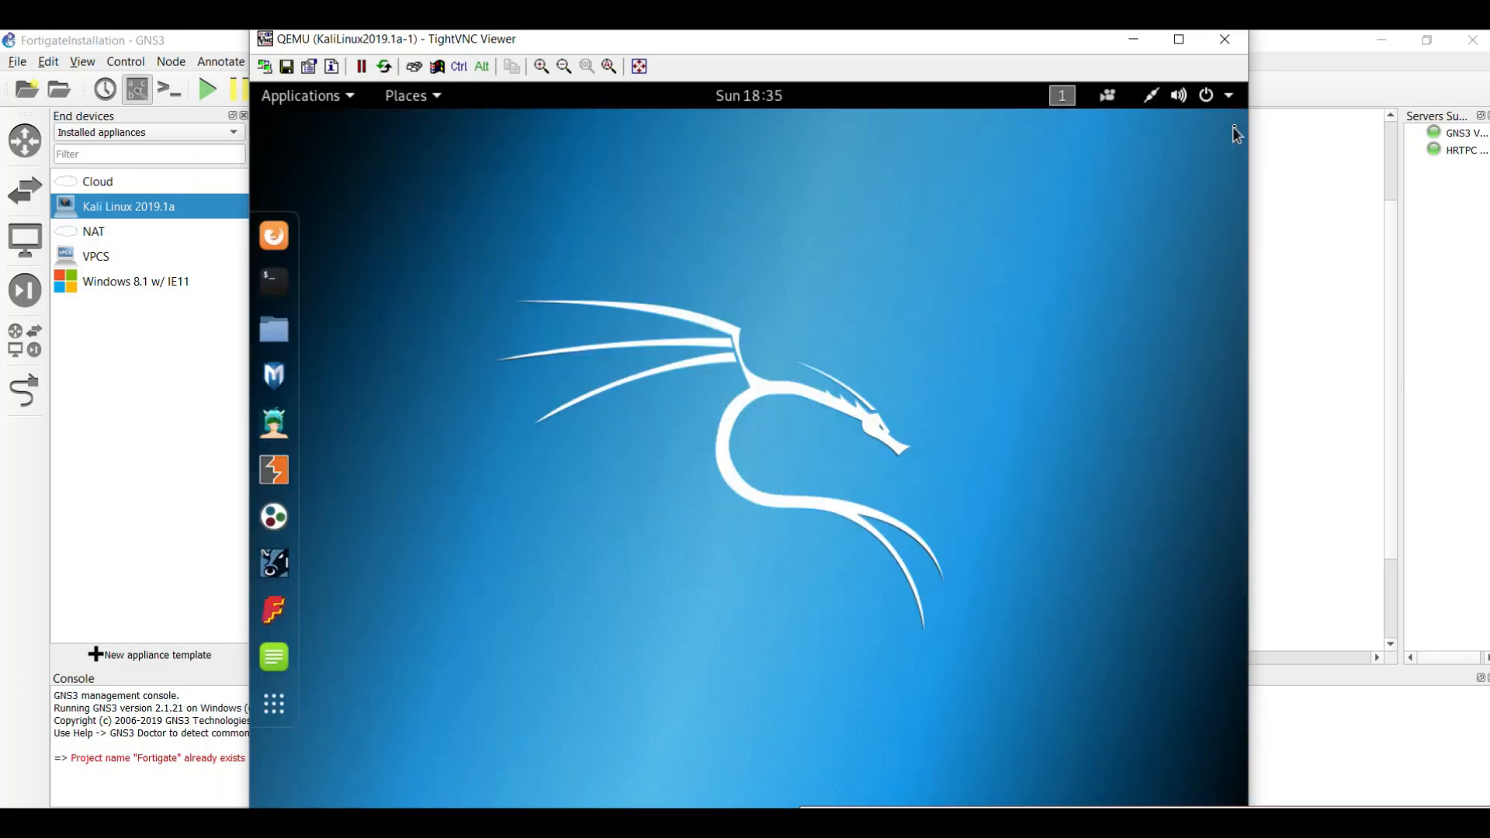
mouse_move(273, 281)
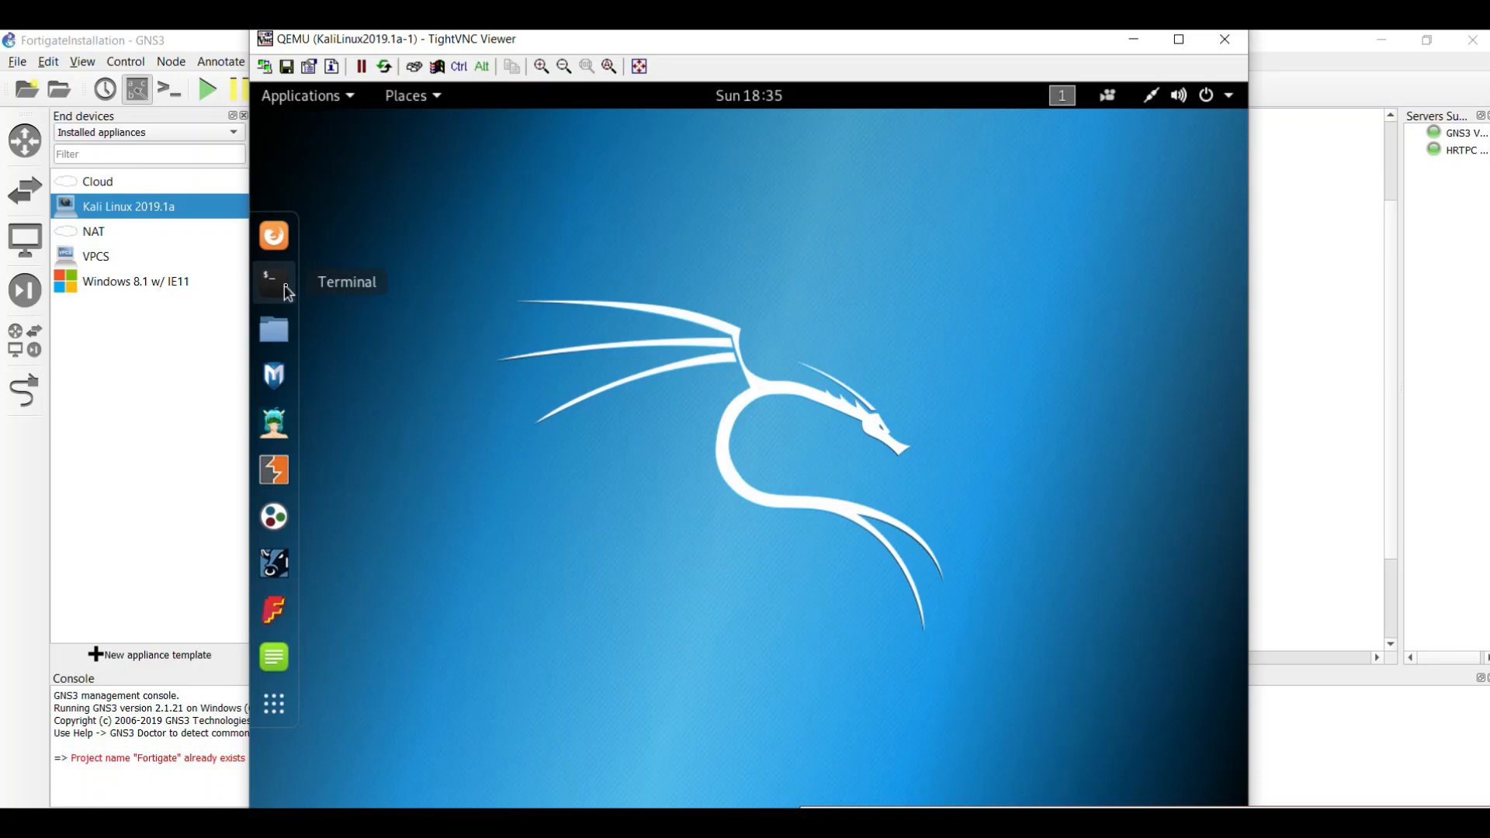
Step: Ping 192.168.10.1 from a terminal and stop it once replies arrive
click(273, 281)
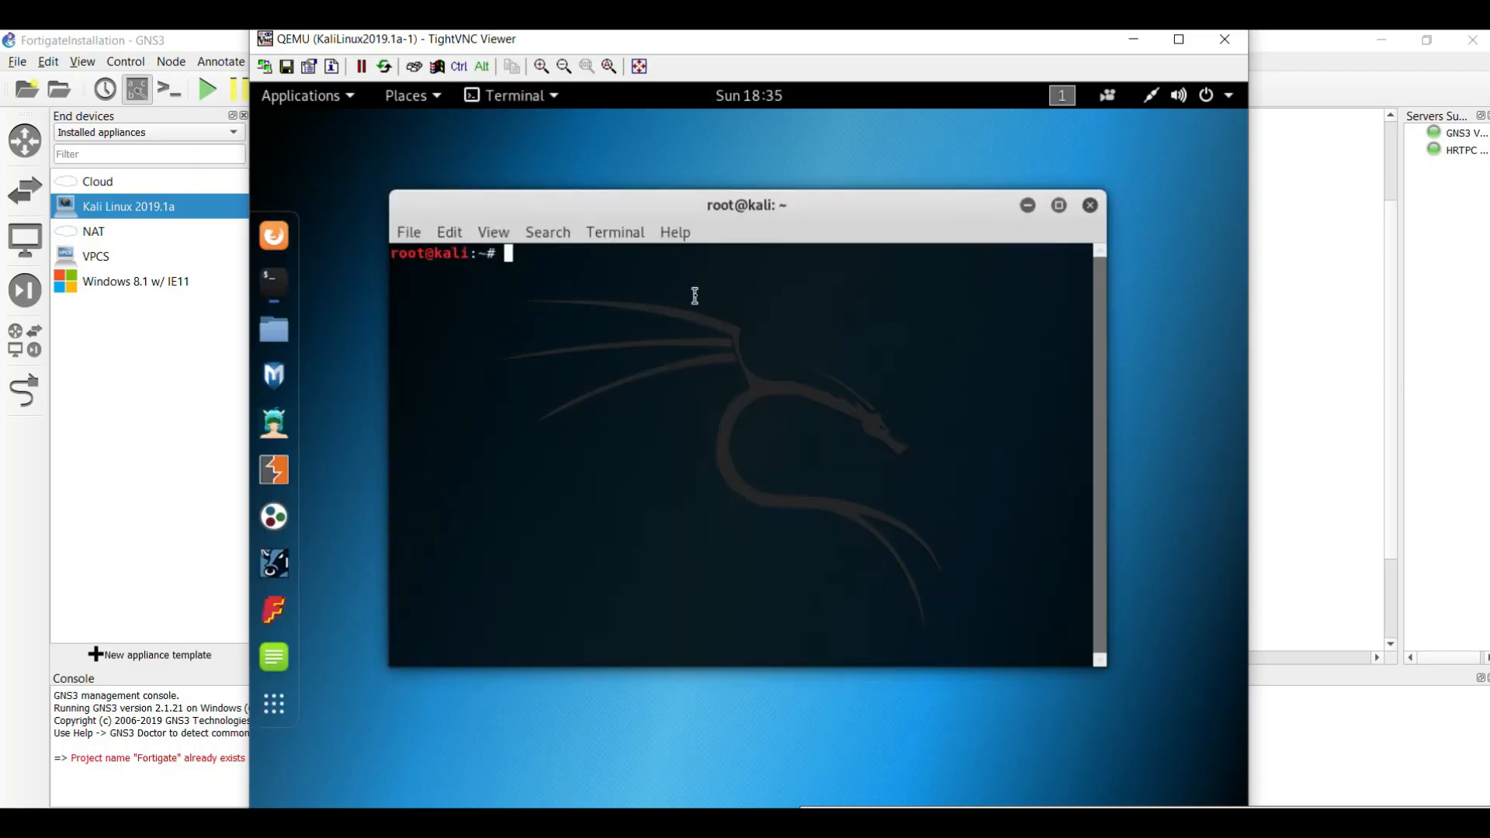
text(ping 192.168.10.1)
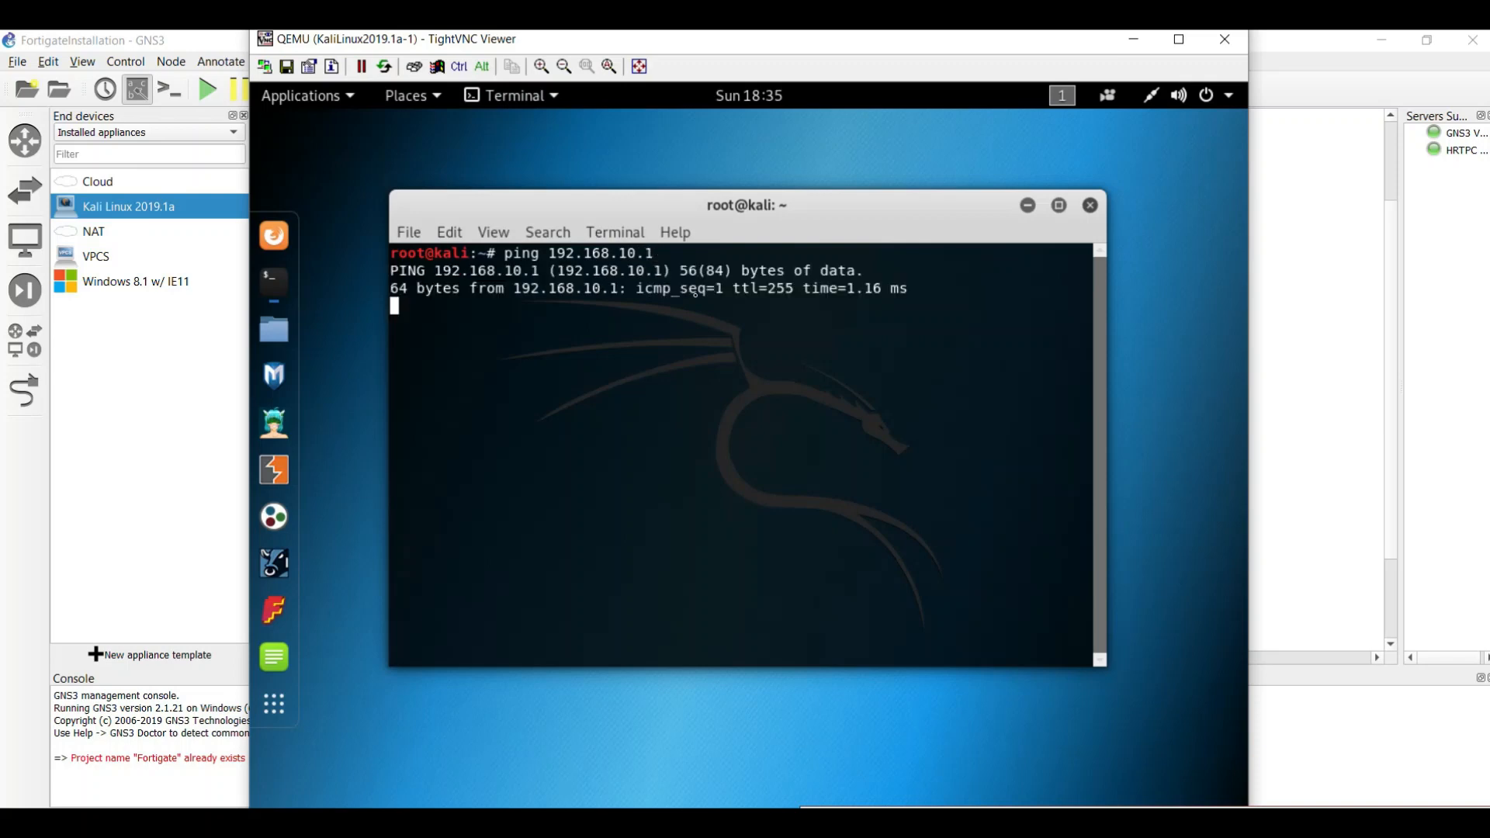
key(ctrl+c)
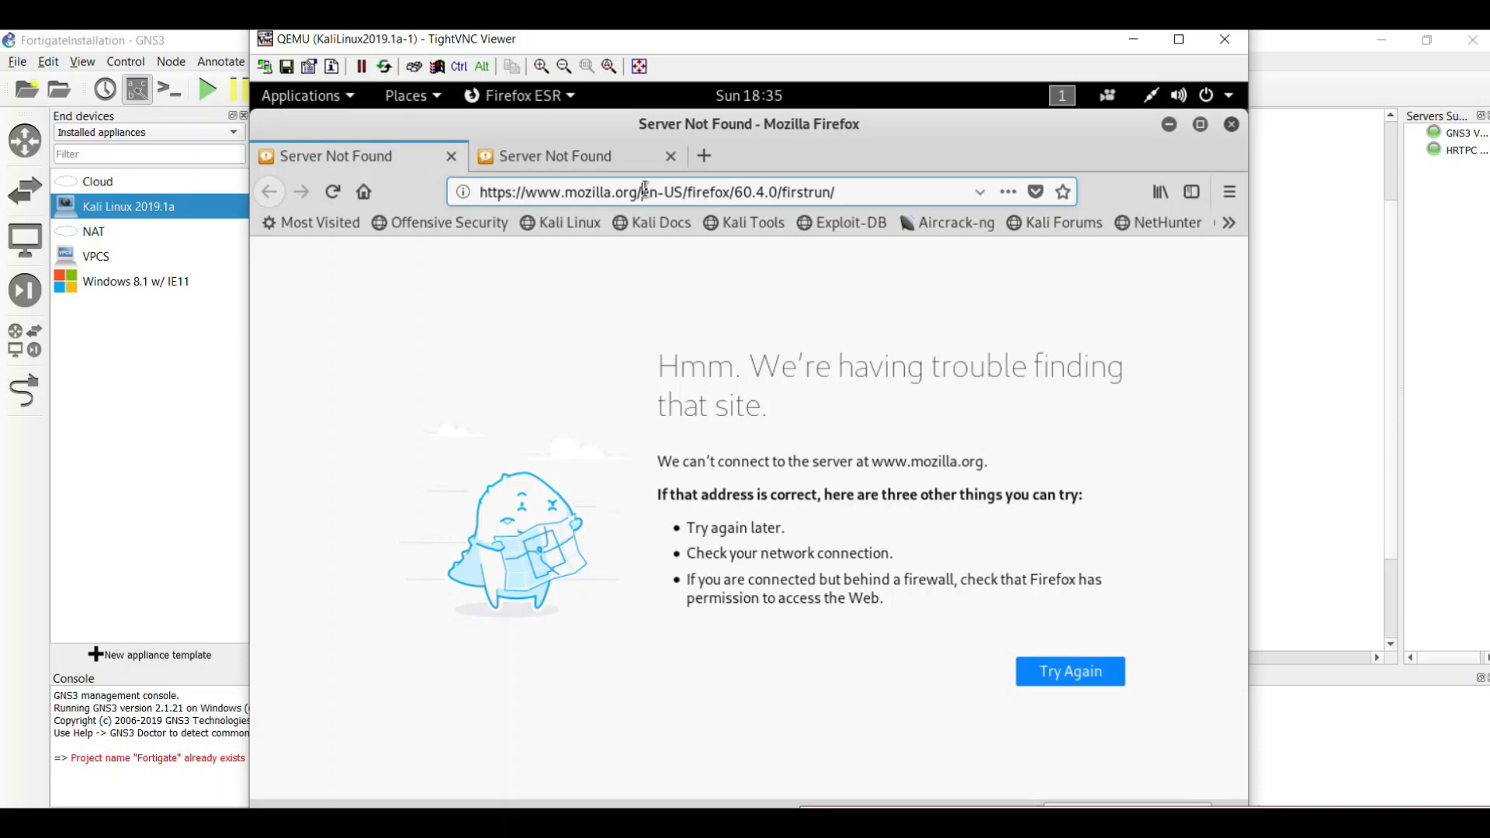
Step: Browse to 192.168.10.1, log in as admin, defer the password change, go to System > Settings
text(192.168.10.1/login?redir=%2Fng)
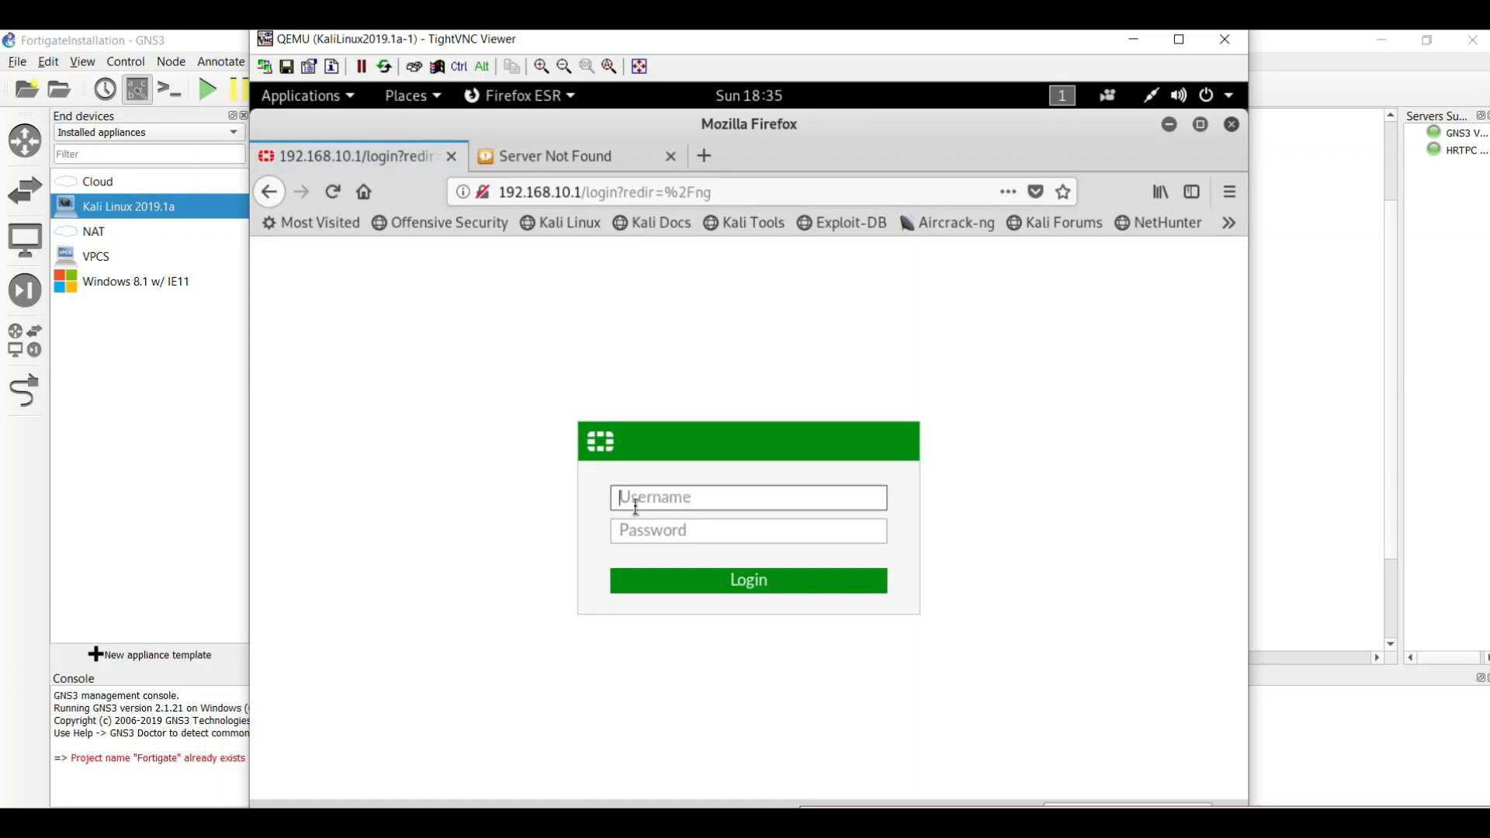
click(748, 579)
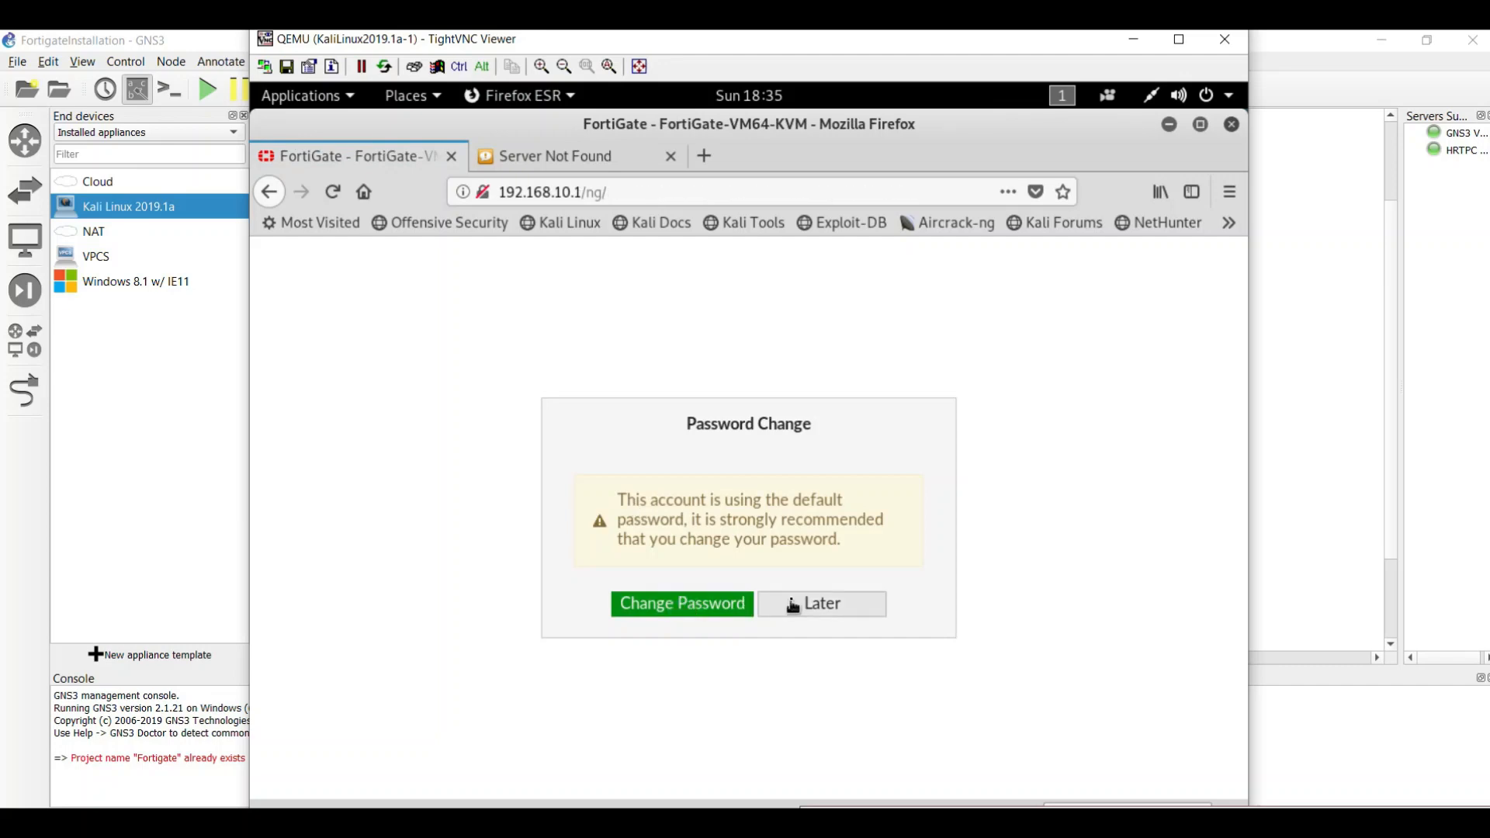
click(820, 602)
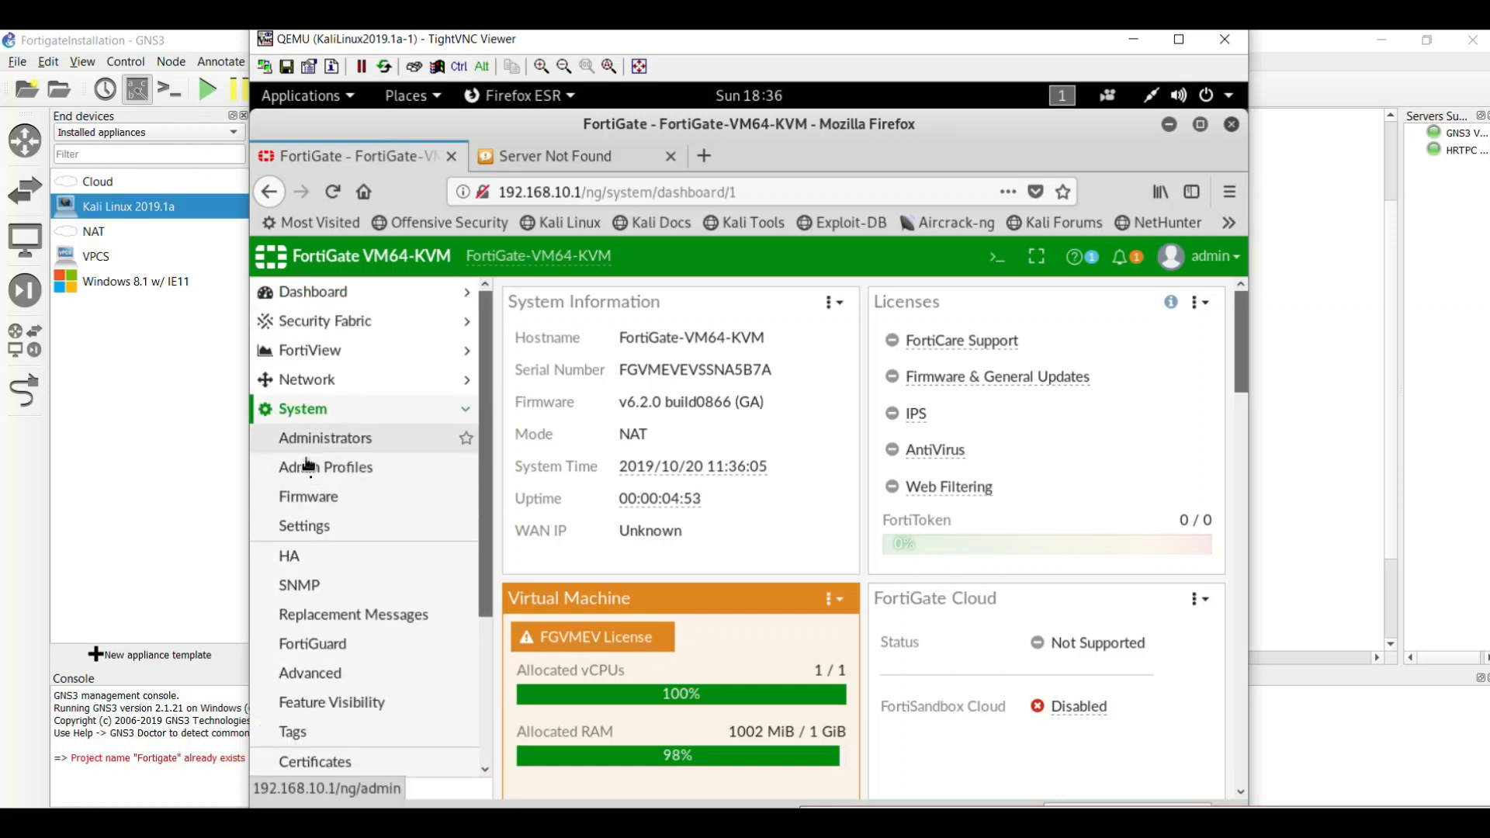
click(304, 527)
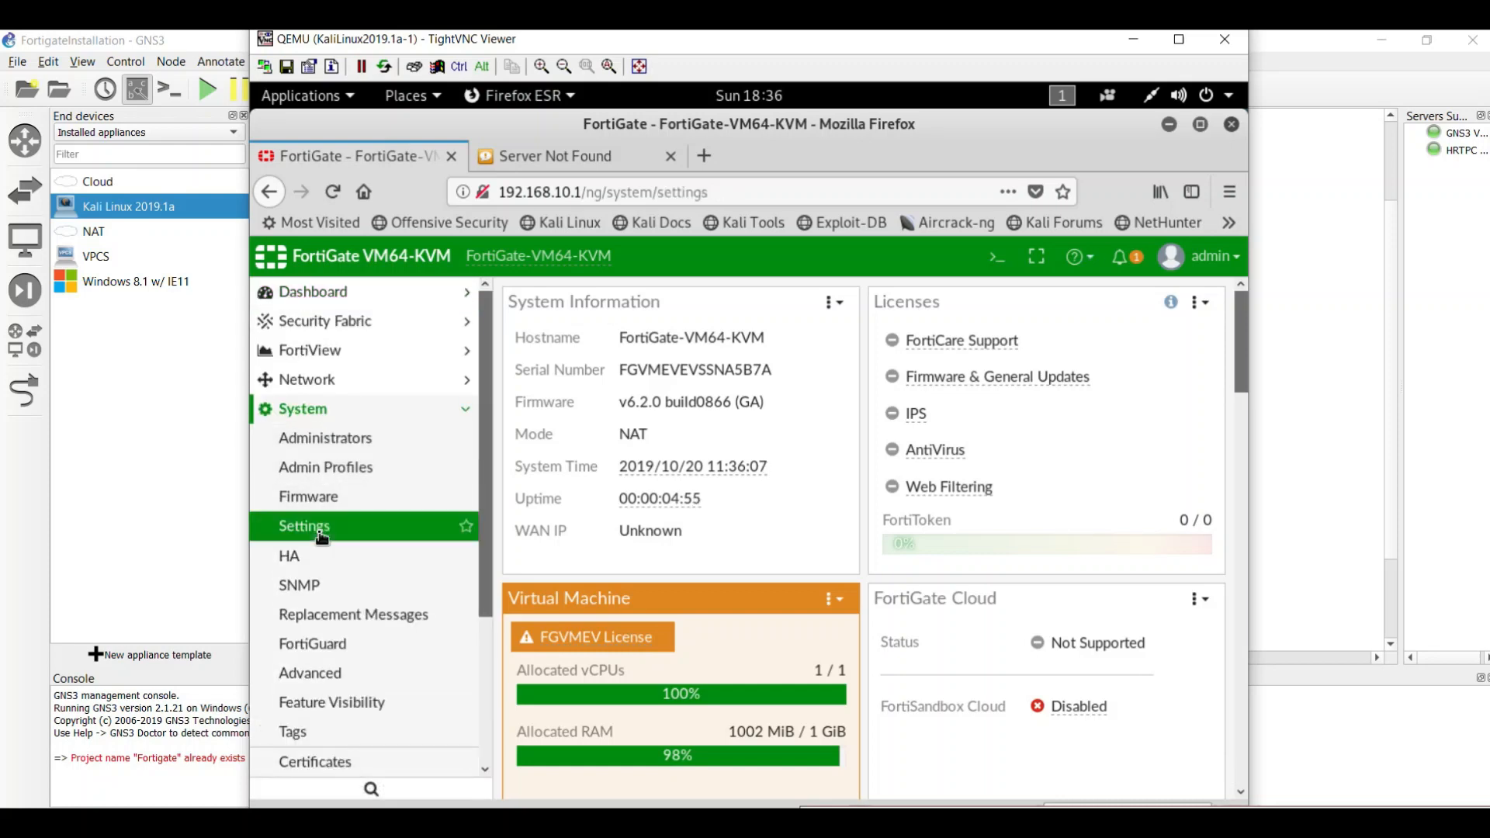
Step: Replace the Host name field contents with FG
click(304, 526)
text(FG)
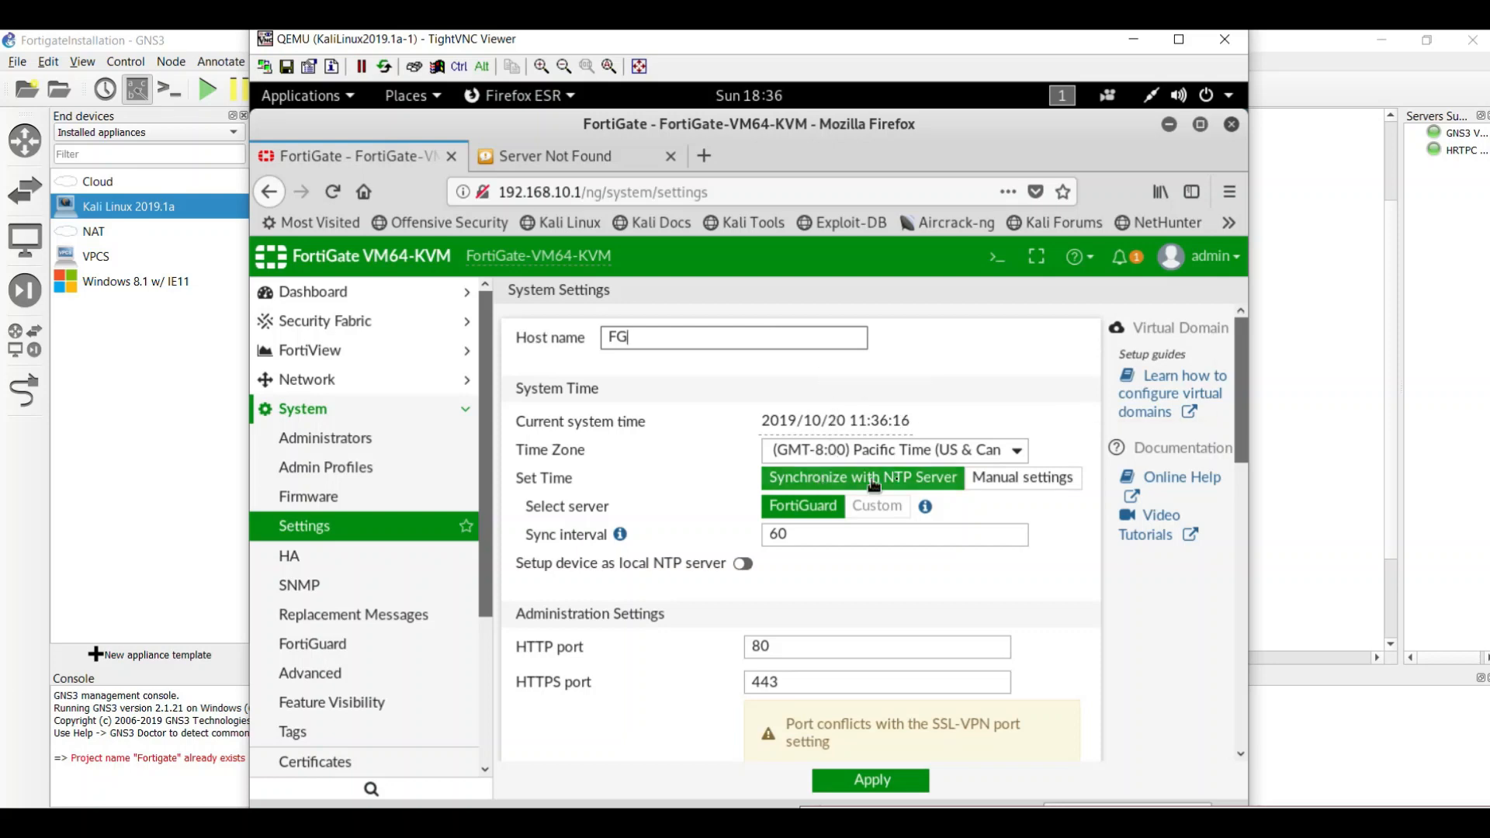
click(891, 450)
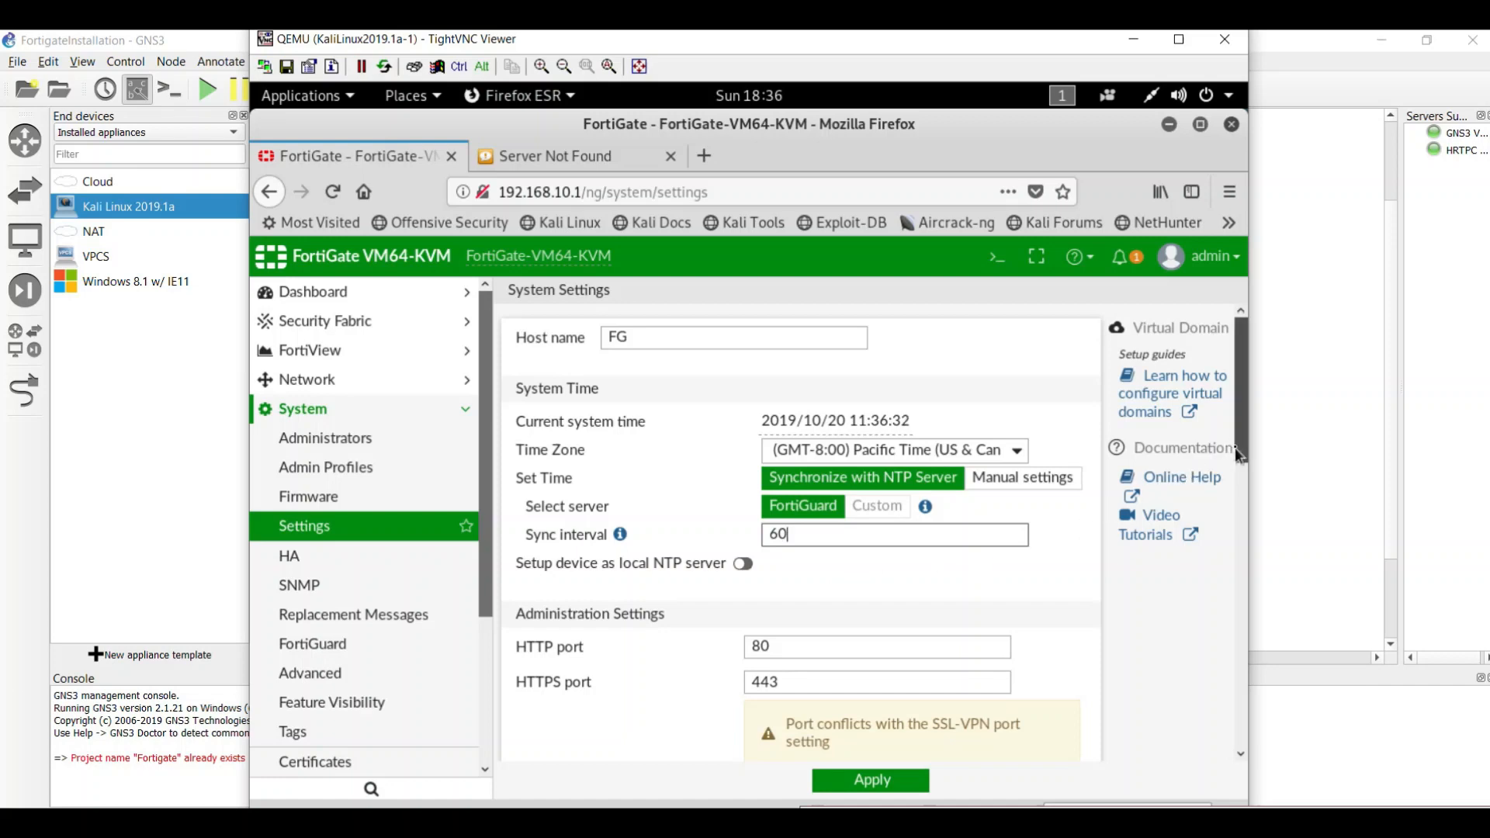
scroll(down, 3)
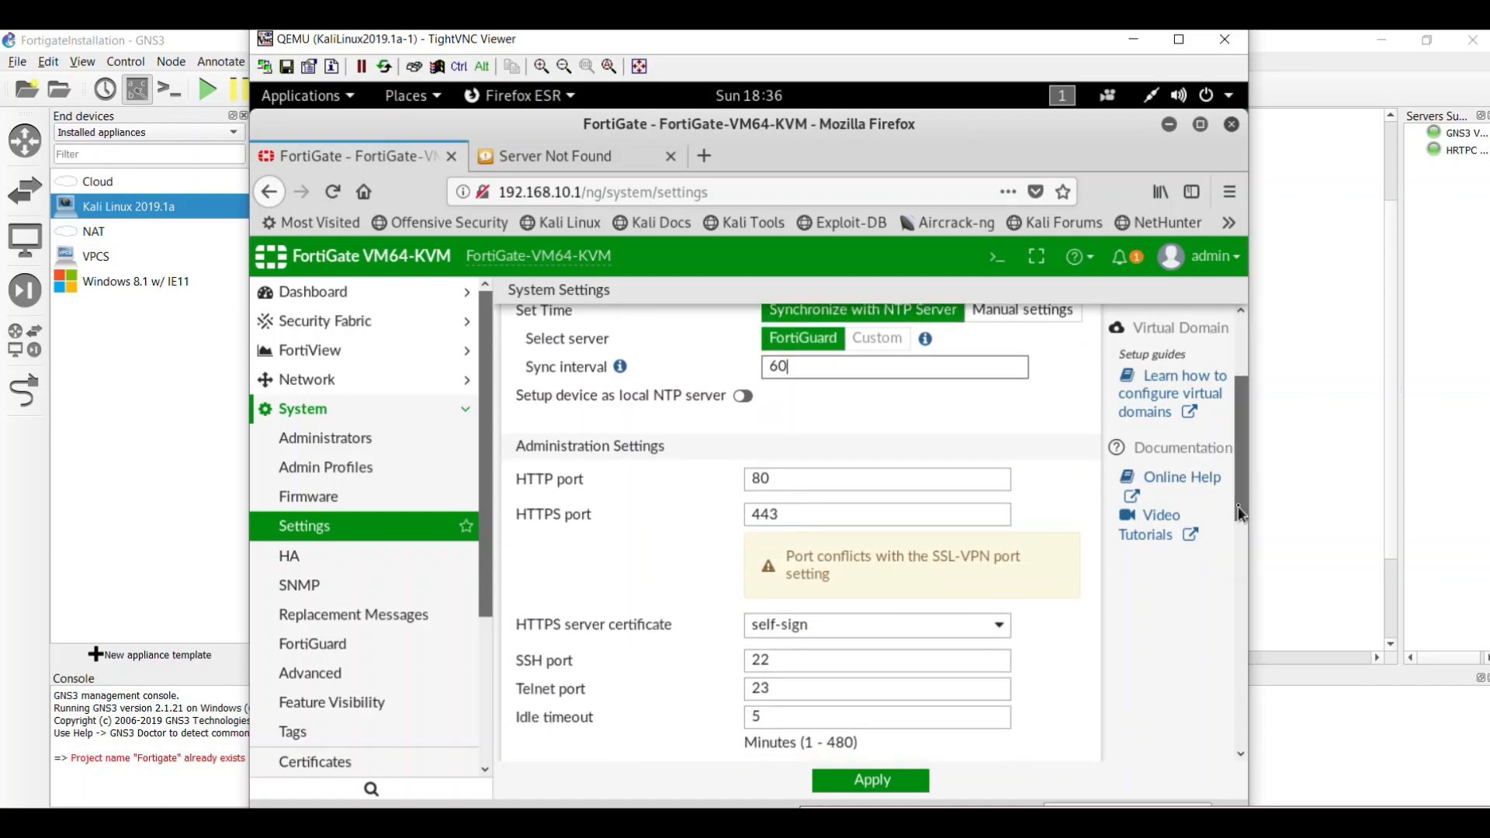
click(744, 396)
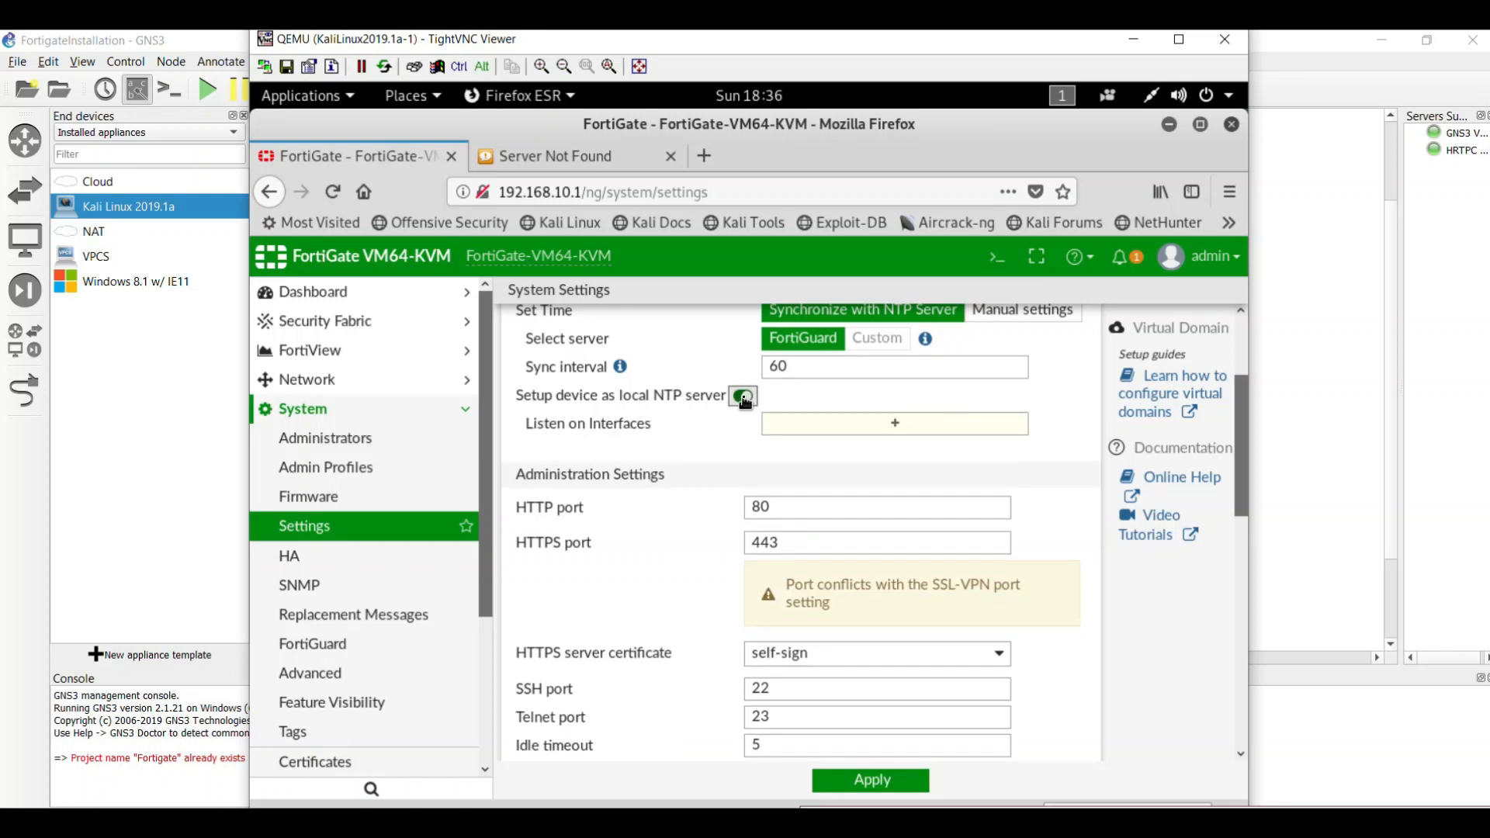
click(742, 396)
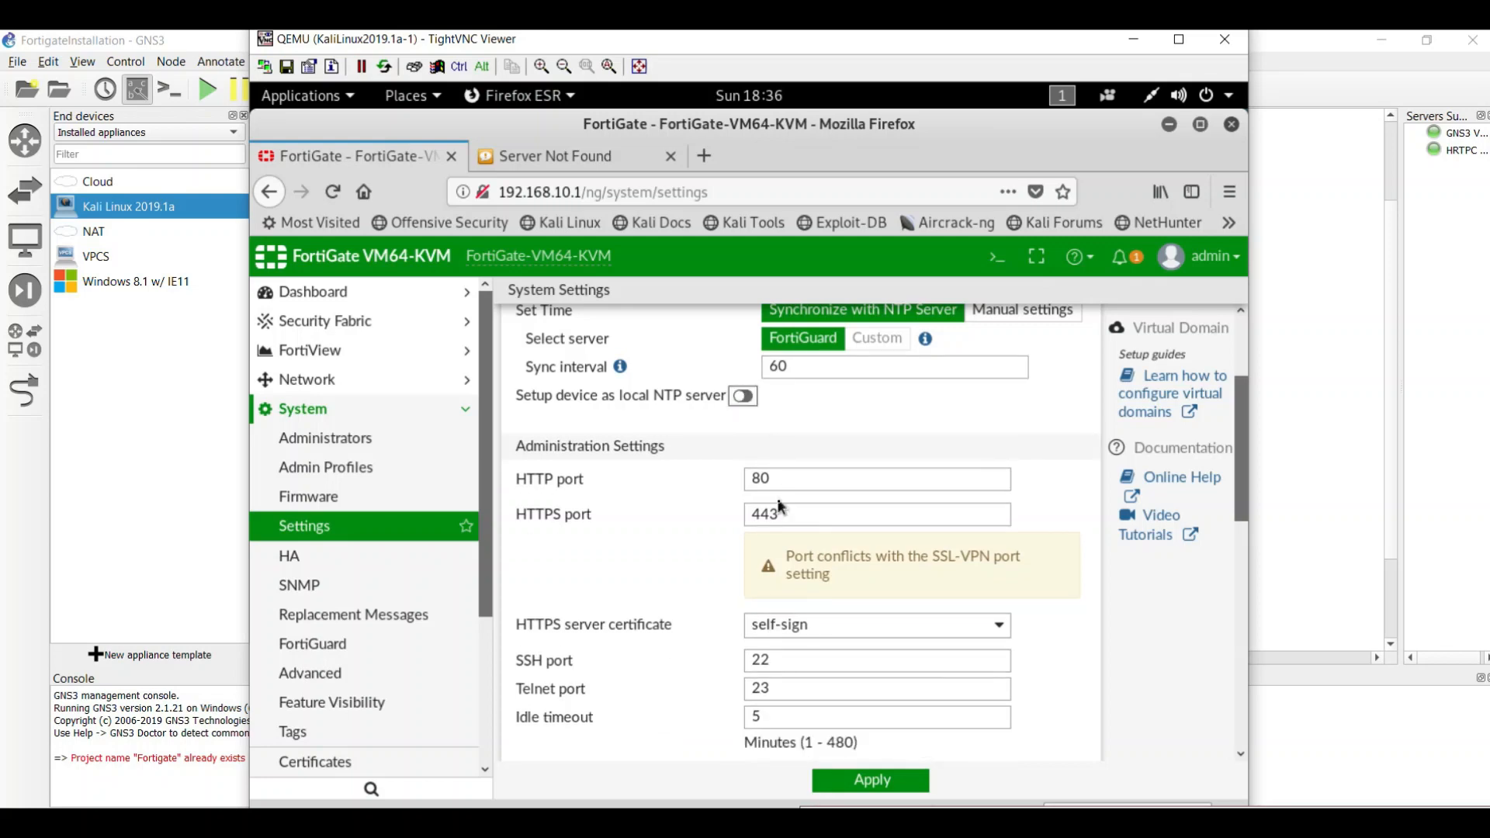
mouse_move(548, 484)
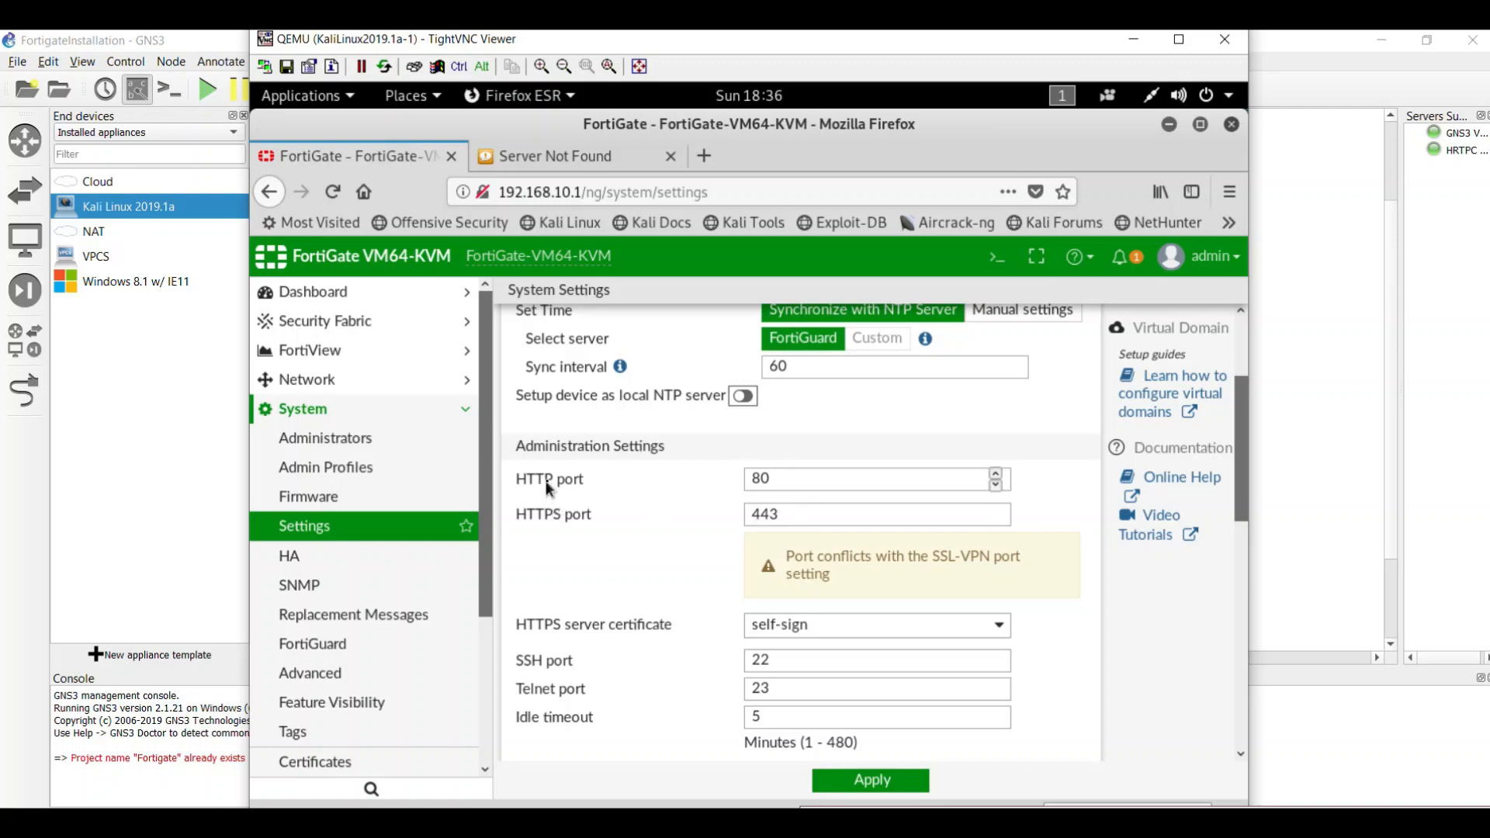
mouse_move(837, 475)
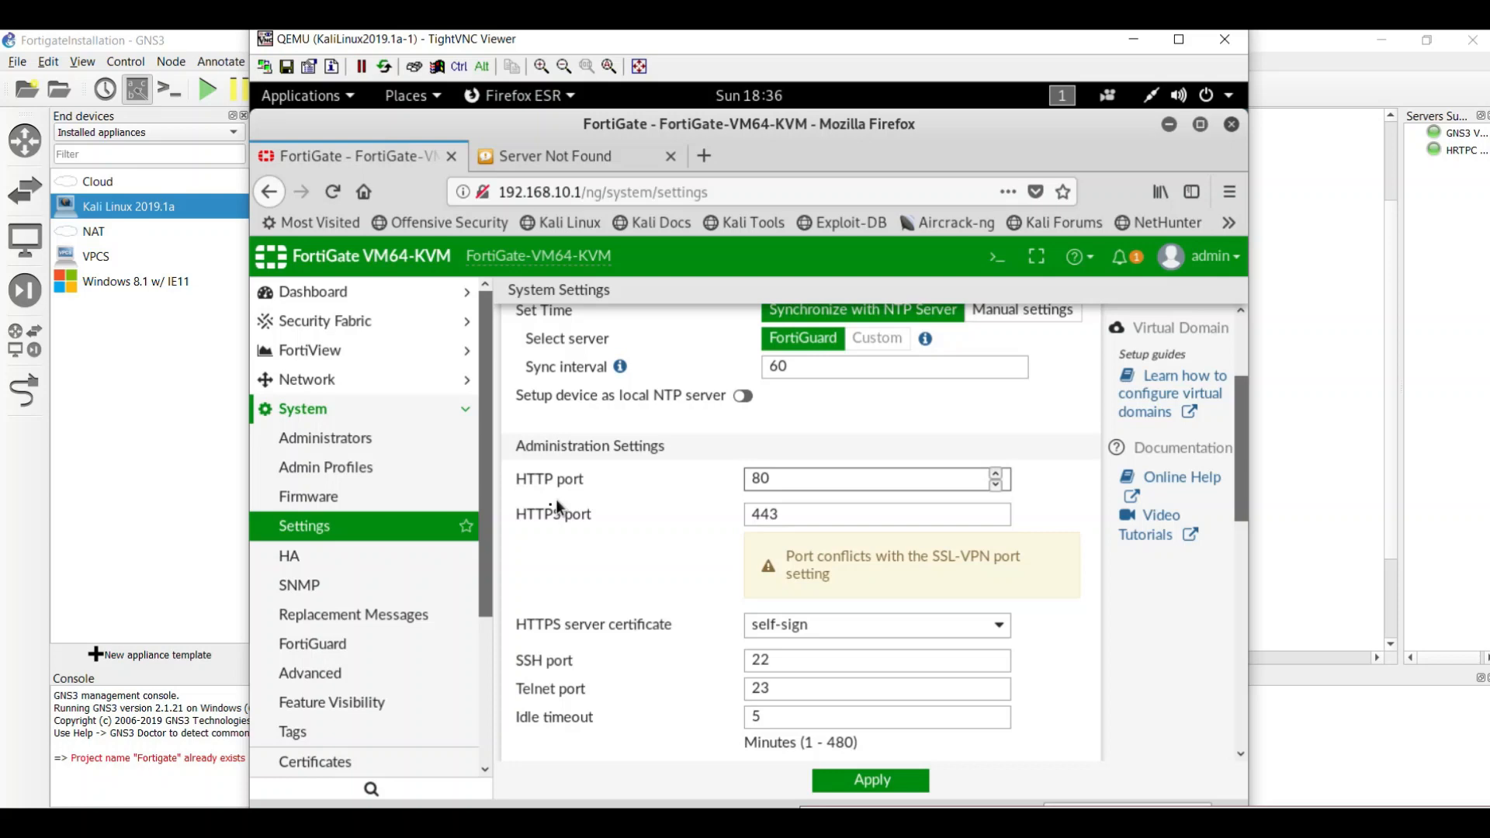
click(874, 478)
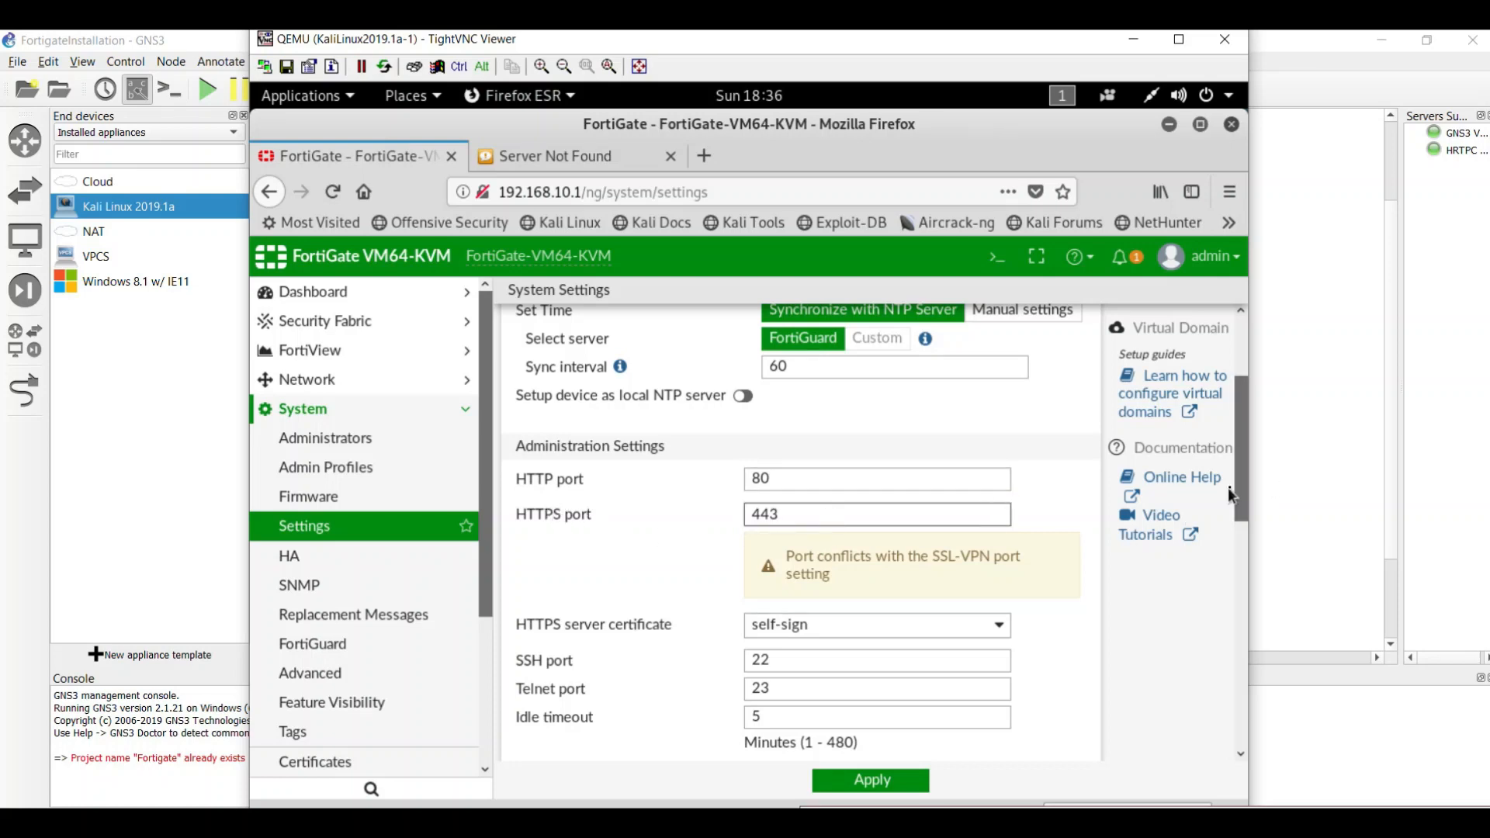
scroll(down, 3)
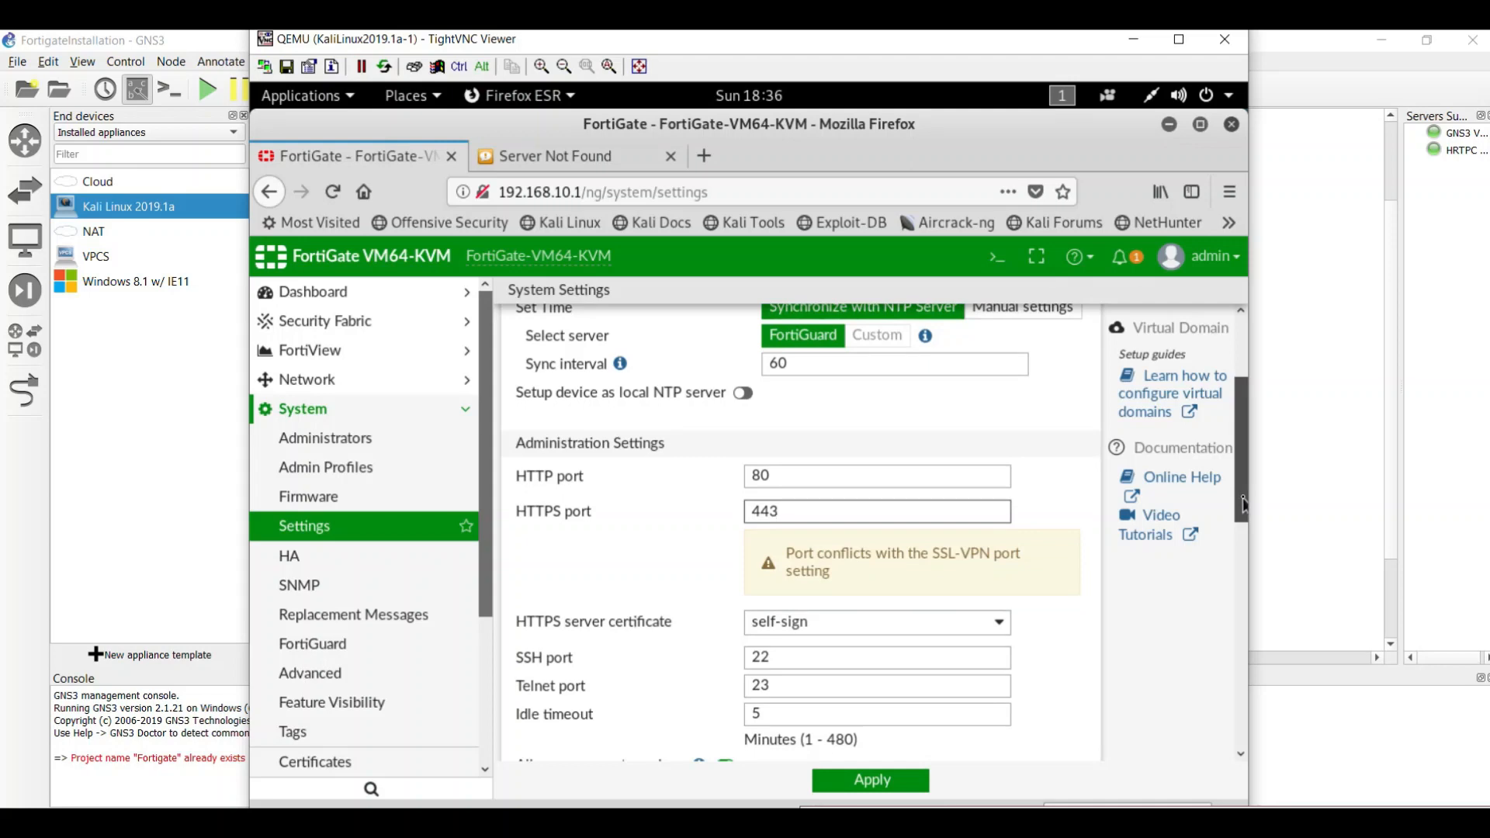
scroll(down, 3)
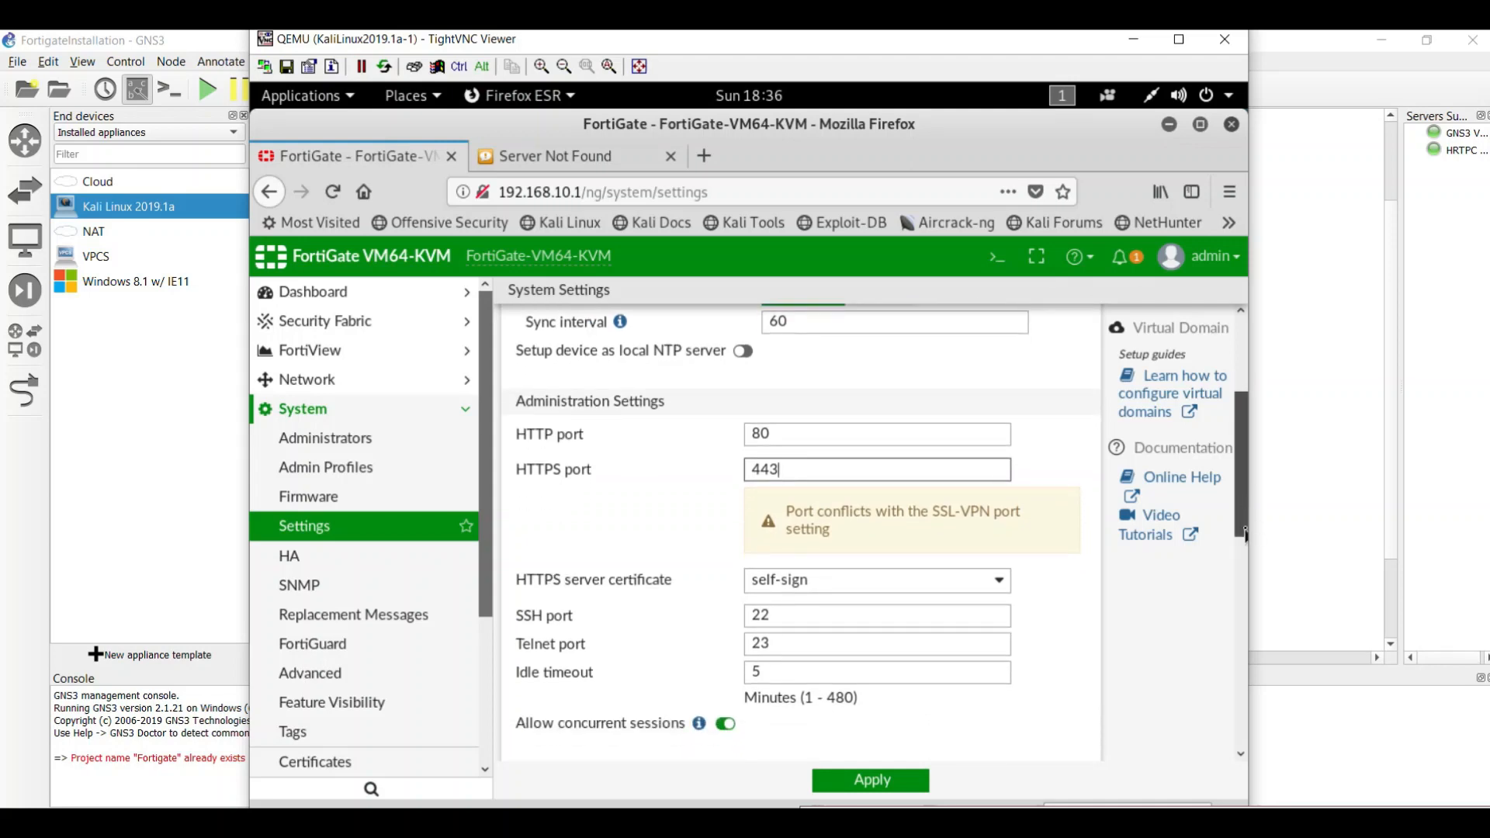
scroll(down, 3)
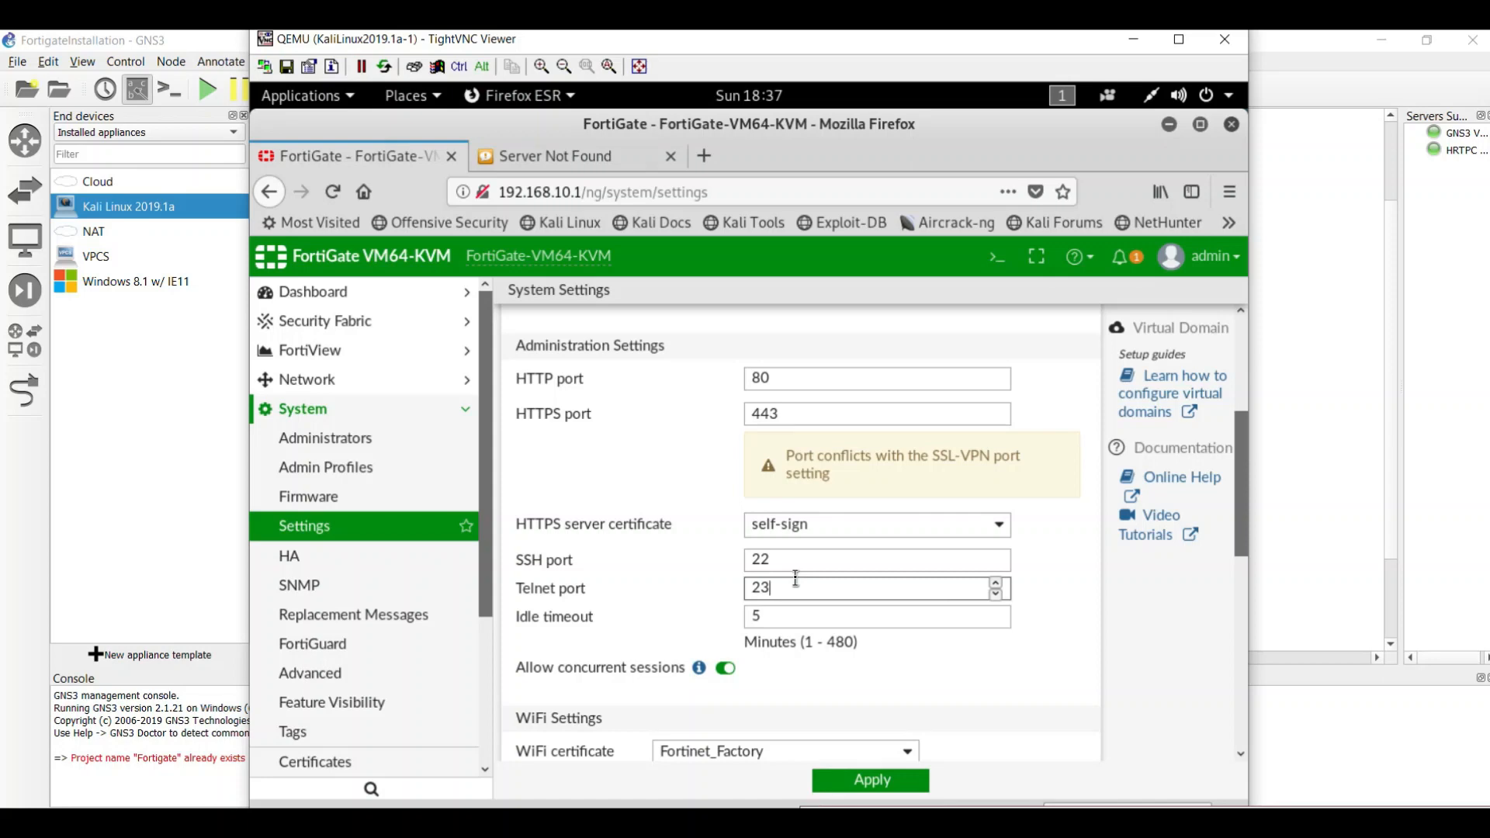
mouse_move(1194, 515)
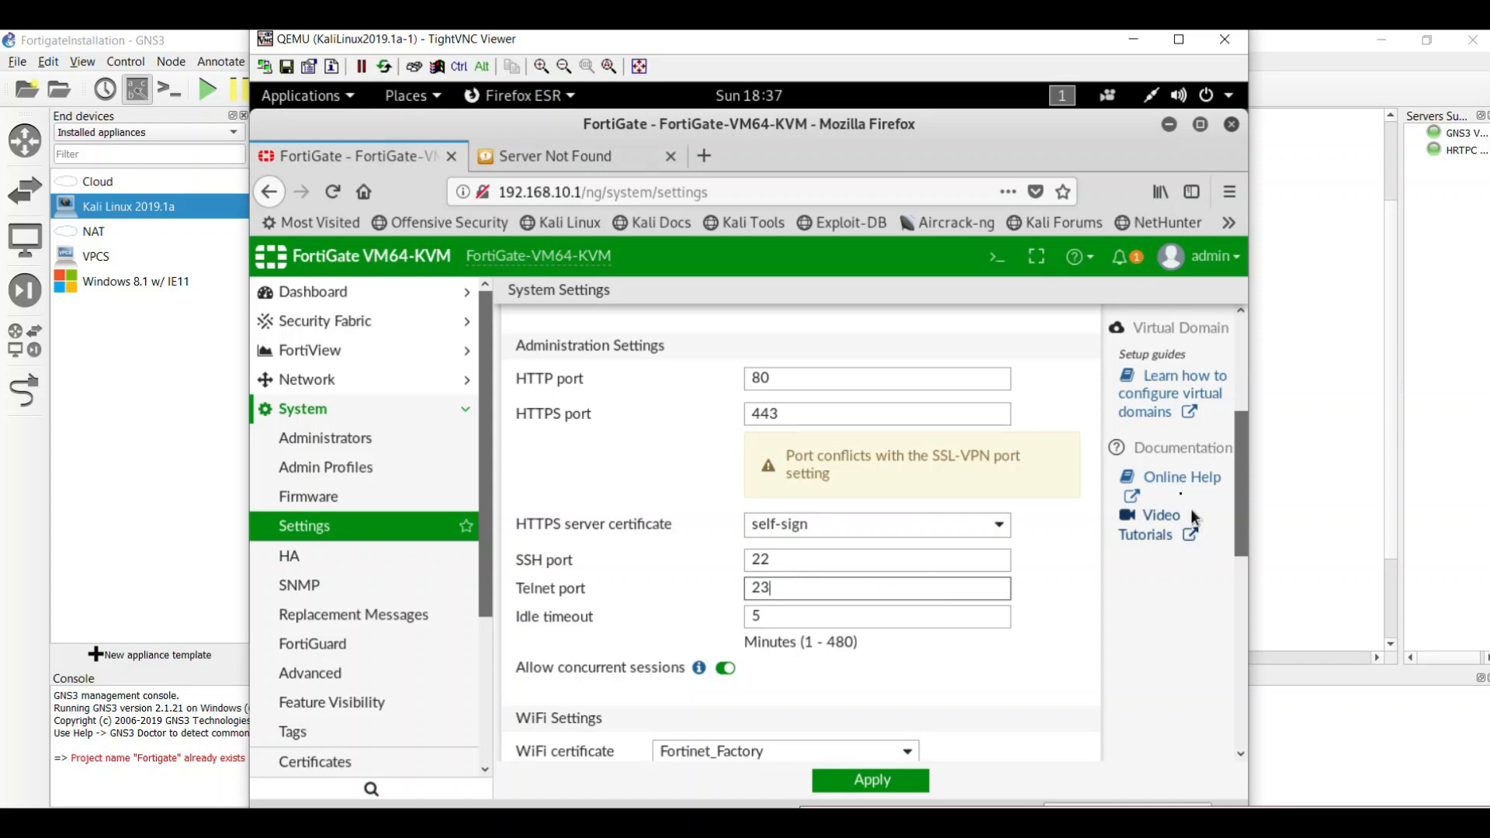
scroll(down, 3)
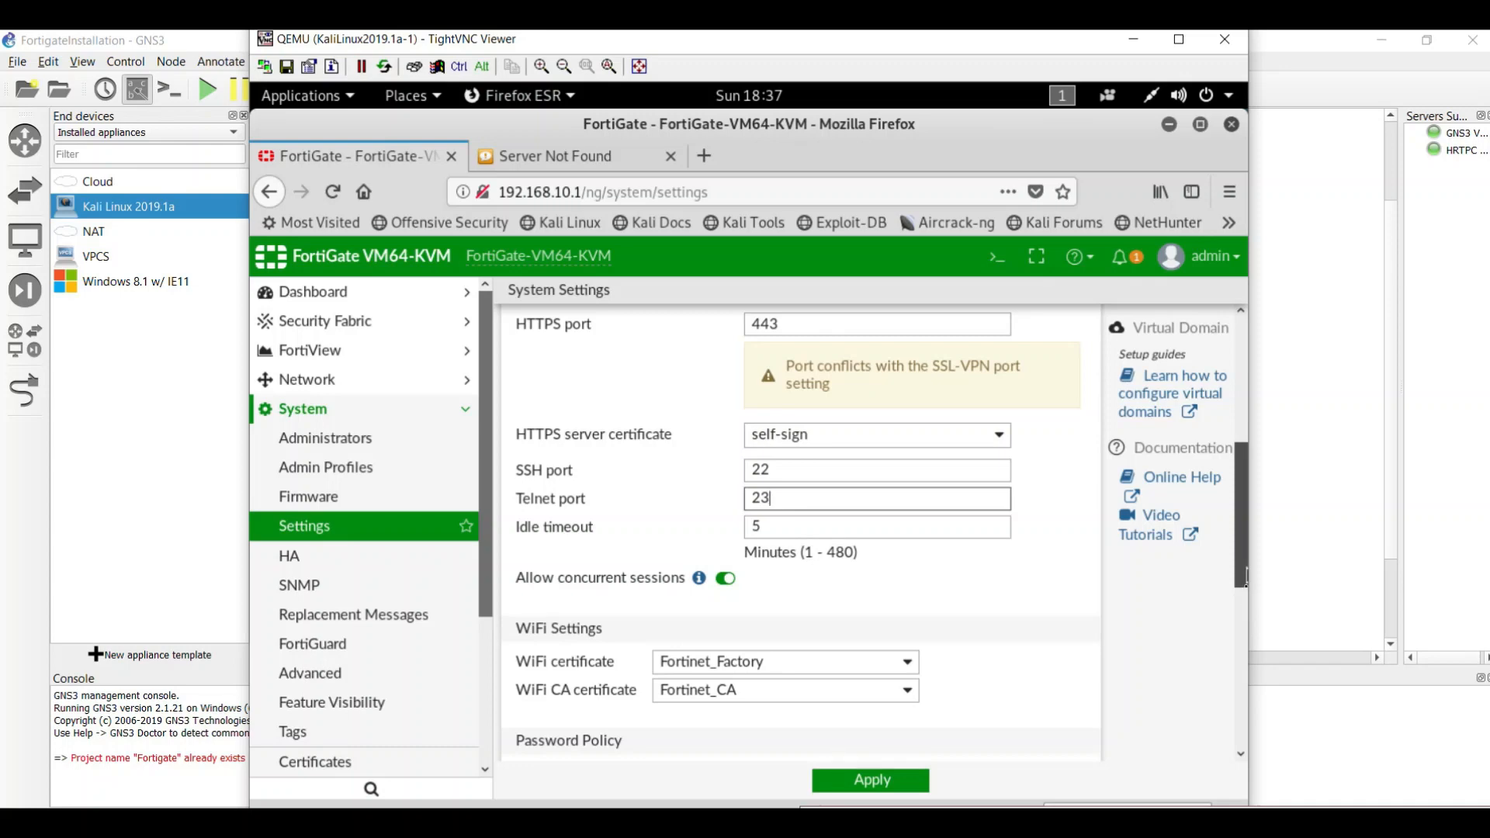
scroll(down, 3)
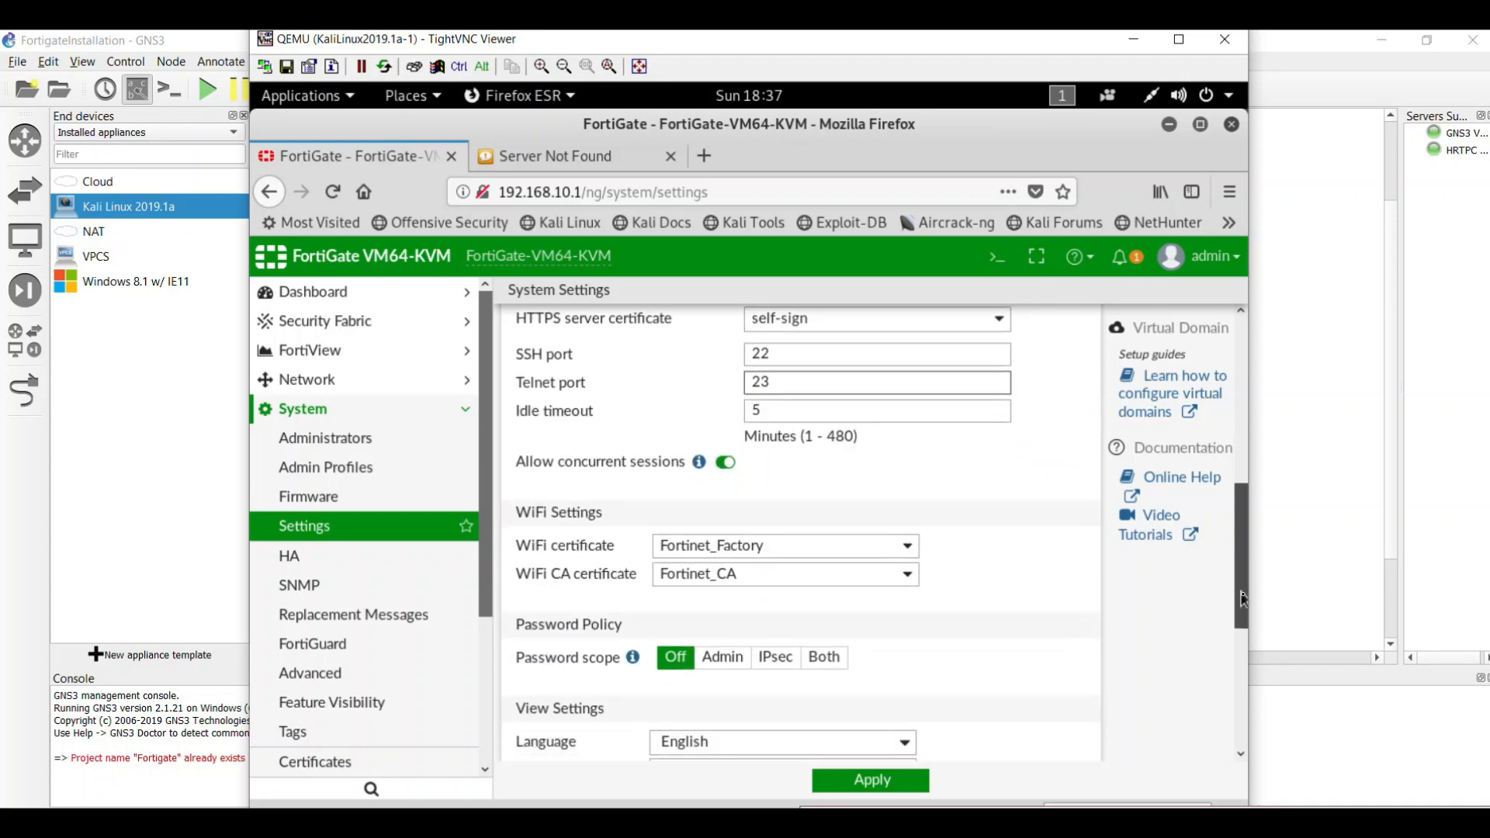
scroll(down, 3)
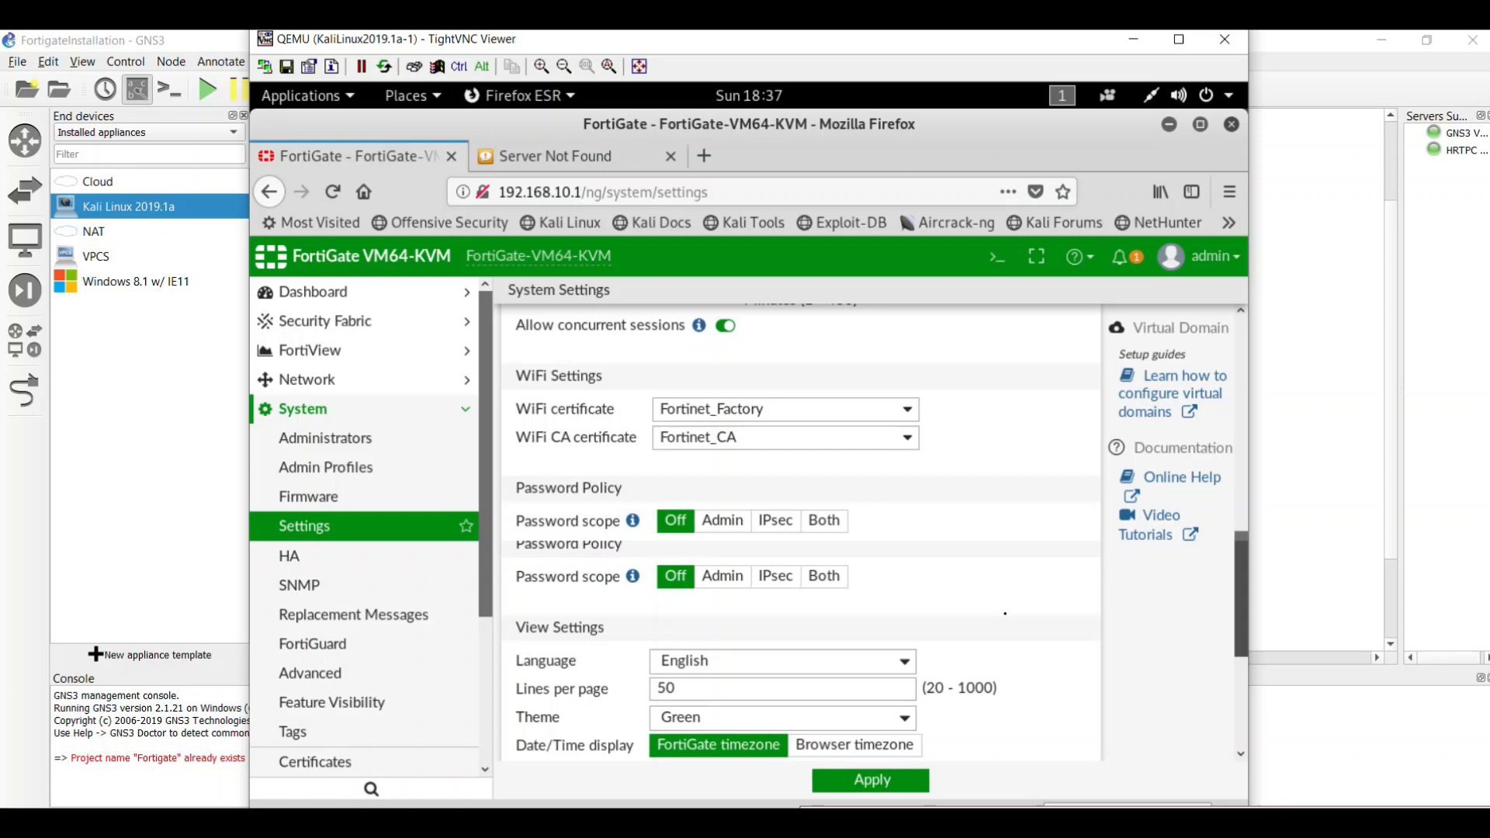
scroll(down, 3)
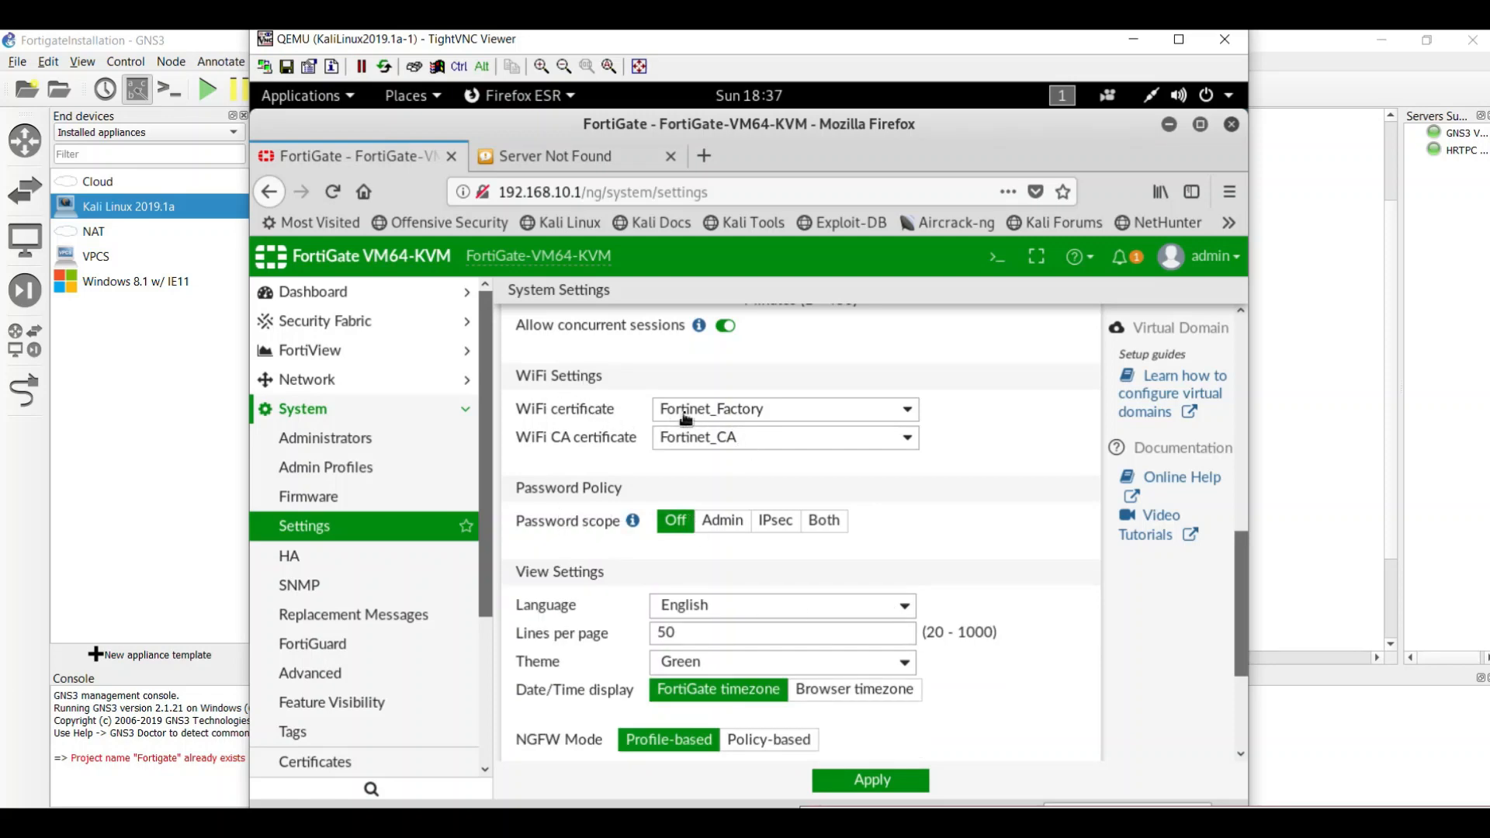
mouse_move(574, 531)
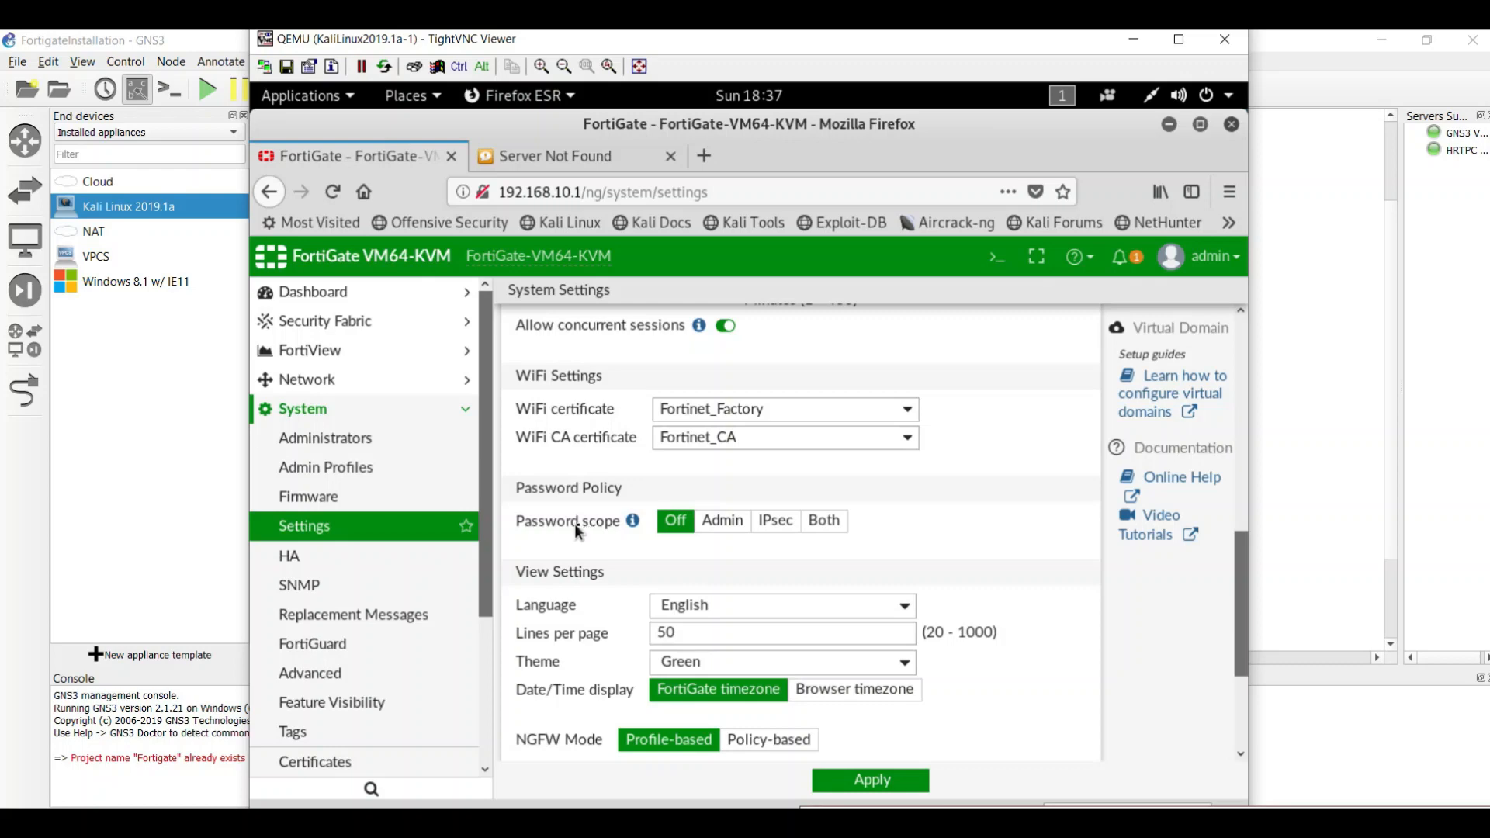
click(722, 520)
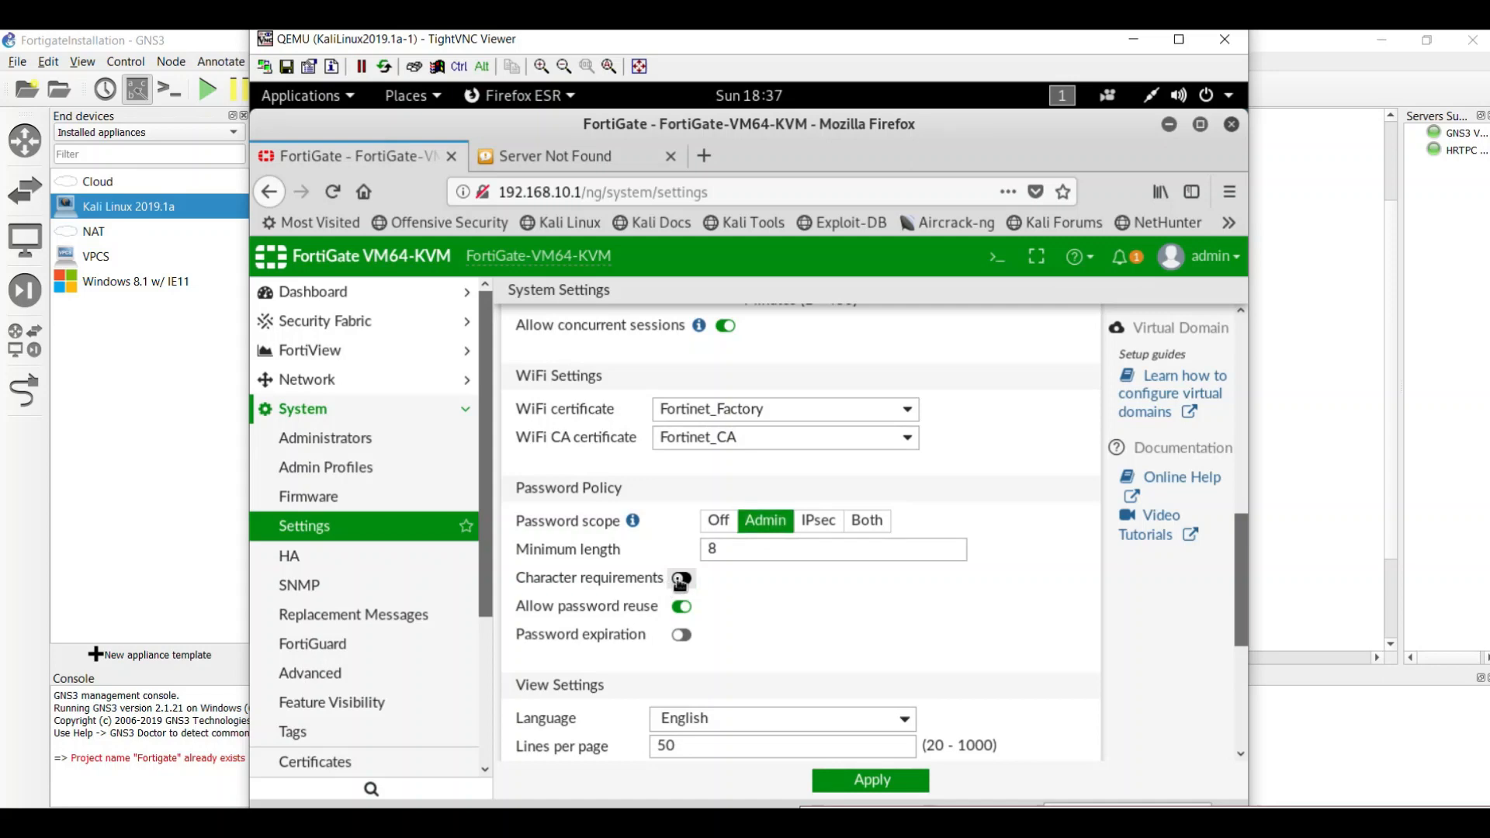
click(682, 578)
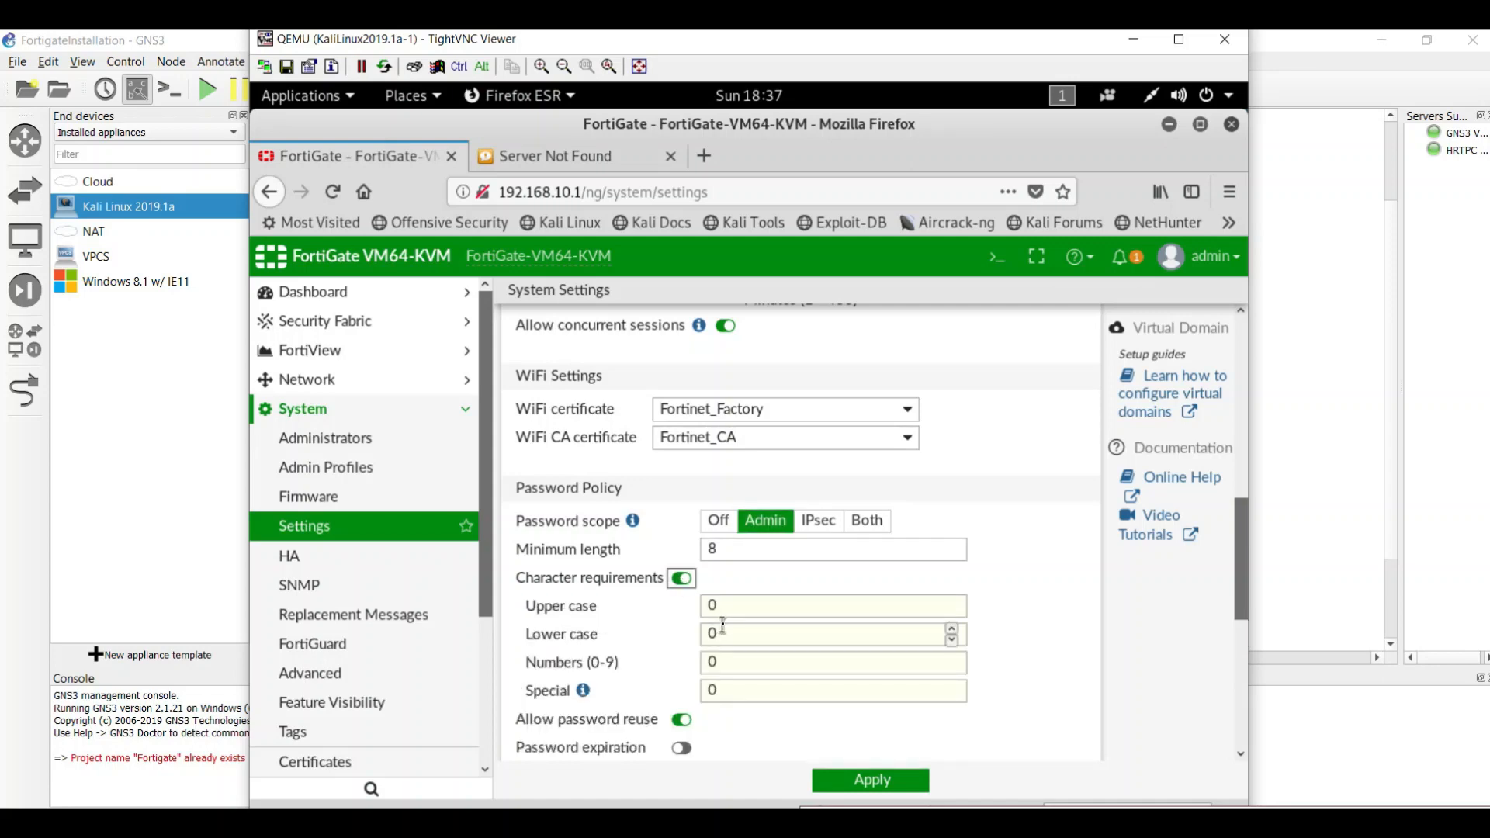
click(680, 578)
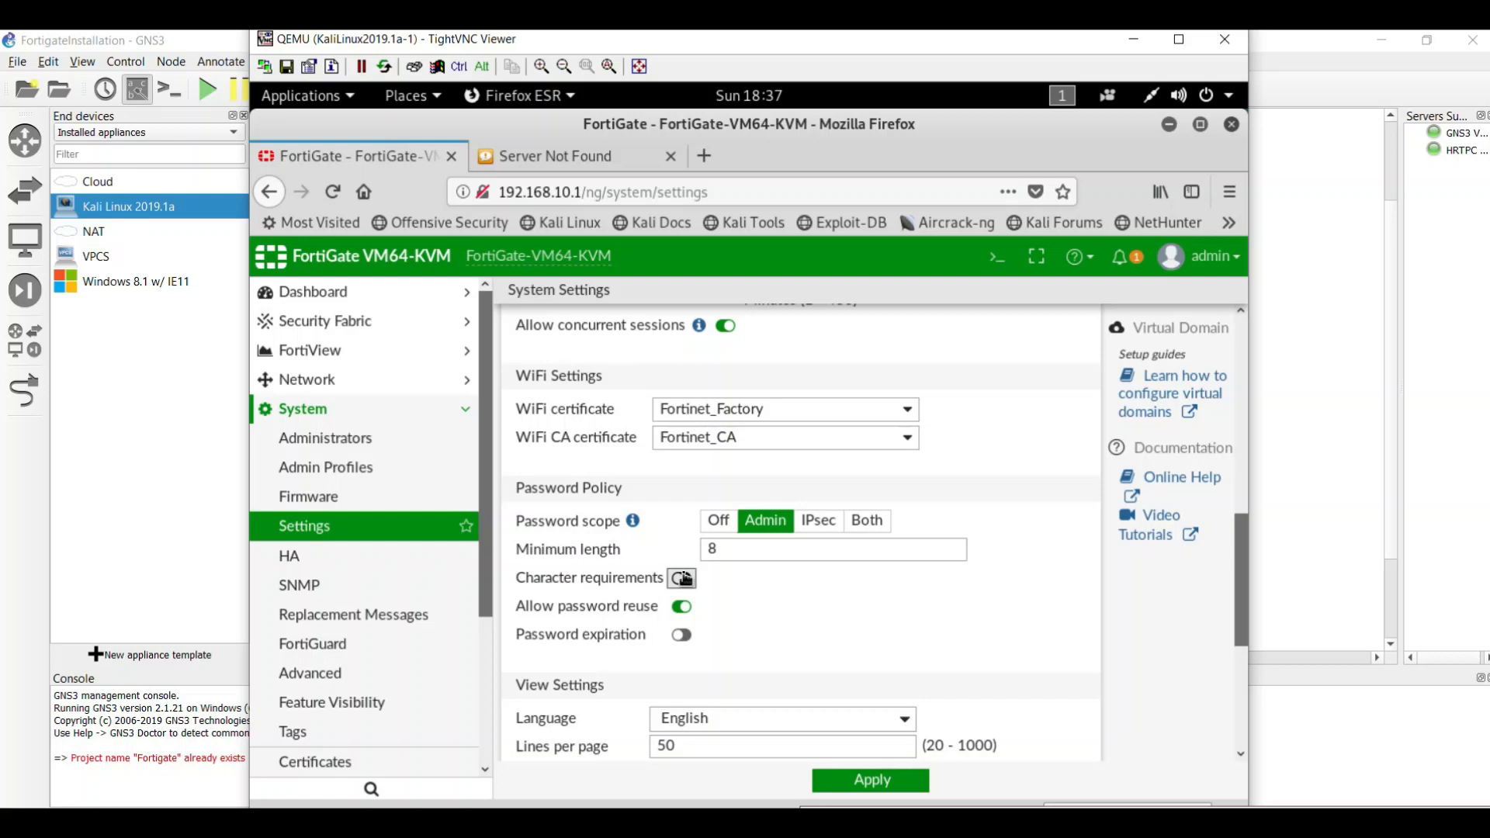
click(680, 578)
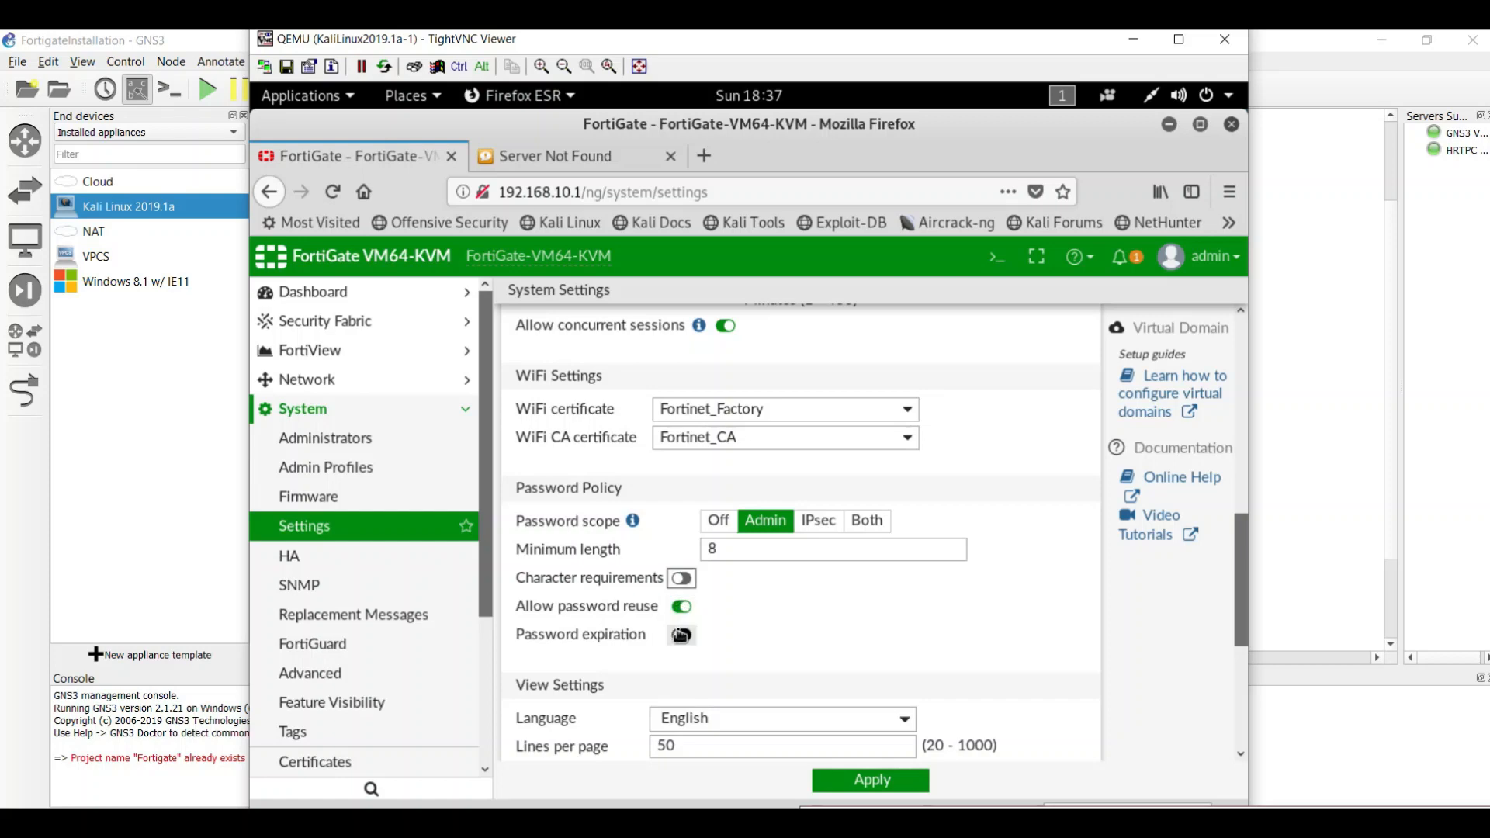
click(680, 633)
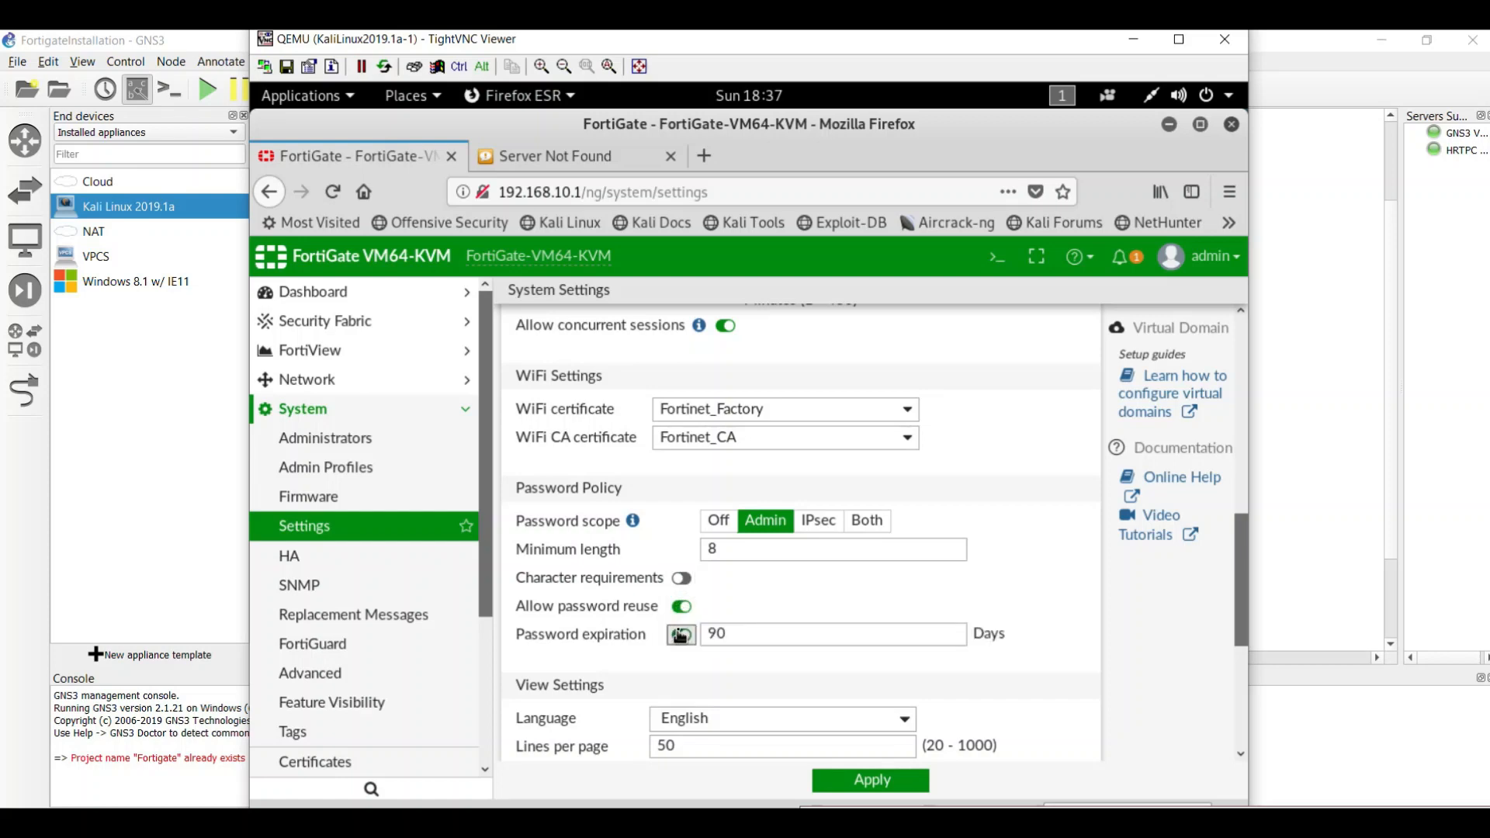
click(681, 633)
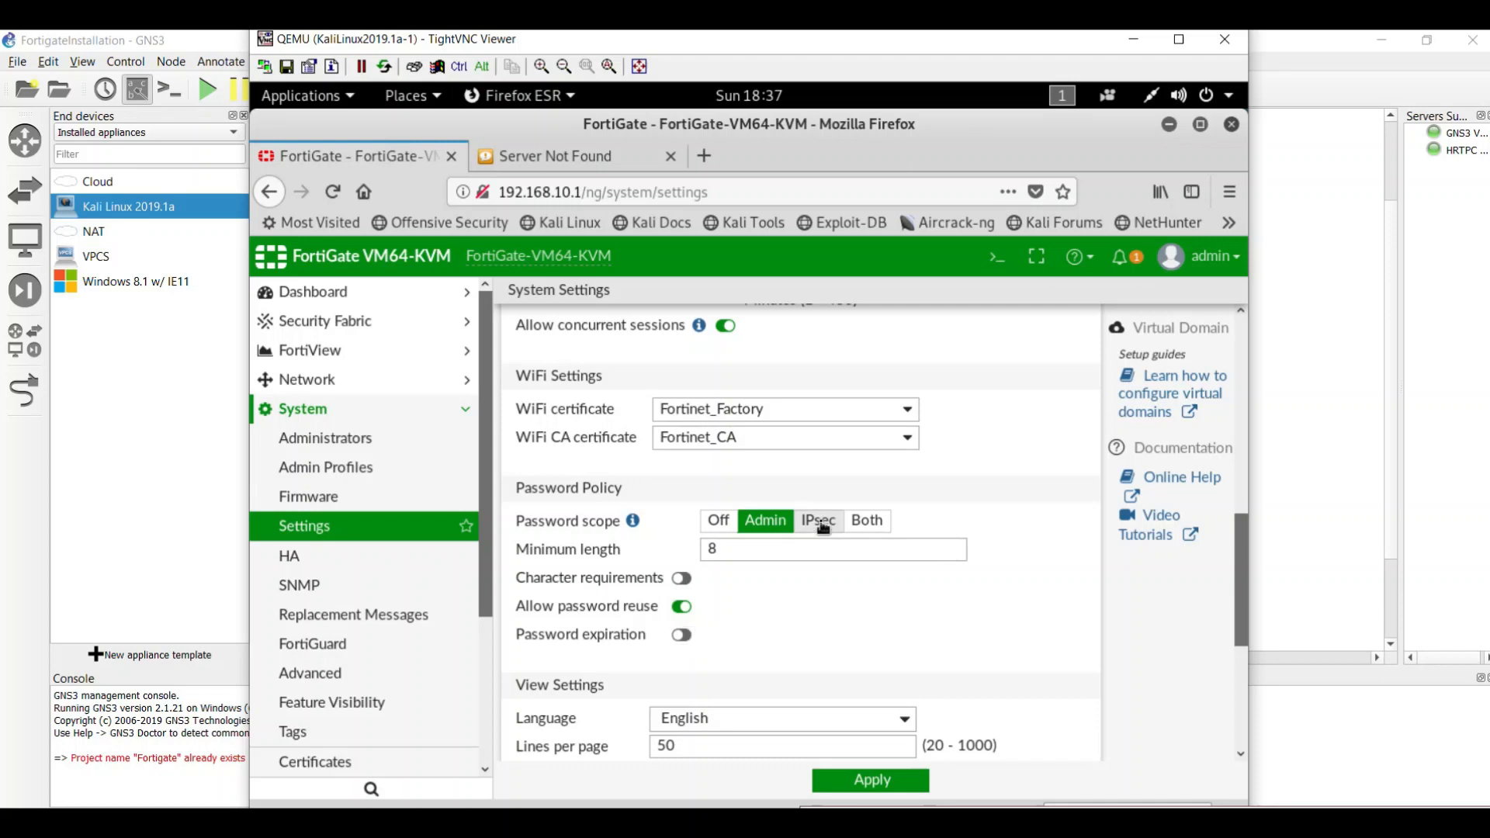
click(816, 522)
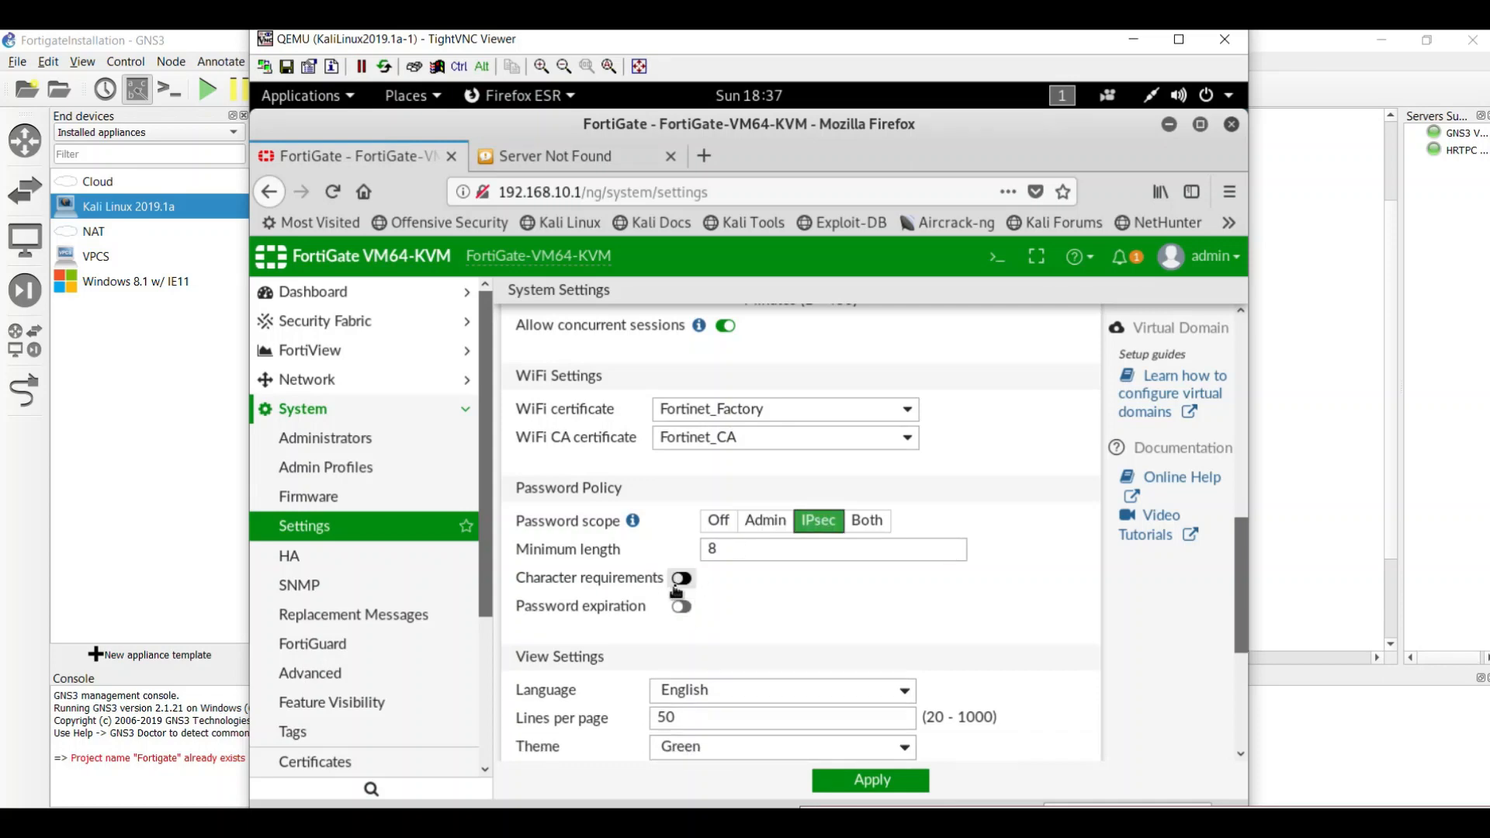
click(866, 520)
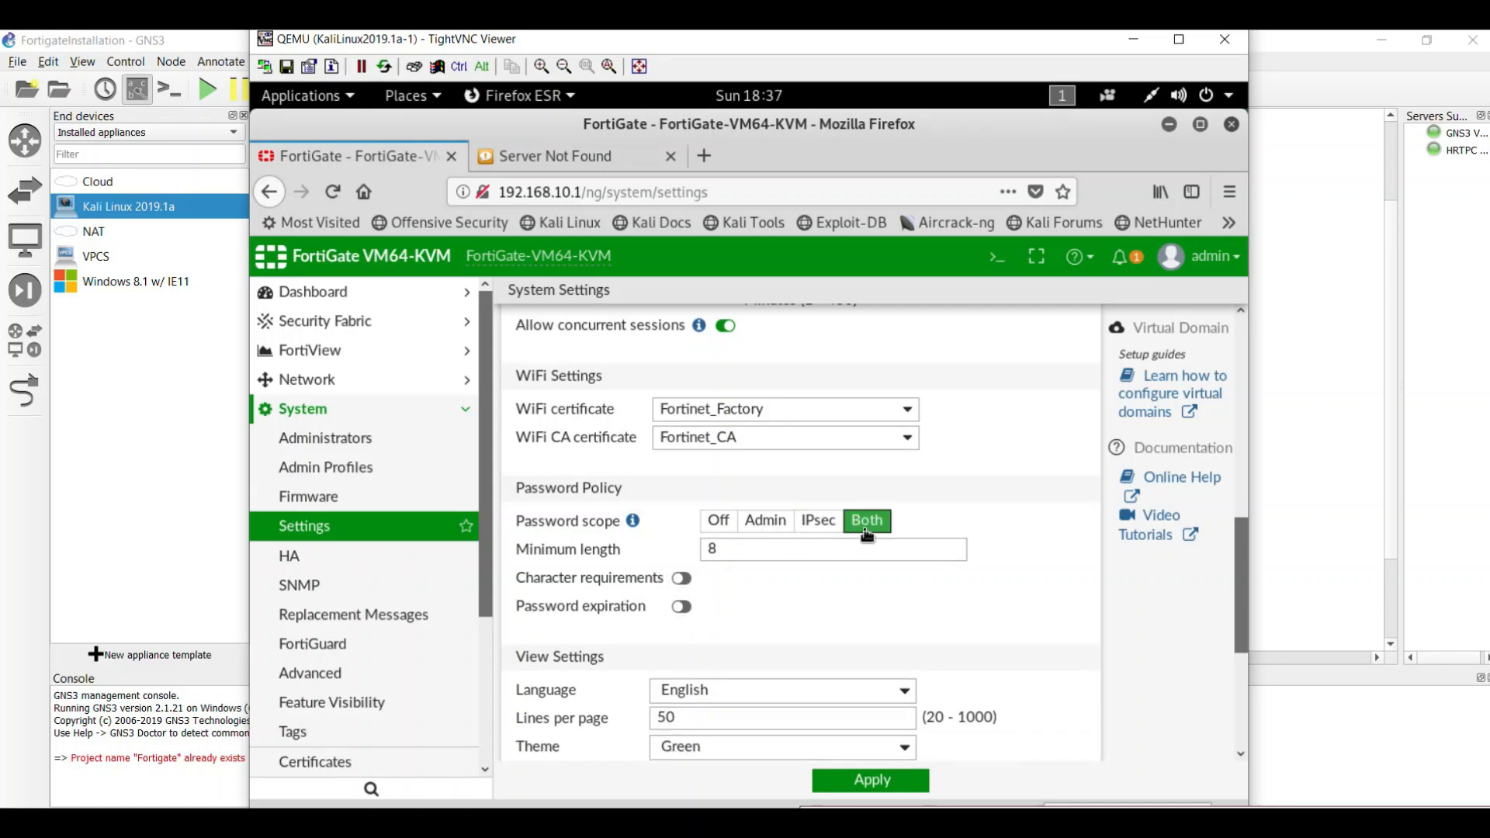
click(675, 520)
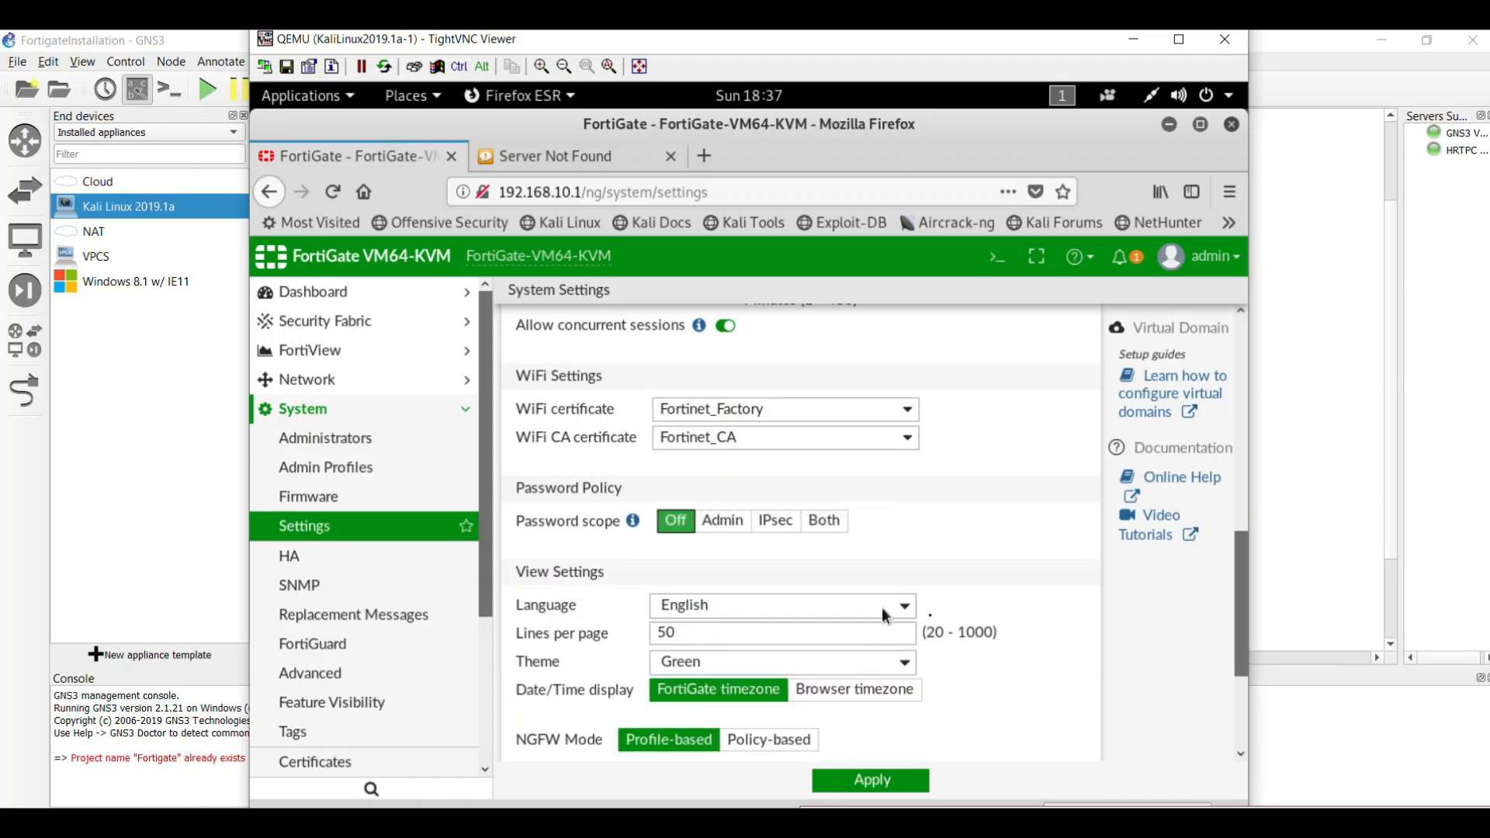
Step: Pick Blue instead of Green in the View Settings Theme dropdown
scroll(down, 3)
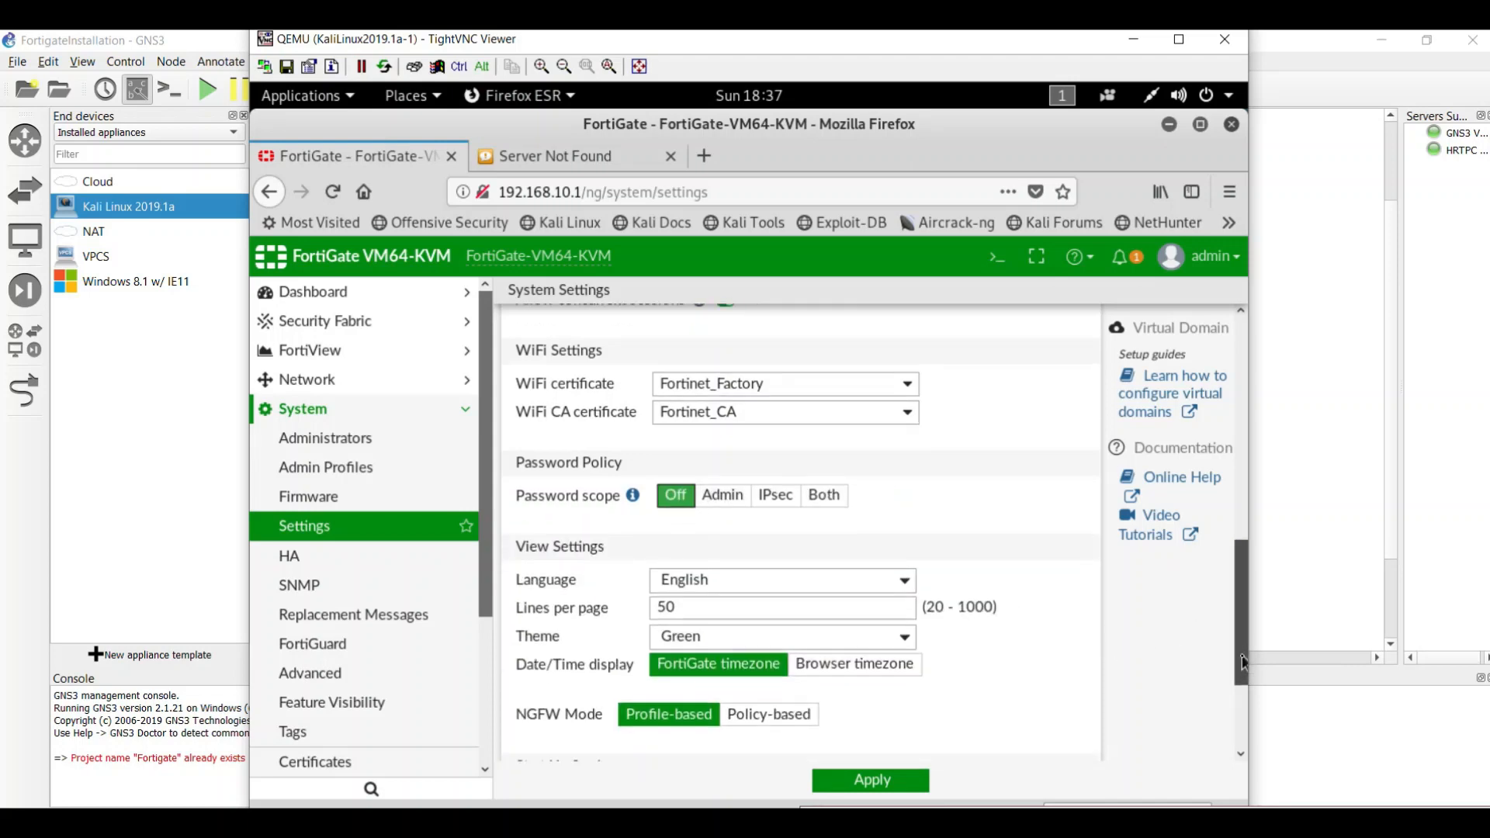
scroll(down, 3)
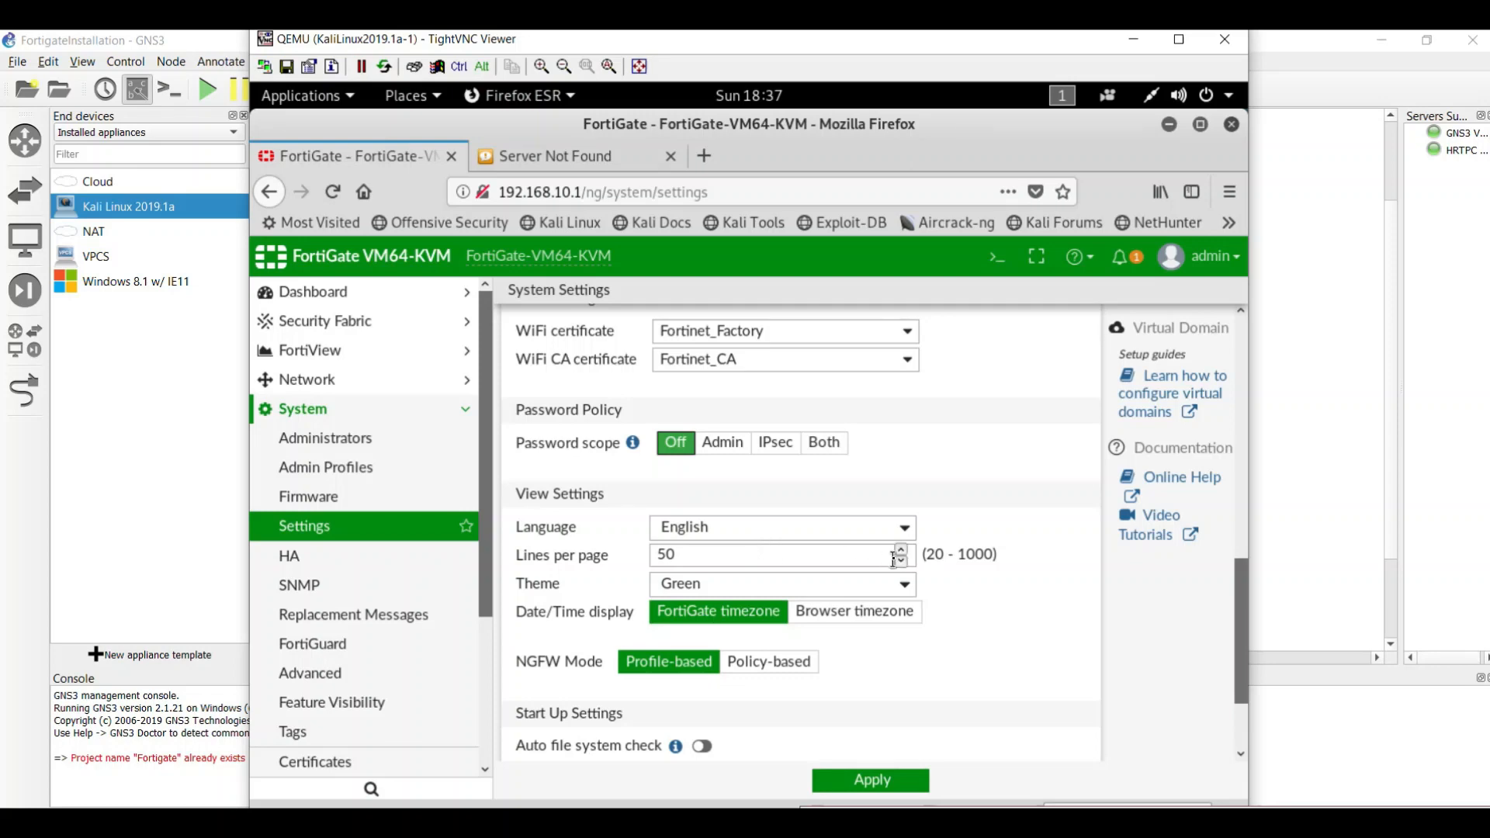
click(779, 582)
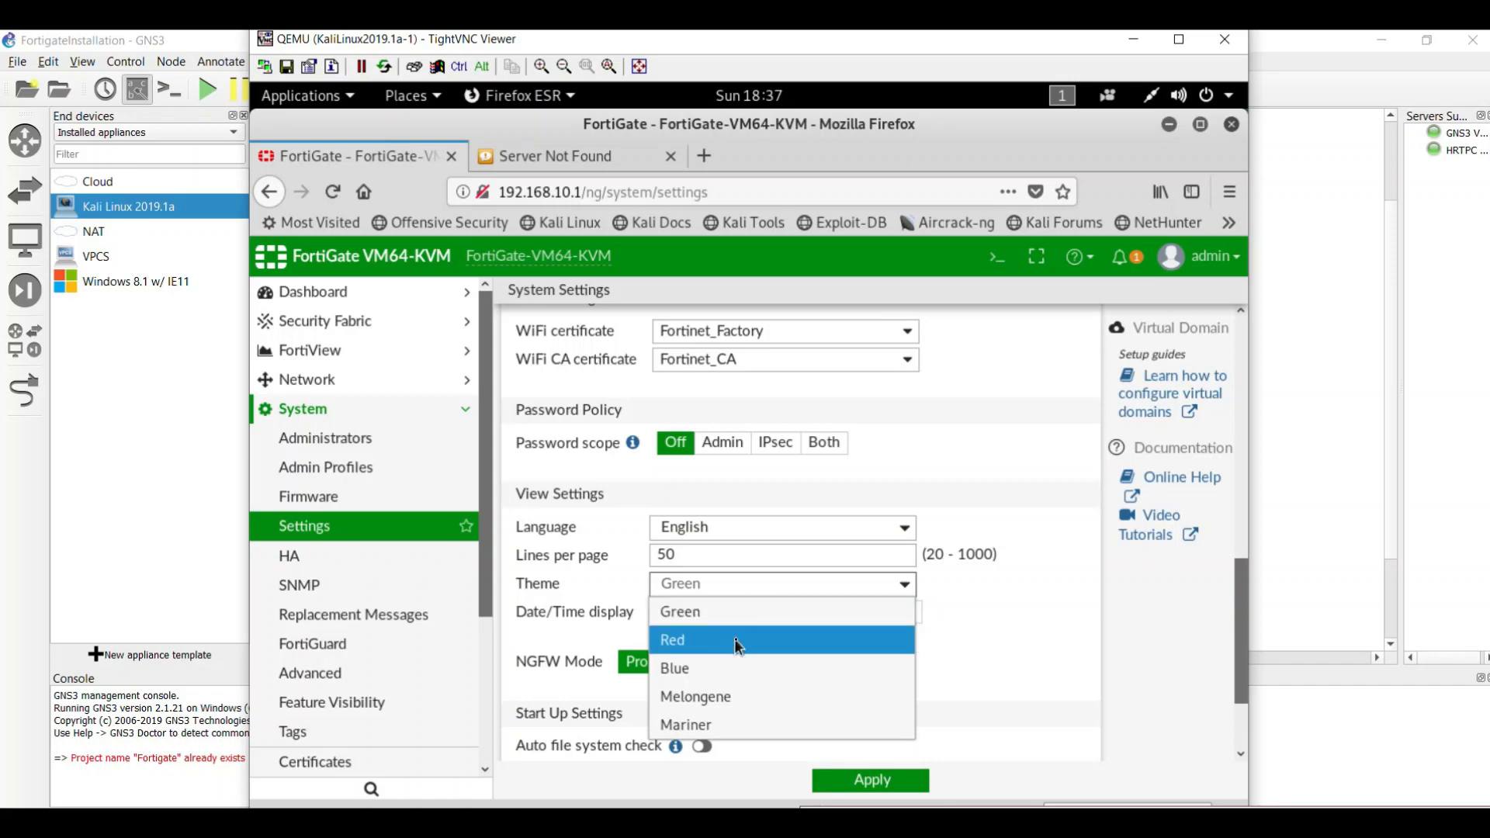
click(676, 668)
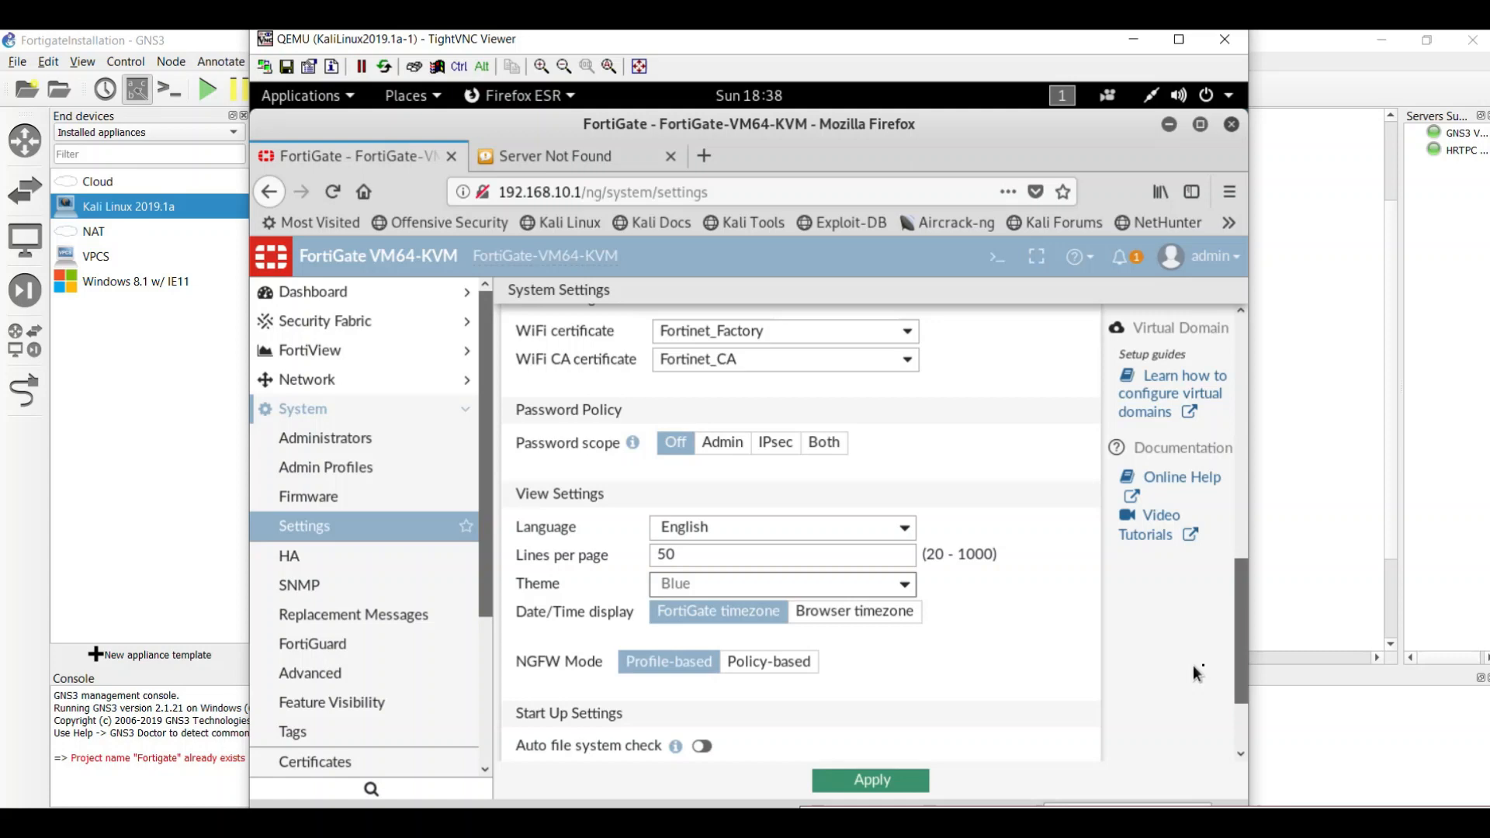
scroll(down, 3)
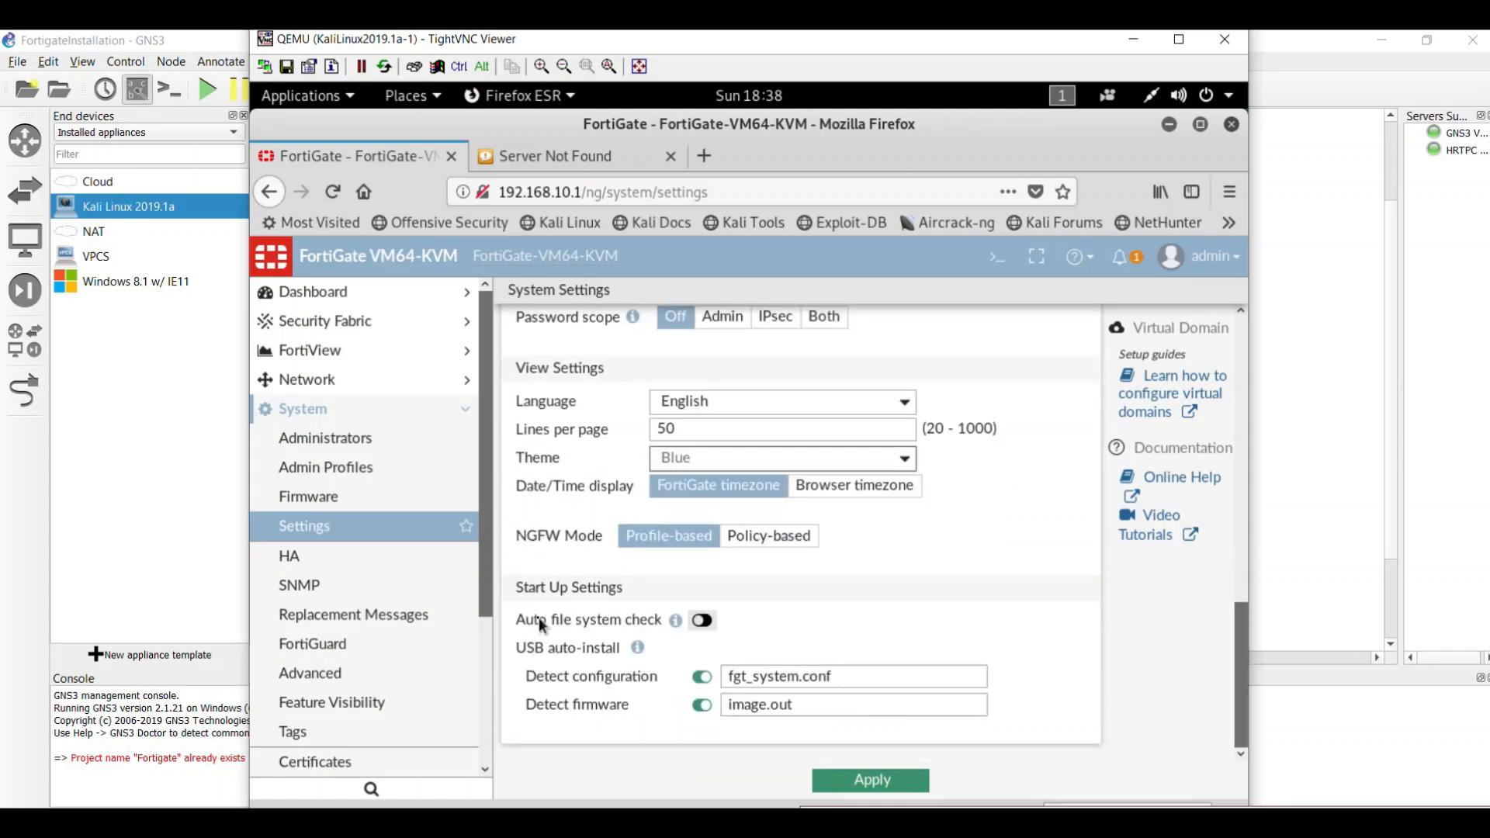
mouse_move(620, 635)
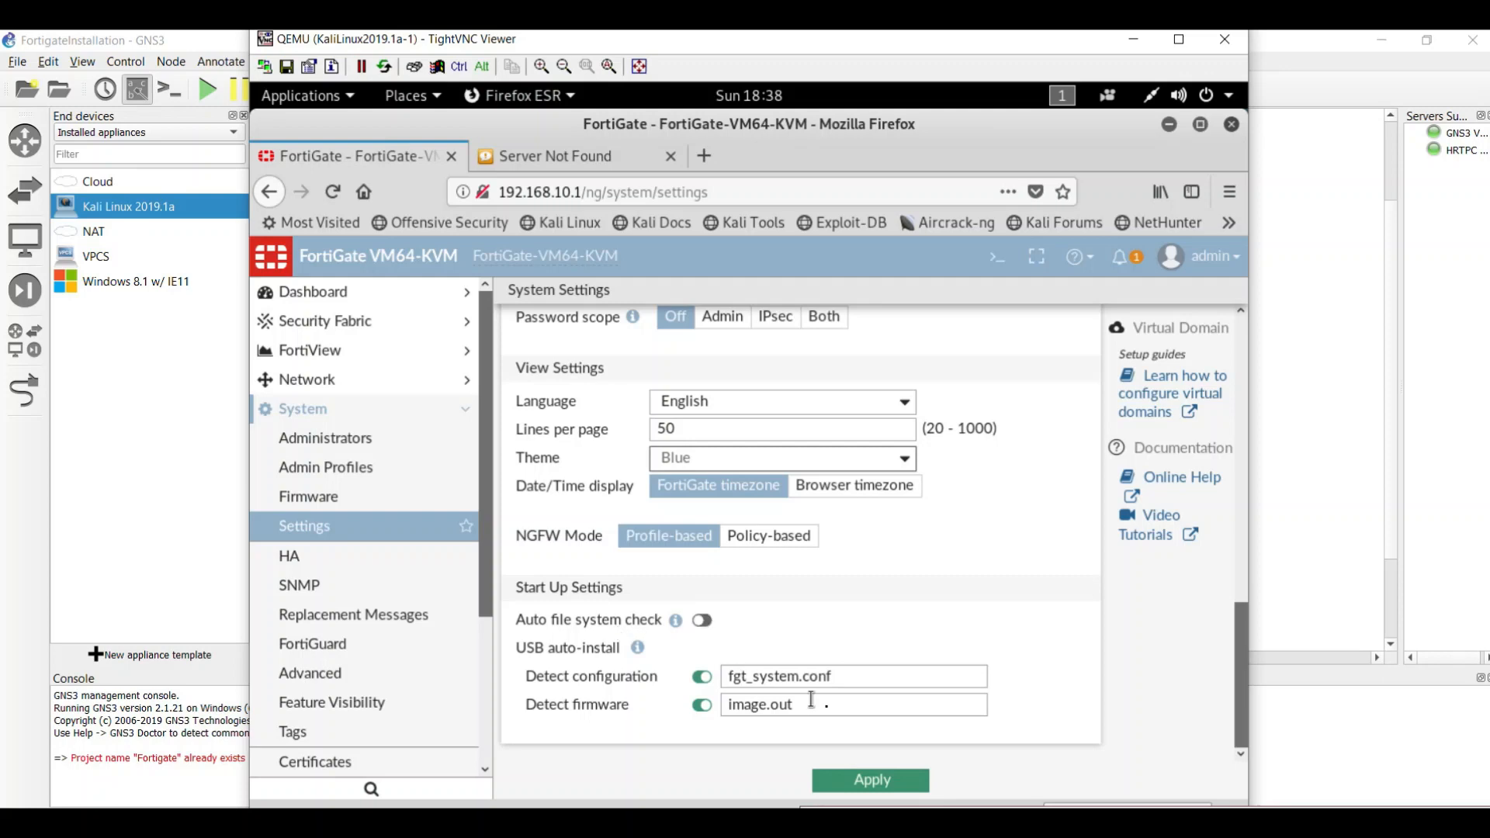
Step: Apply the System Settings so hostname FG and the Blue theme are saved
click(869, 779)
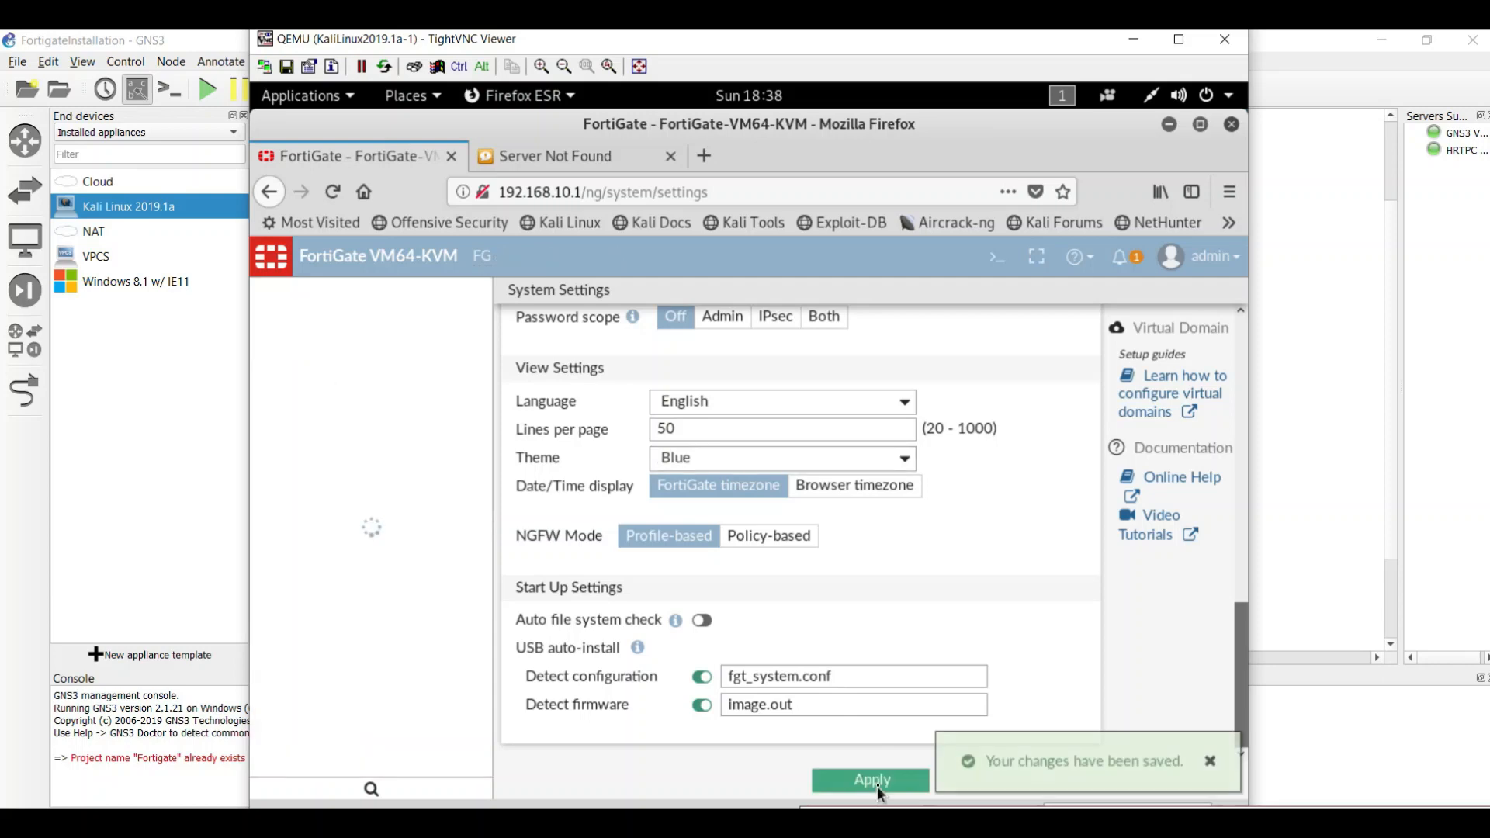
click(869, 779)
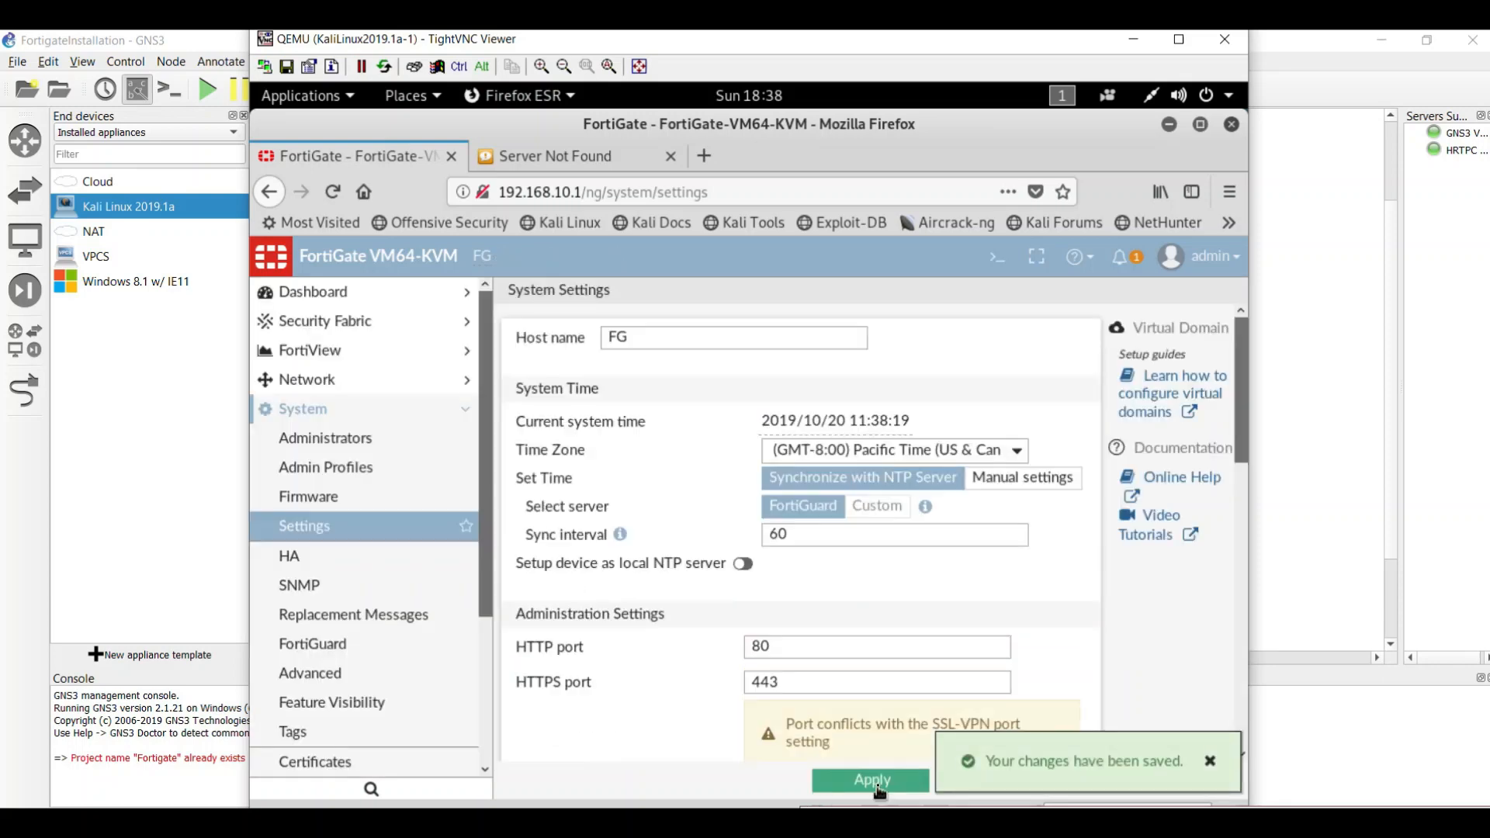